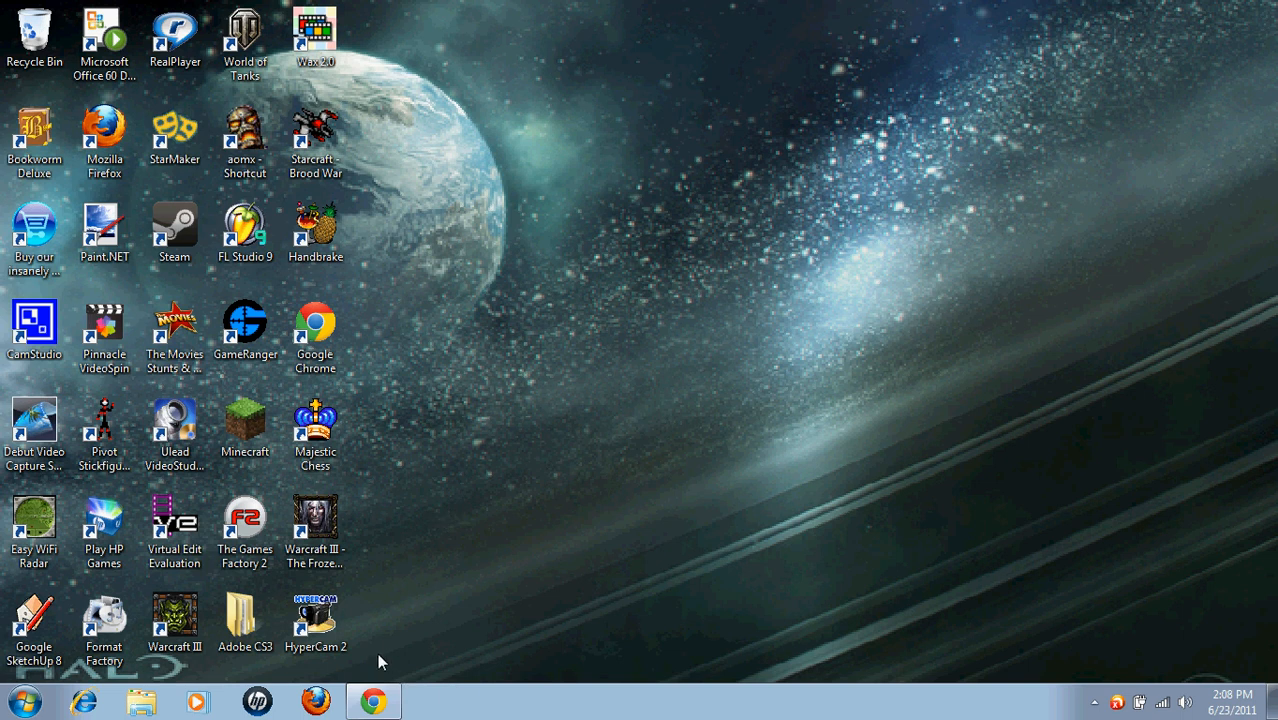
{"action": "mouse_move", "coordinate": [500, 520]}
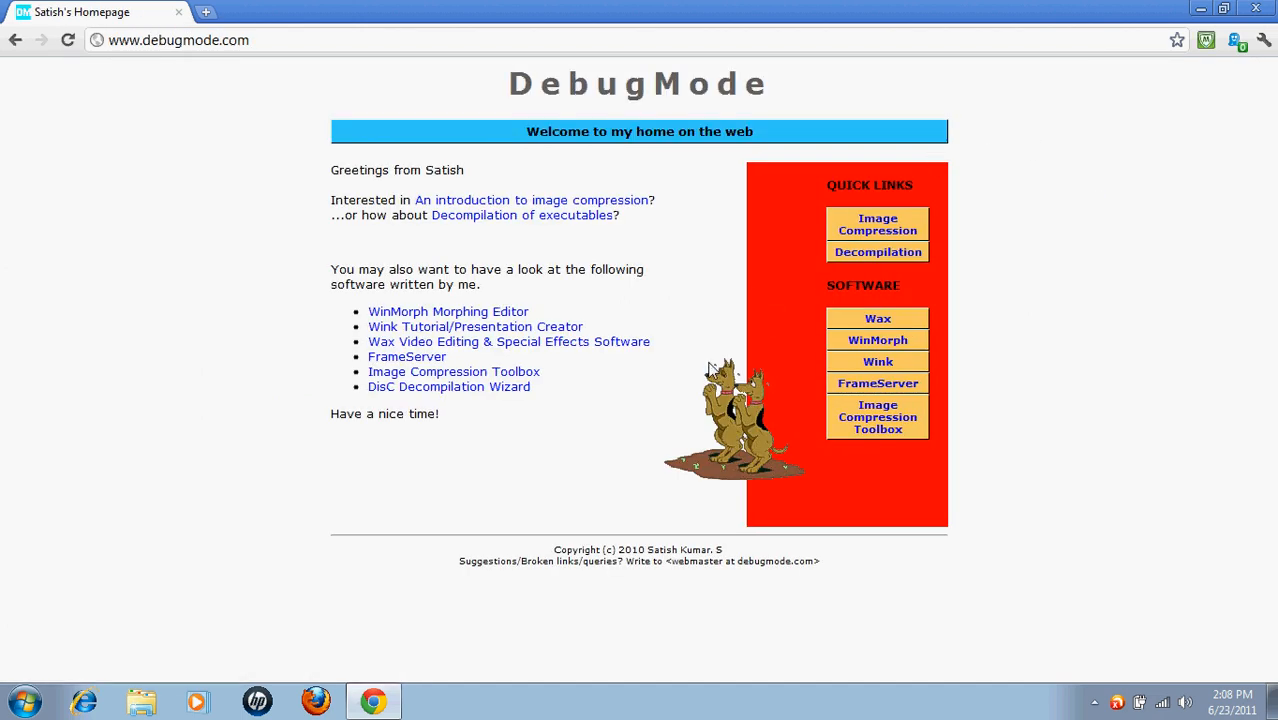
{"action": "mouse_move", "coordinate": [620, 240]}
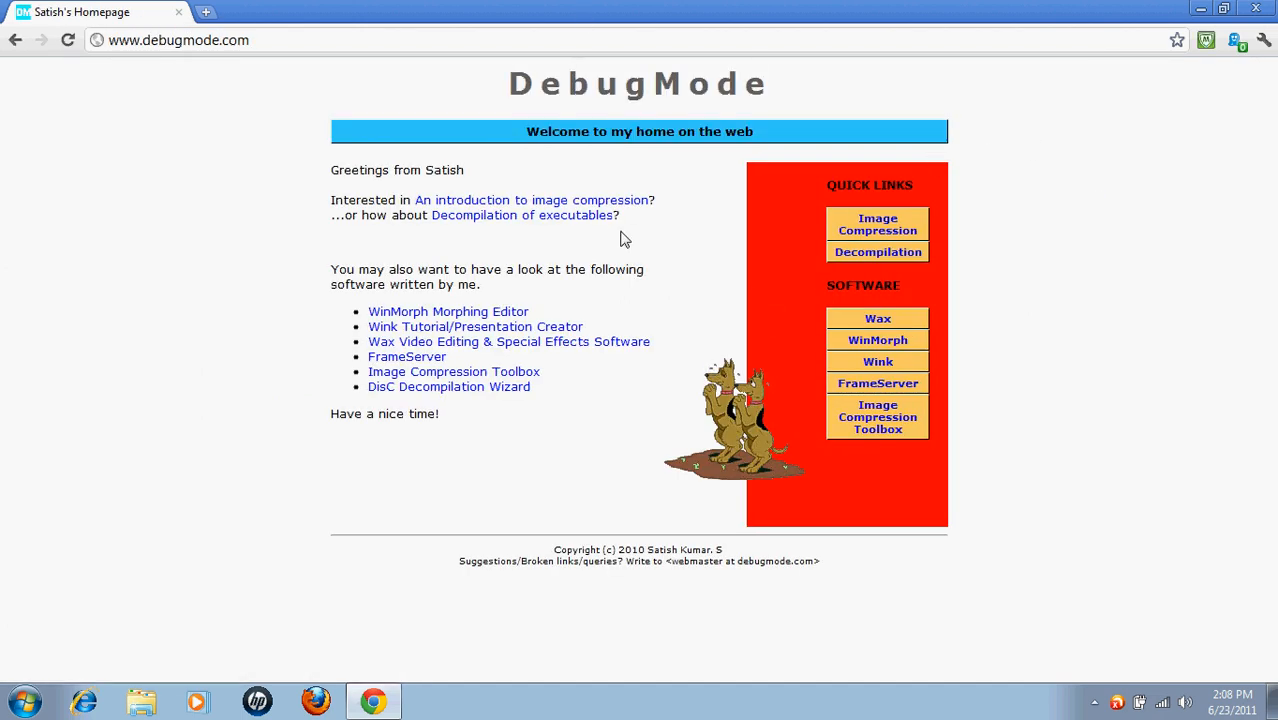
{"action": "mouse_move", "coordinate": [658, 252]}
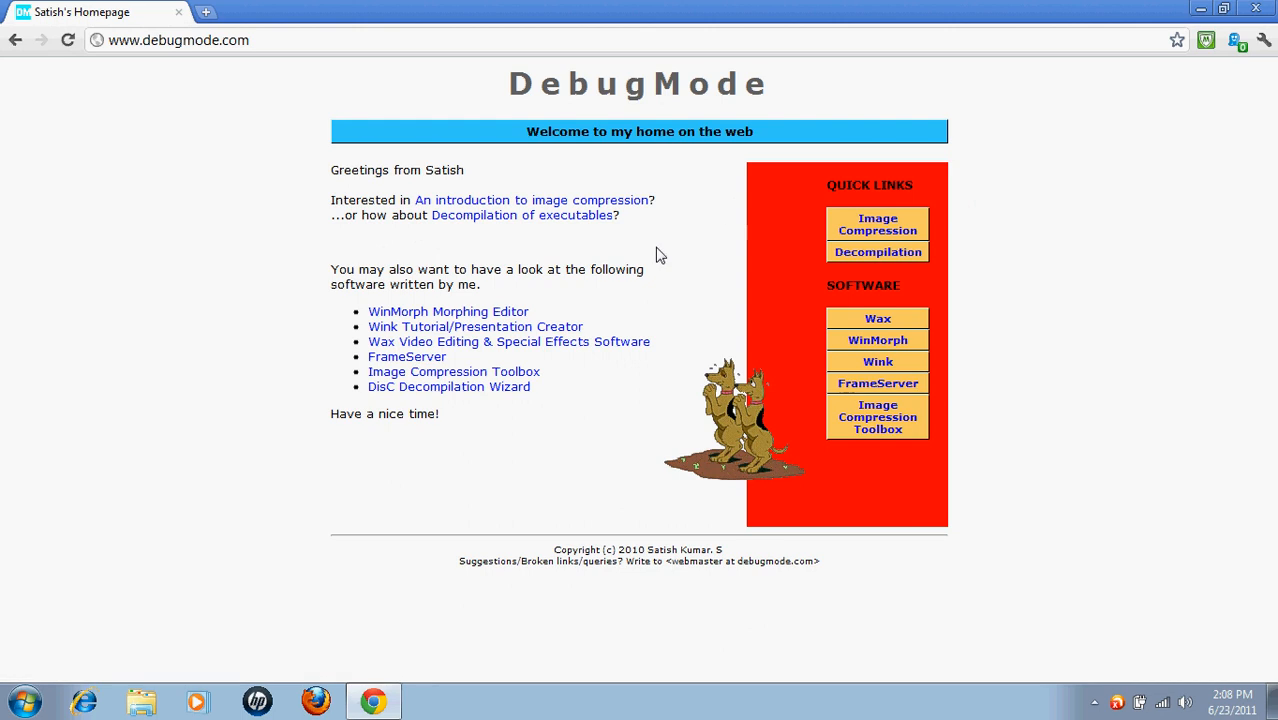
{"action": "mouse_move", "coordinate": [880, 284]}
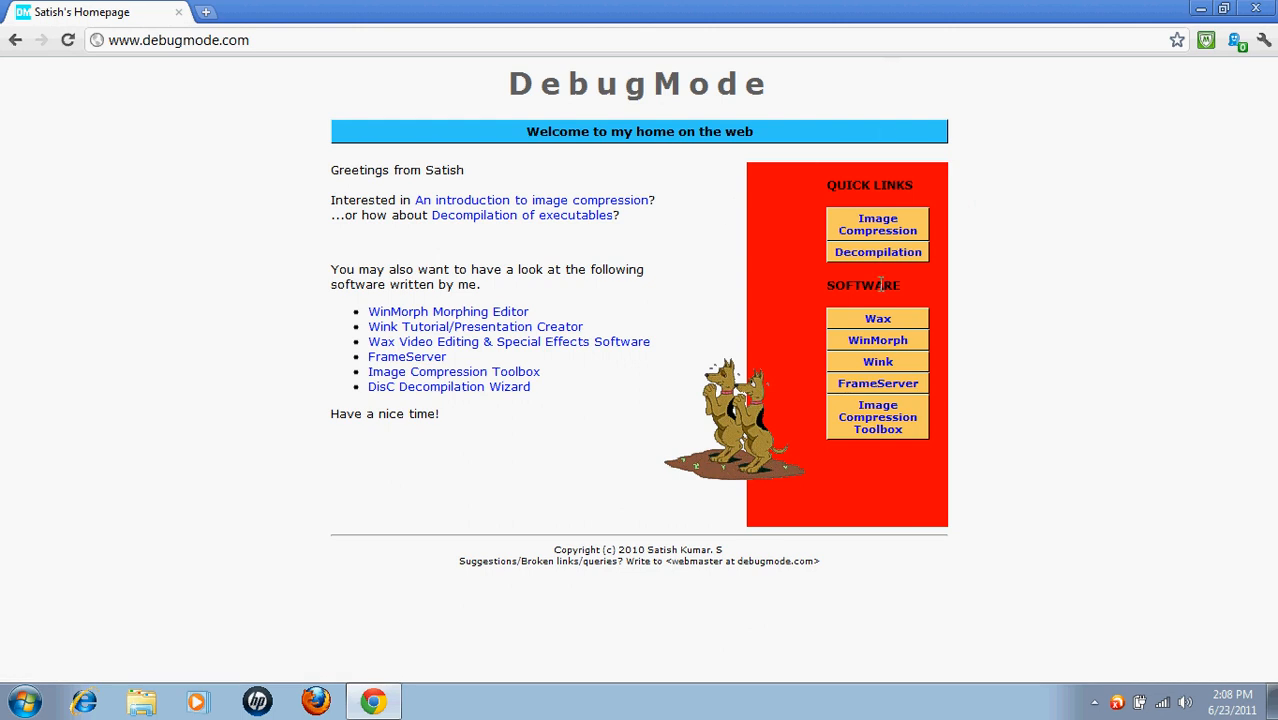
{"action": "mouse_move", "coordinate": [1260, 8]}
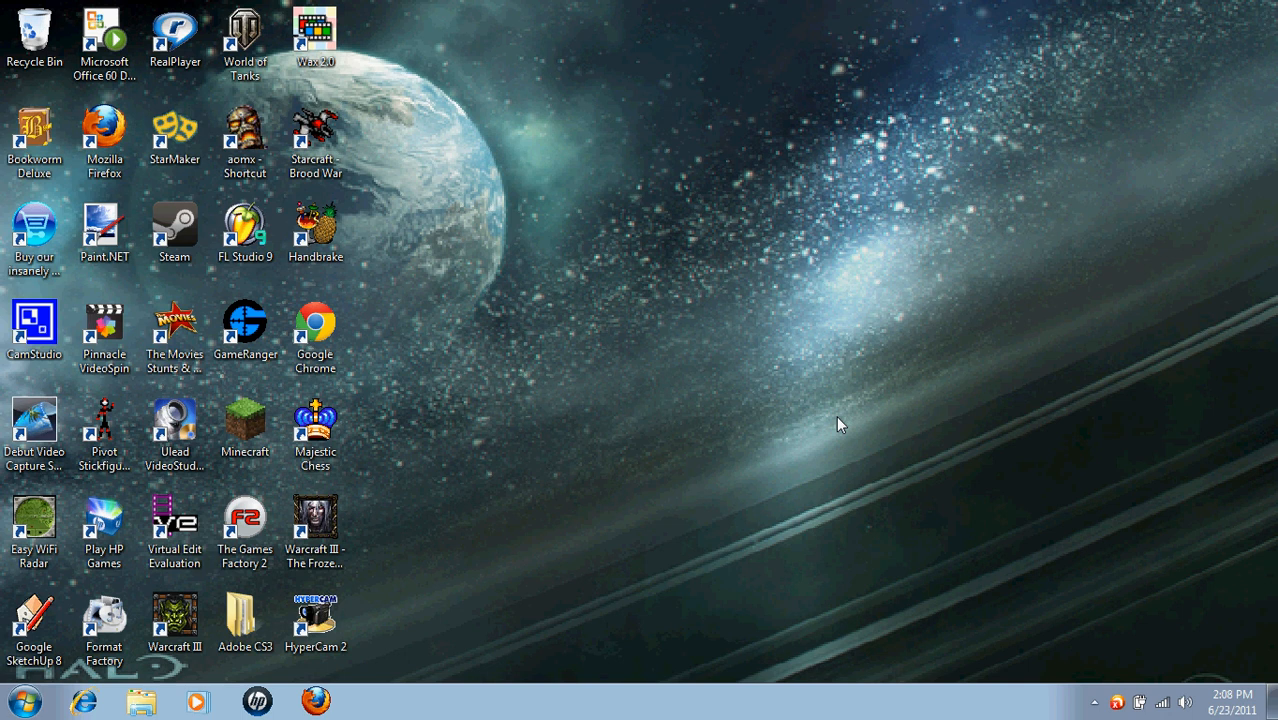
{"action": "mouse_move", "coordinate": [1004, 330]}
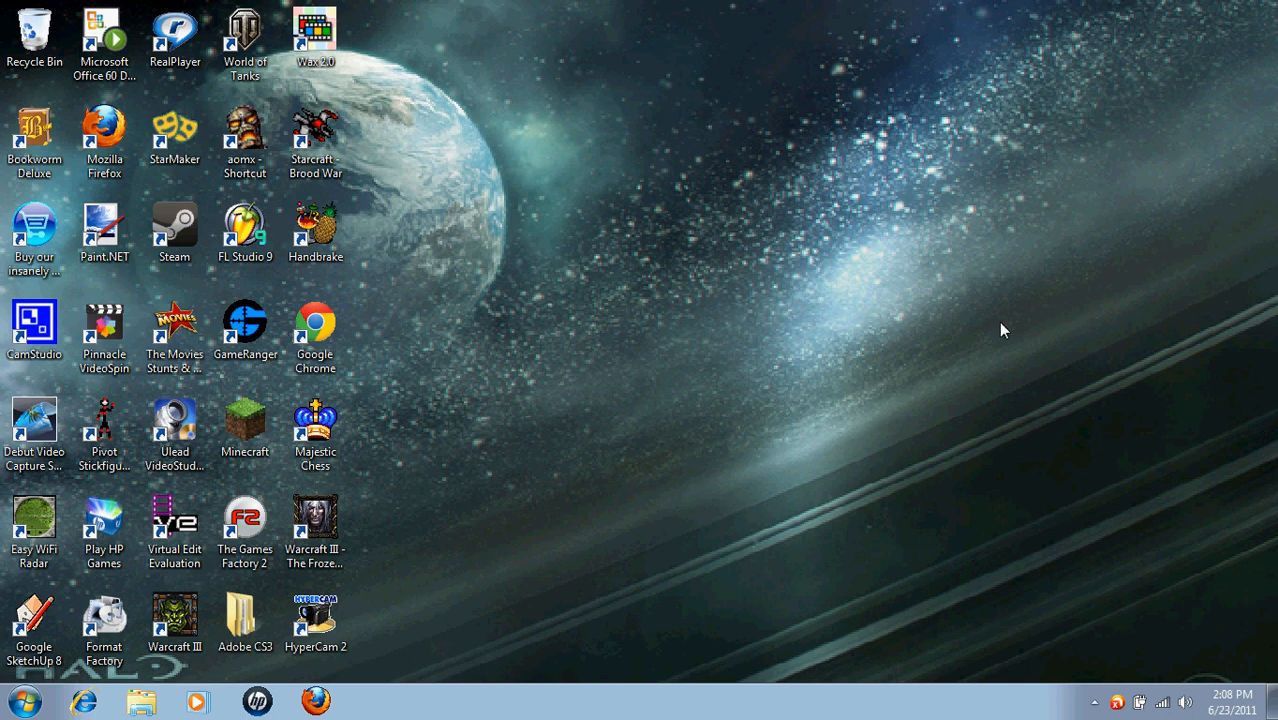
{"action": "mouse_move", "coordinate": [952, 352]}
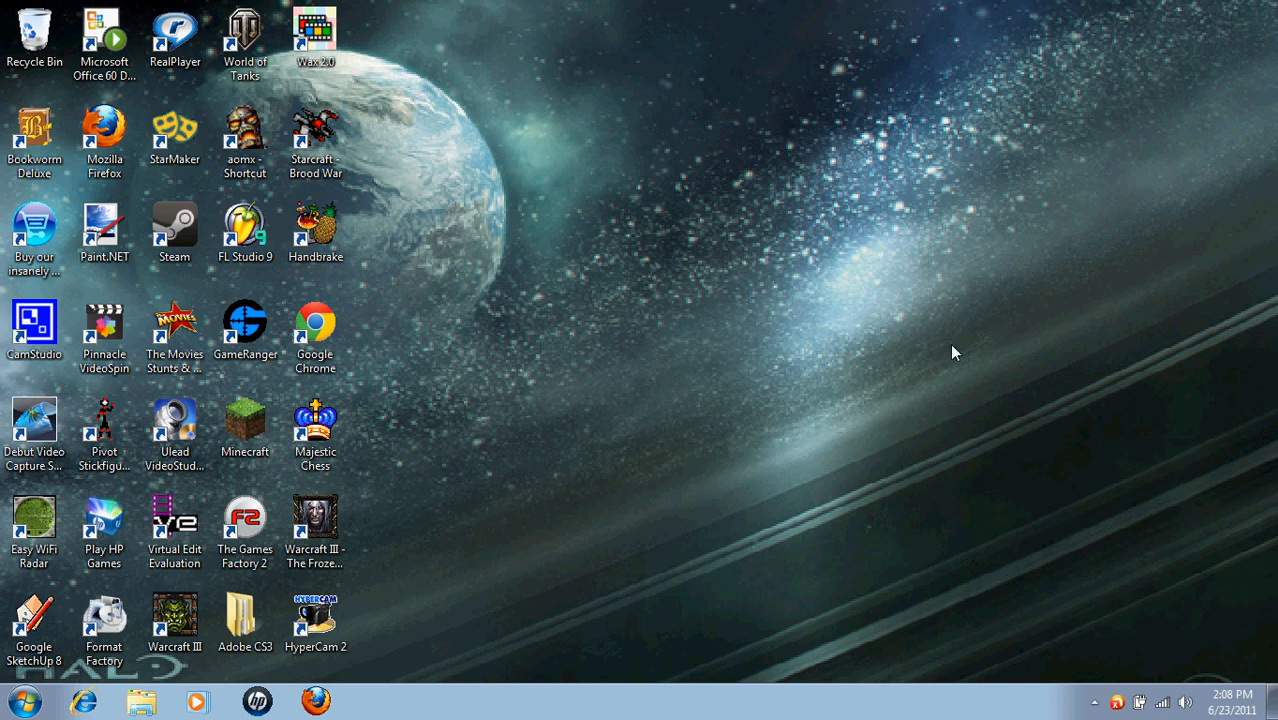
{"action": "mouse_move", "coordinate": [604, 464]}
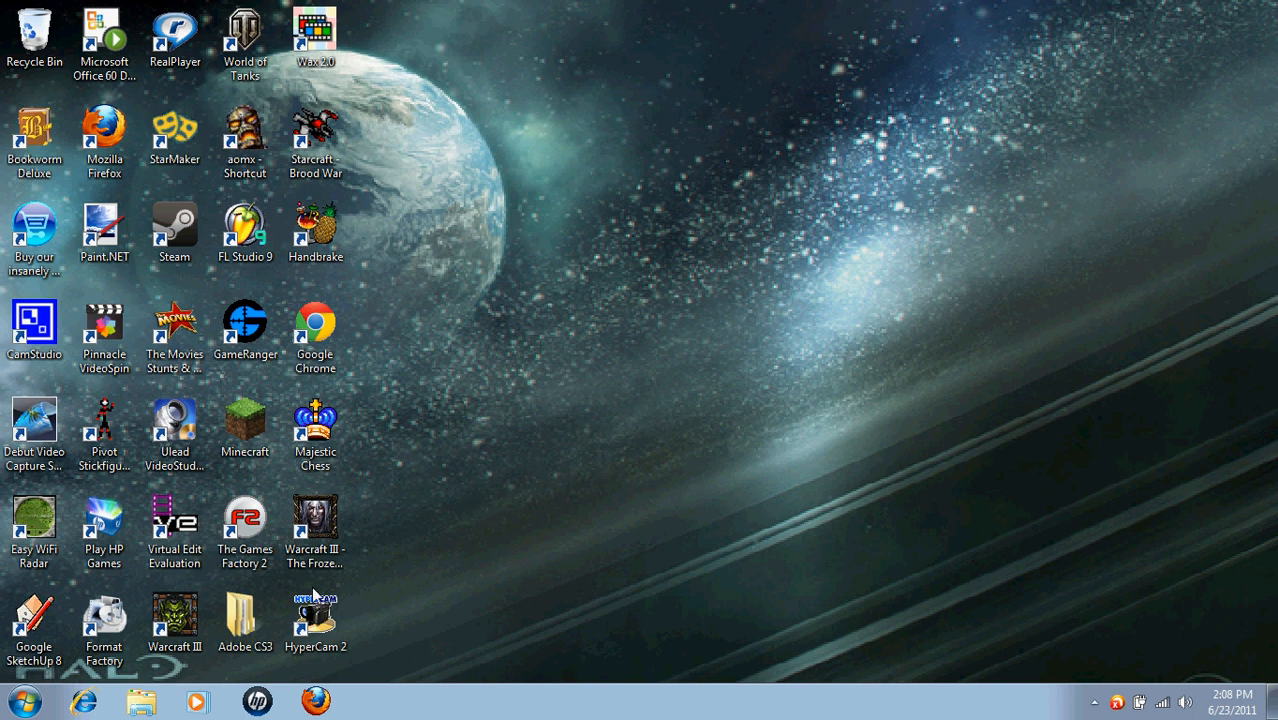
{"action": "double_click", "coordinate": [104, 620]}
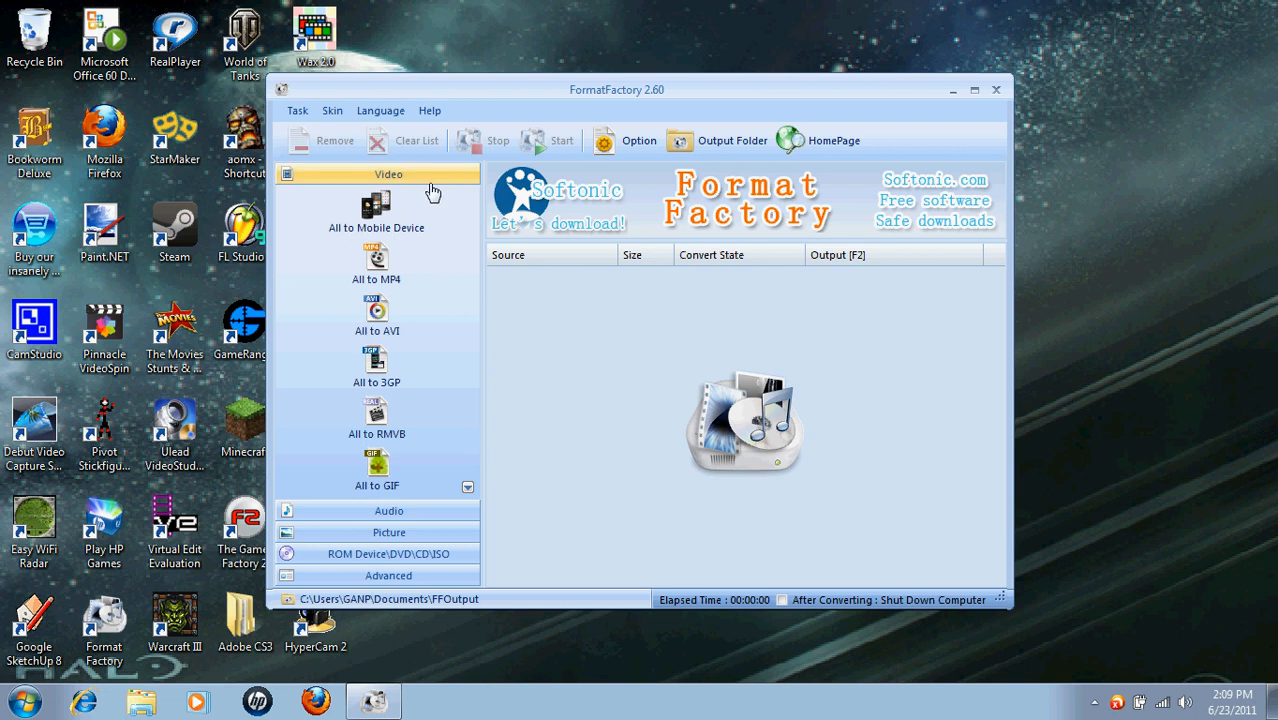
{"action": "mouse_move", "coordinate": [516, 448]}
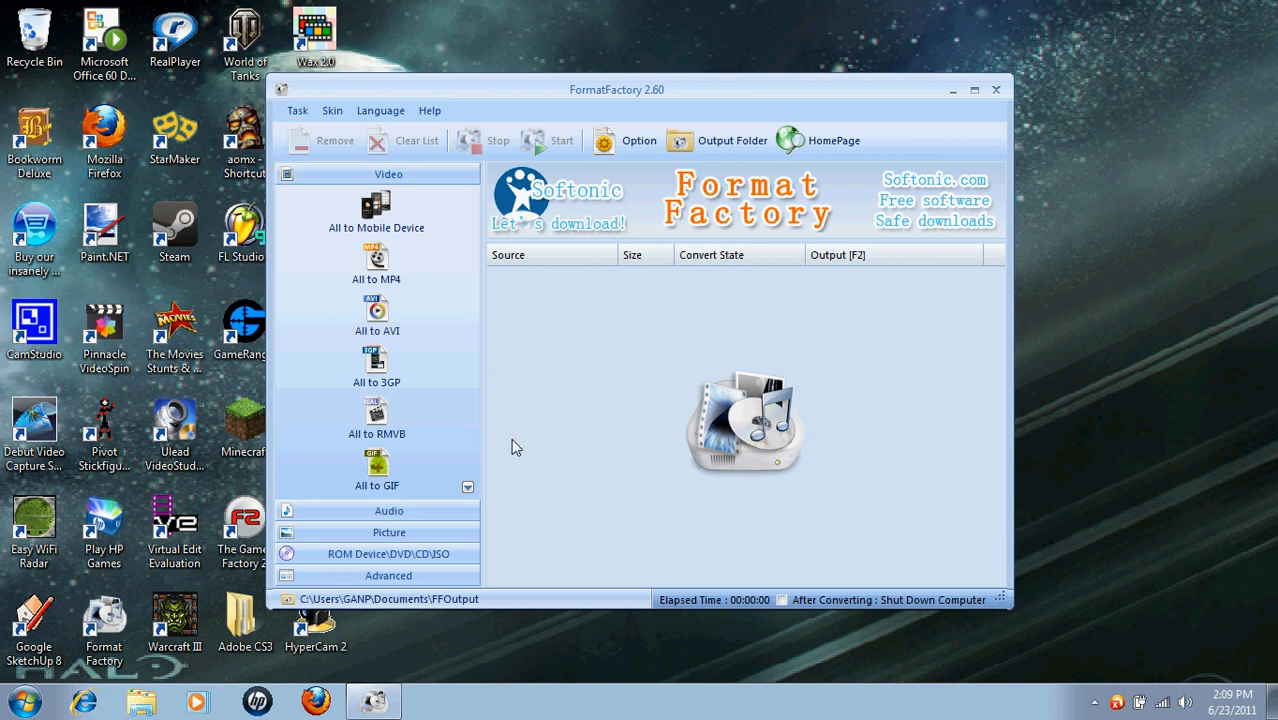
{"action": "mouse_move", "coordinate": [568, 382]}
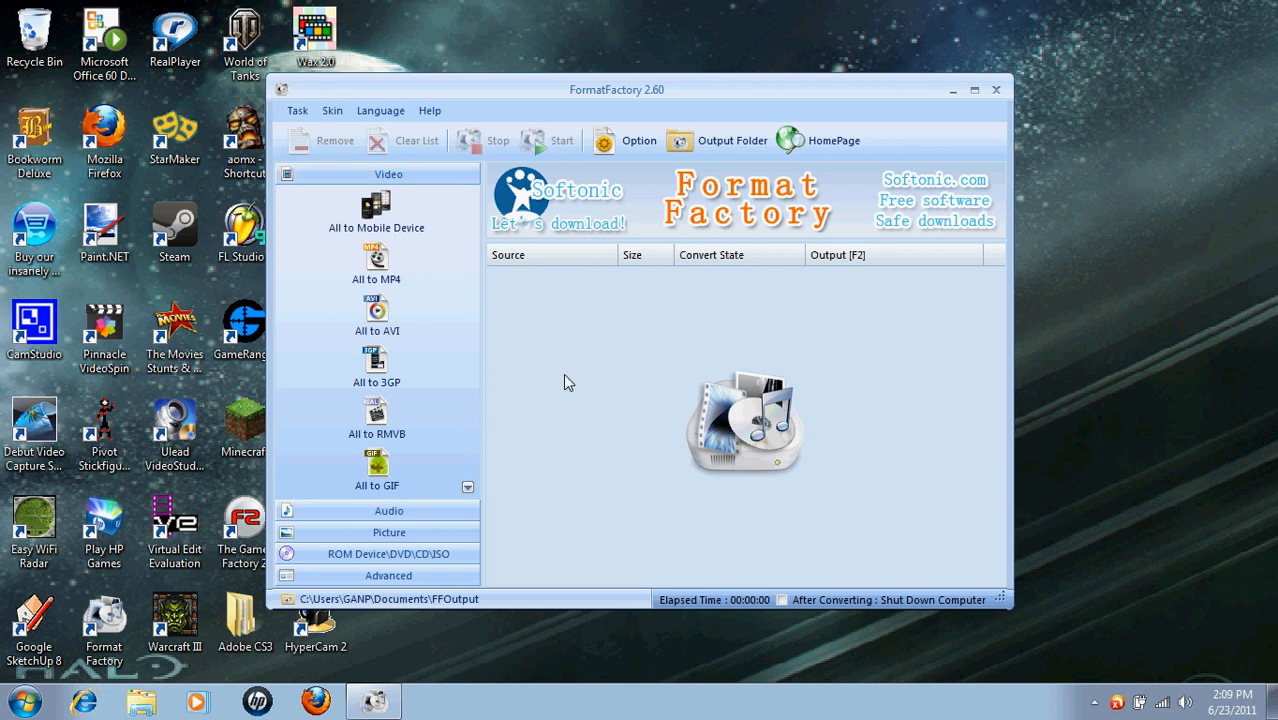
{"action": "mouse_move", "coordinate": [578, 310]}
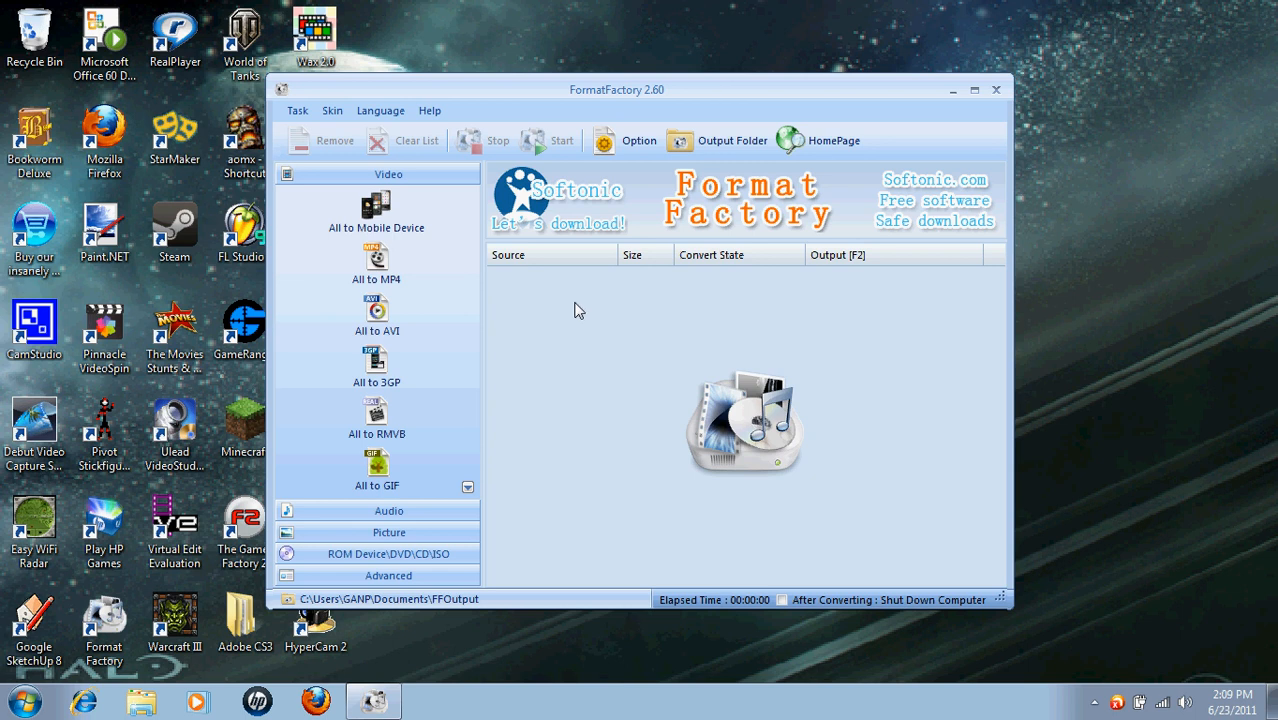
{"action": "mouse_move", "coordinate": [444, 292]}
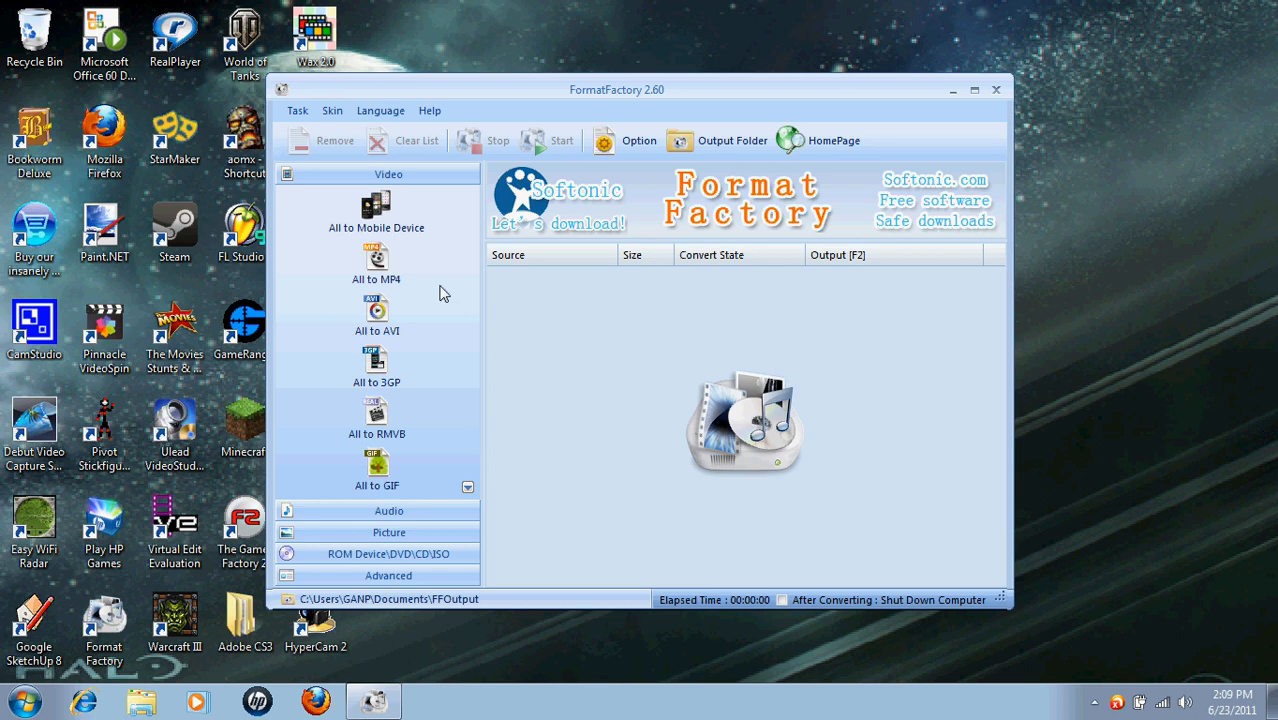
{"action": "left_click", "coordinate": [376, 316]}
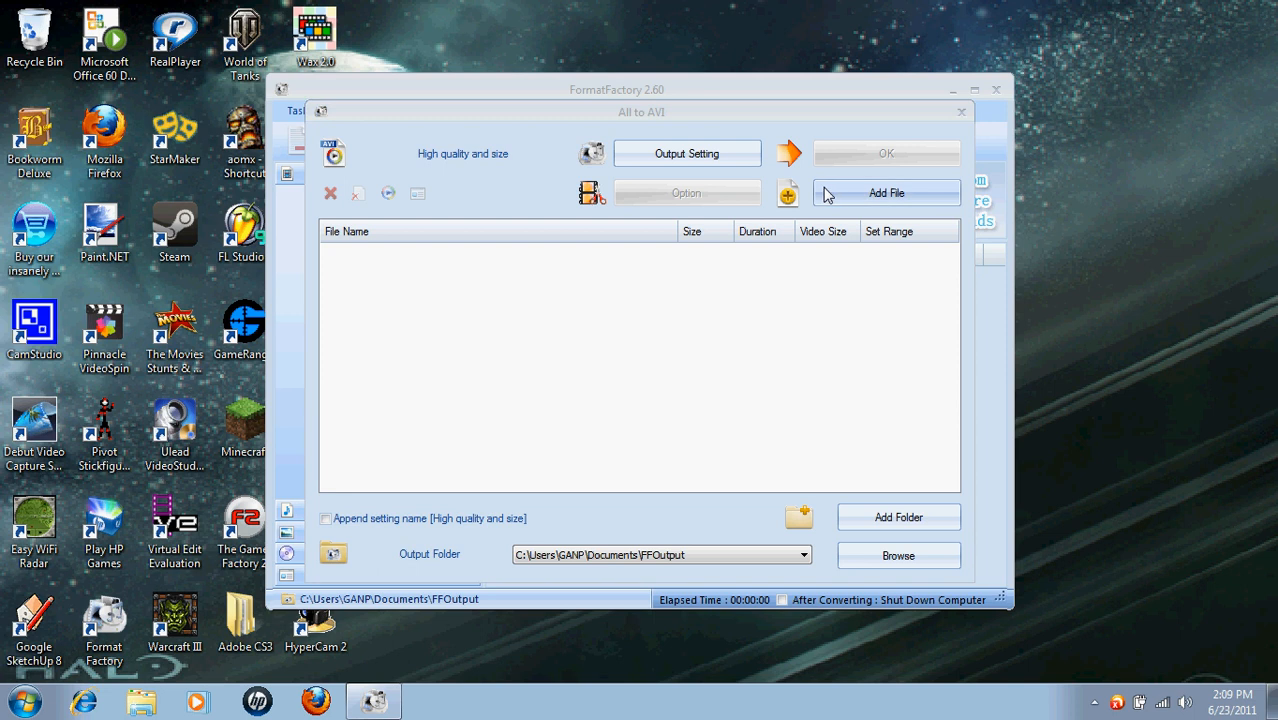
{"action": "left_click", "coordinate": [886, 192]}
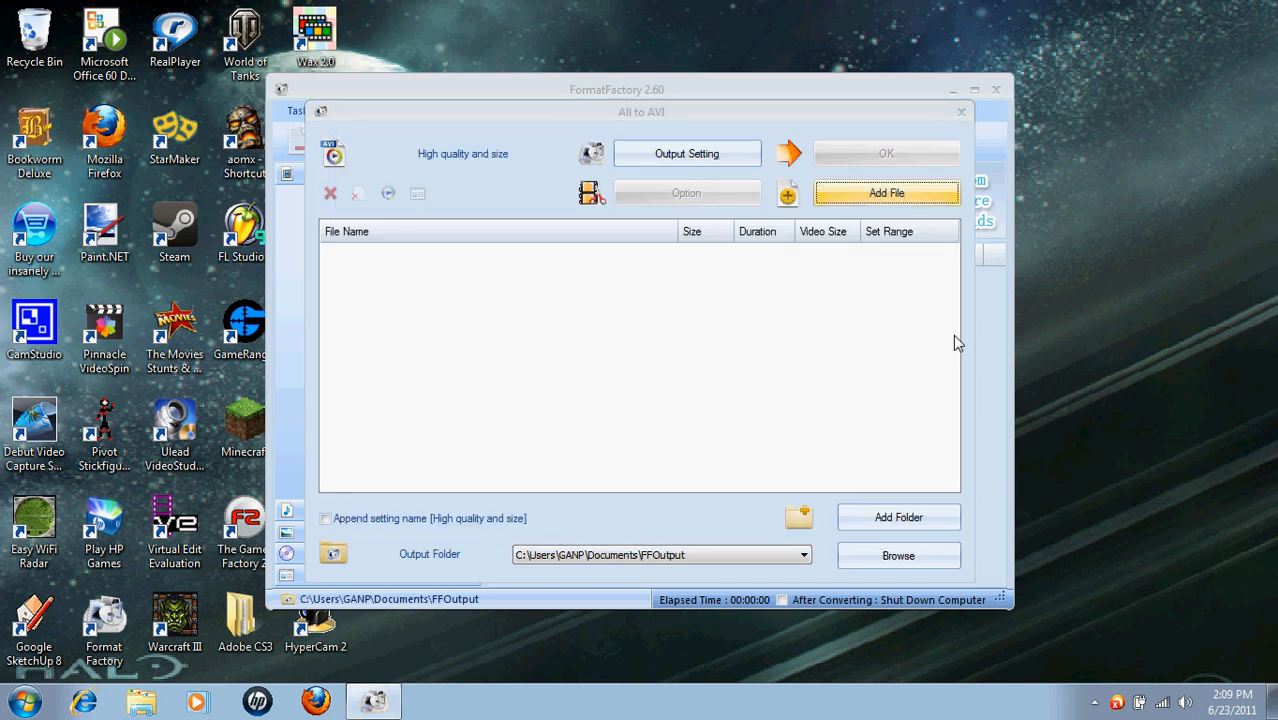
{"action": "left_click", "coordinate": [960, 112]}
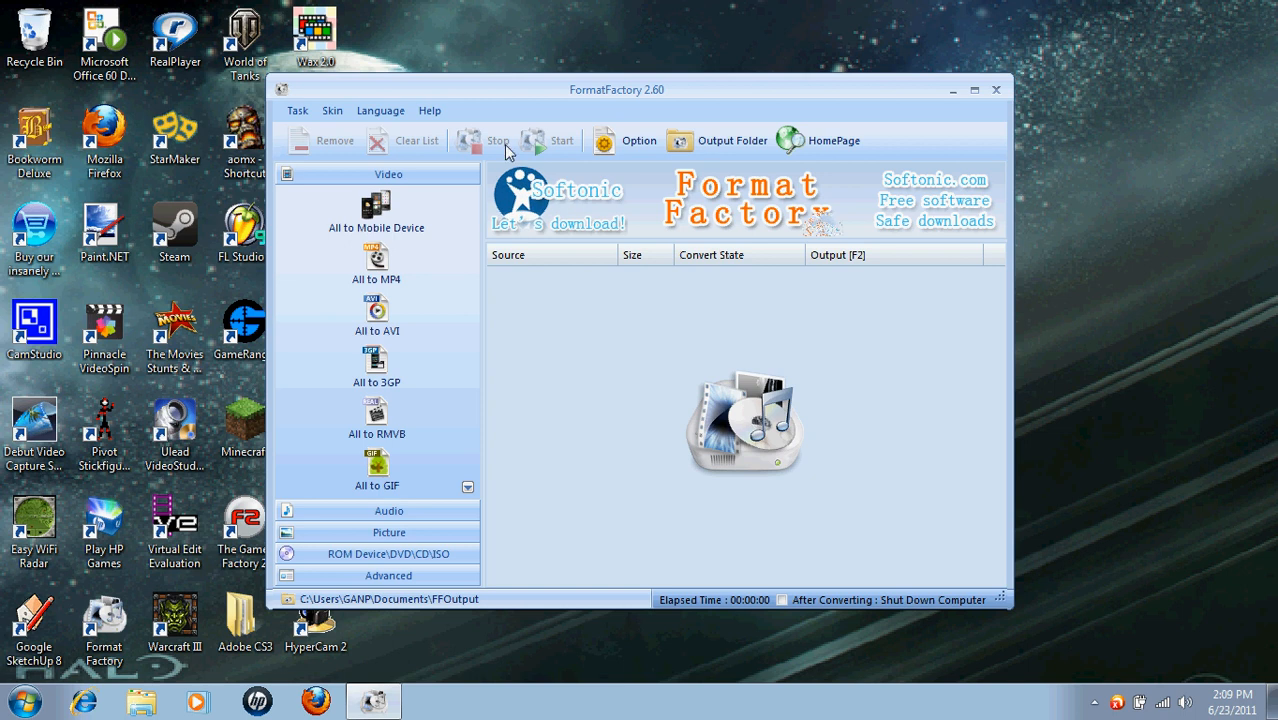
{"action": "mouse_move", "coordinate": [686, 572]}
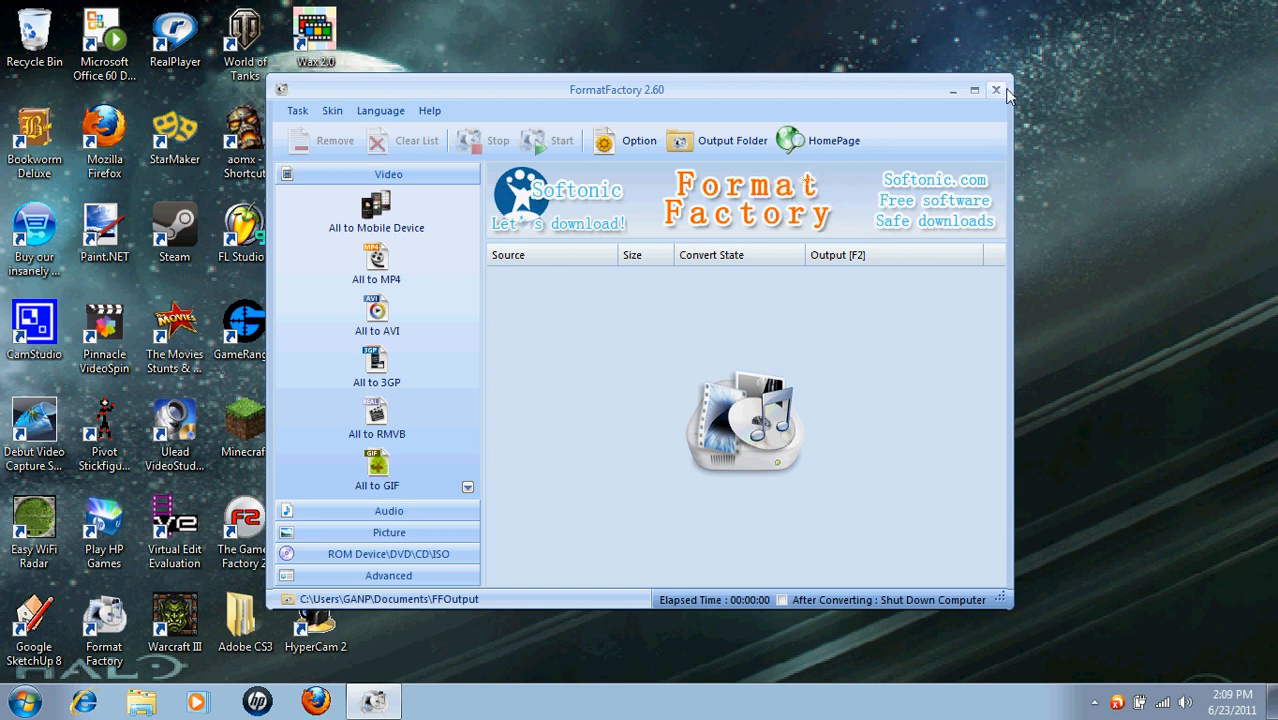
{"action": "left_click", "coordinate": [996, 90]}
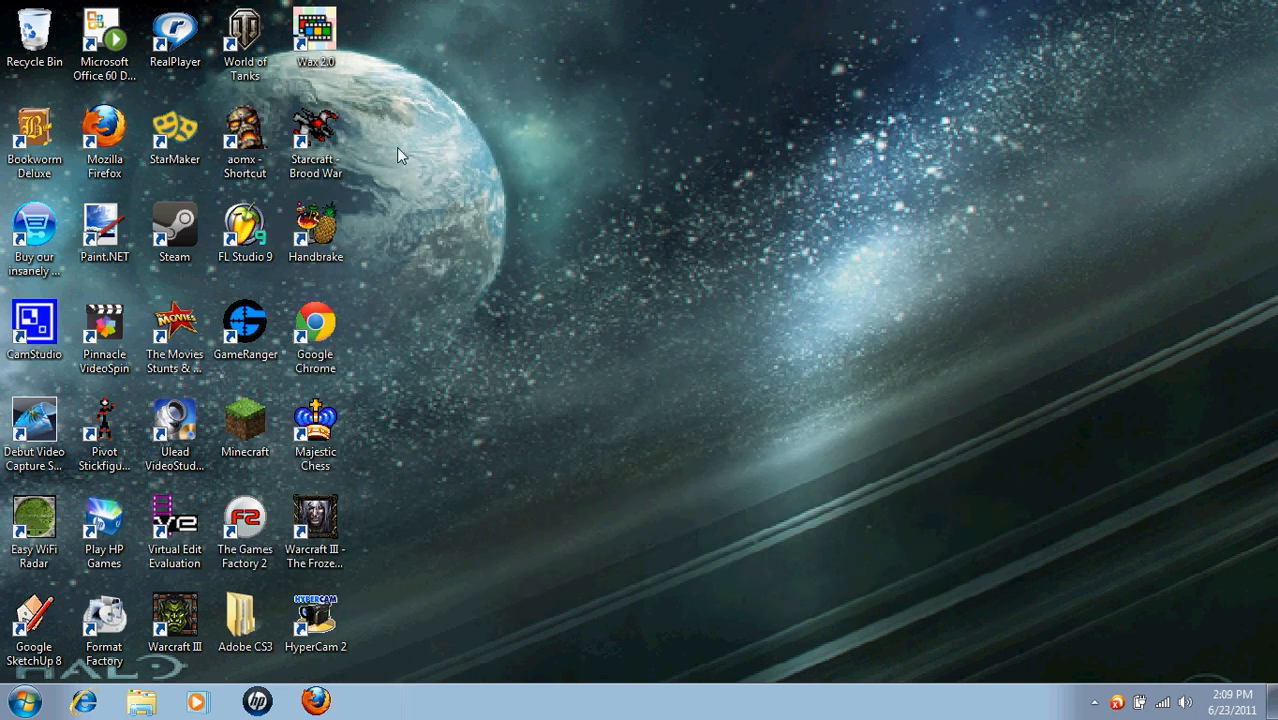
- Launch Wax from its desktop shortcut into an empty project
{"action": "left_click", "coordinate": [316, 36]}
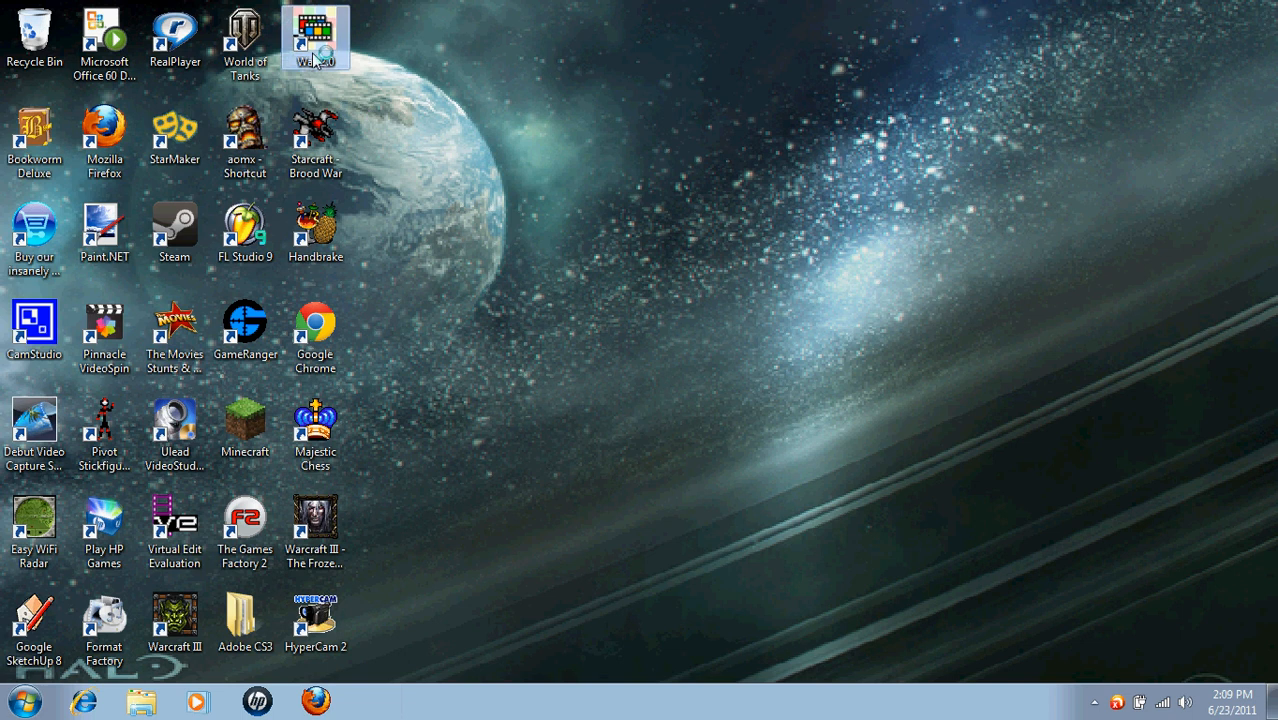
{"action": "double_click", "coordinate": [316, 38]}
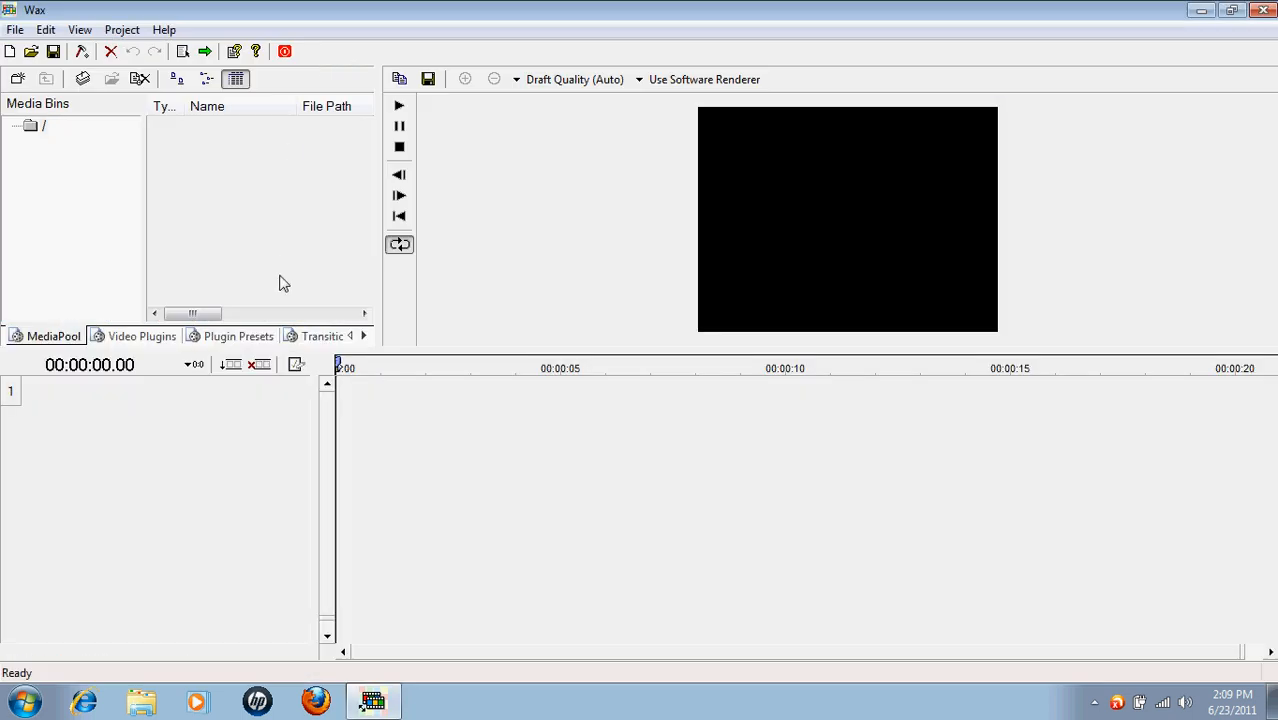
{"action": "mouse_move", "coordinate": [142, 336]}
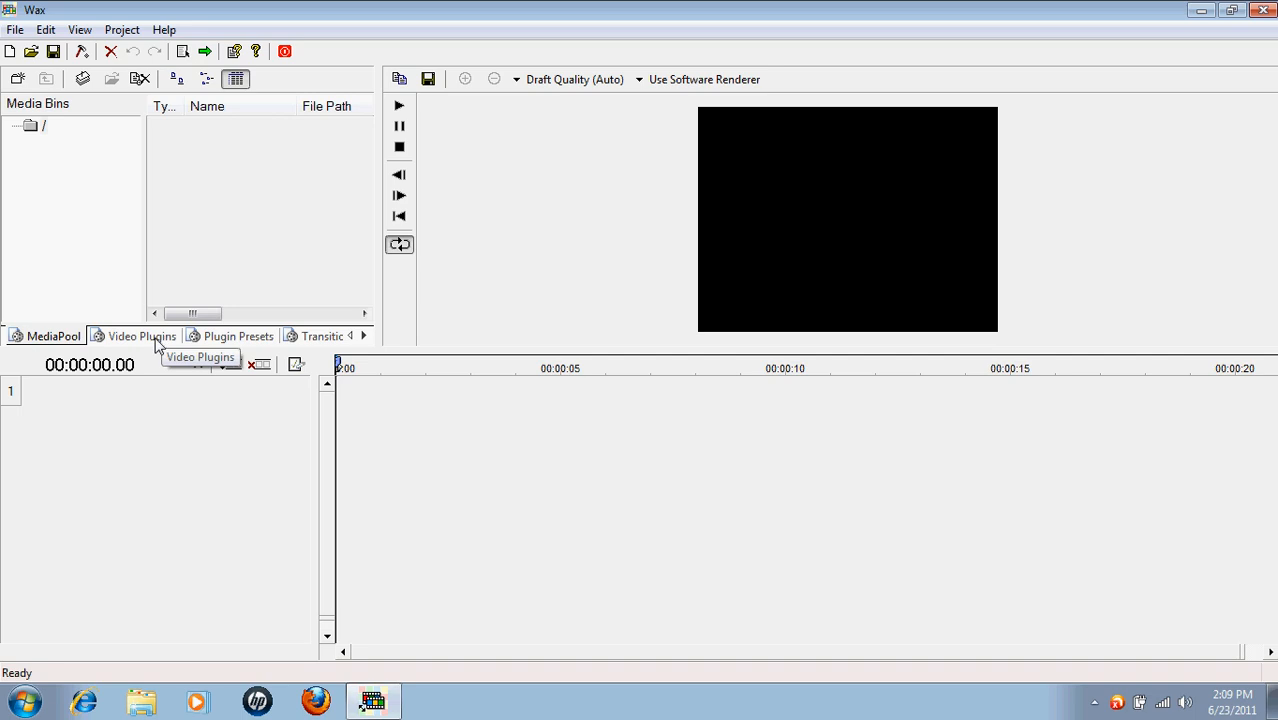
{"action": "mouse_move", "coordinate": [356, 484]}
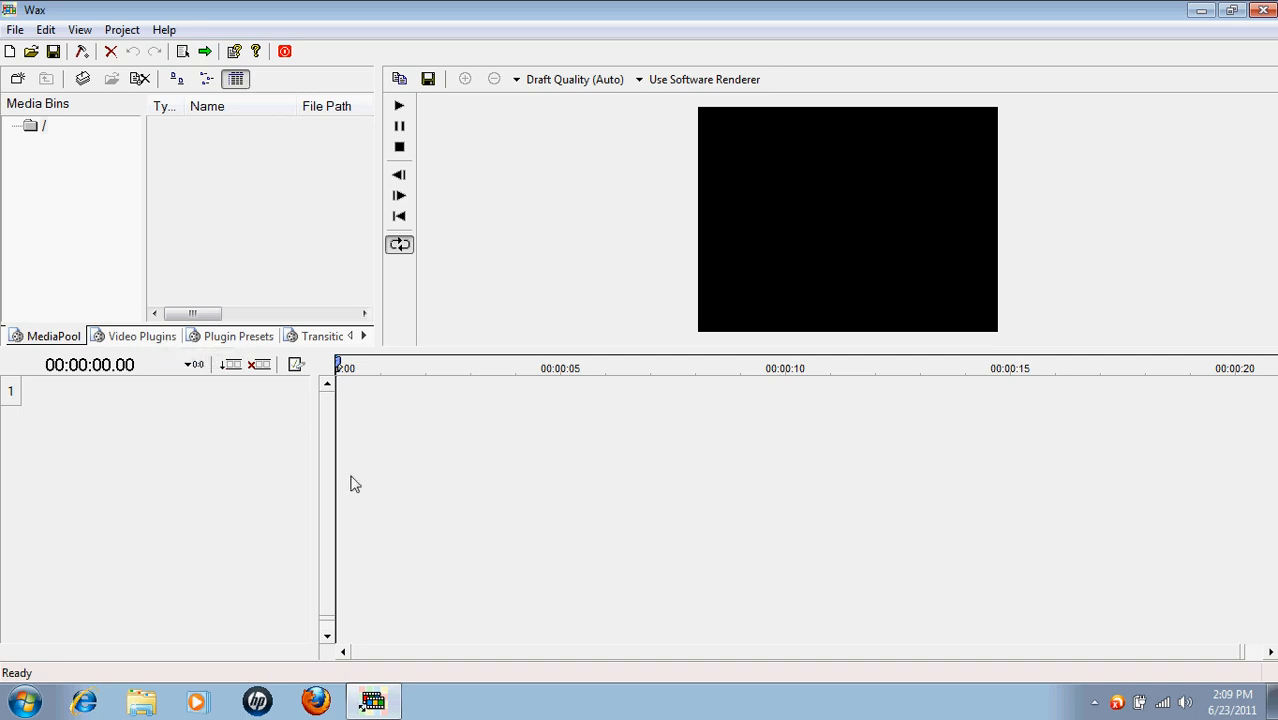
{"action": "mouse_move", "coordinate": [378, 456]}
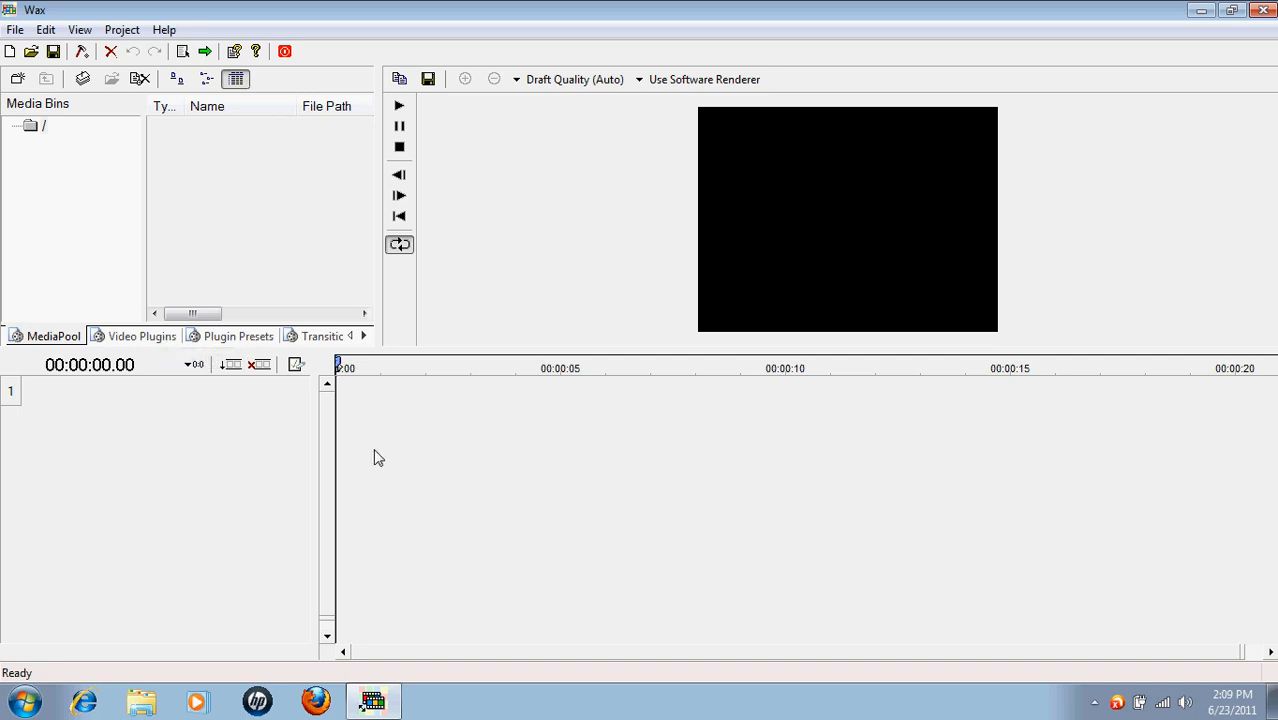
{"action": "mouse_move", "coordinate": [608, 352]}
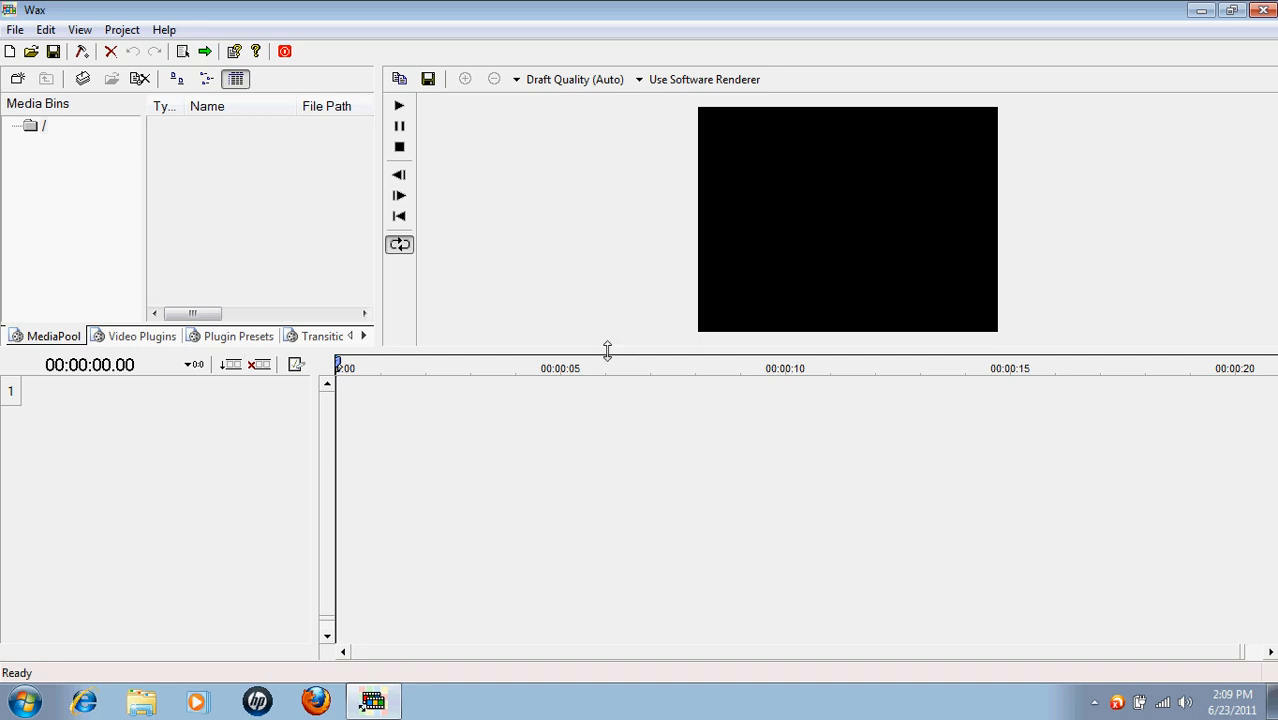
{"action": "mouse_move", "coordinate": [304, 368]}
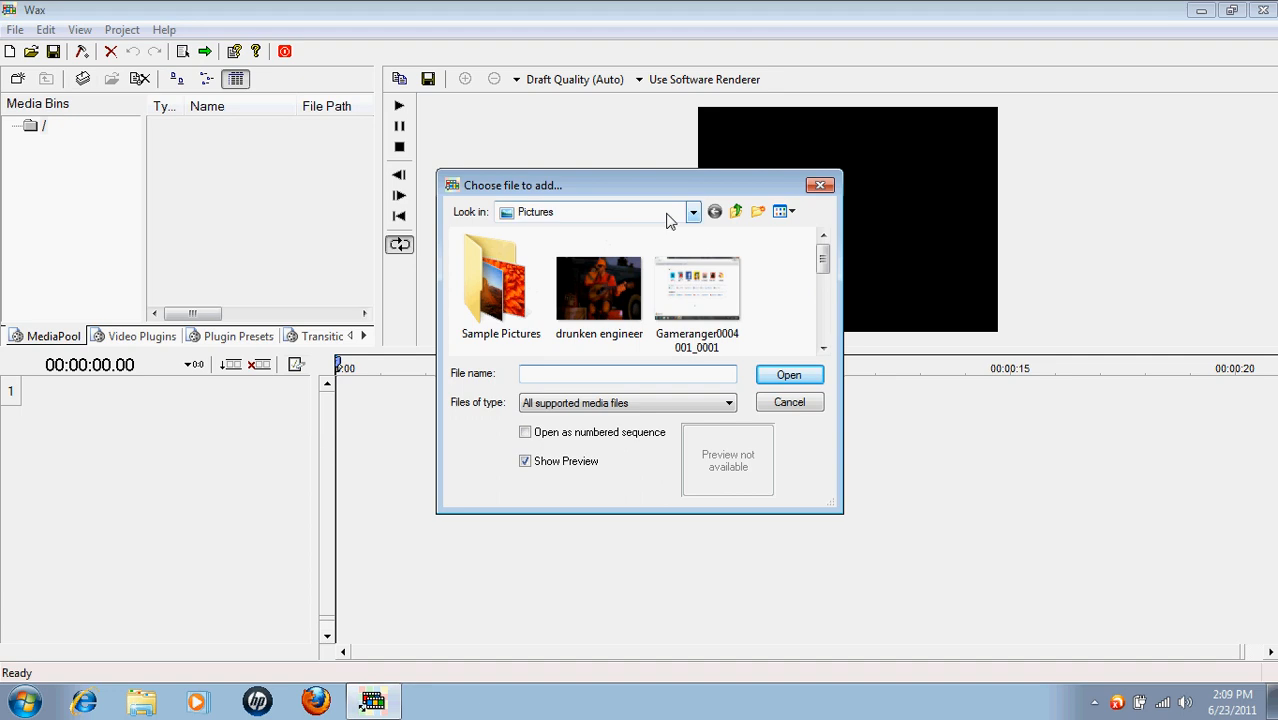
- Import muzzle flash.jpg from Pictures into the media pool via the add-media browser
{"action": "left_click", "coordinate": [694, 212]}
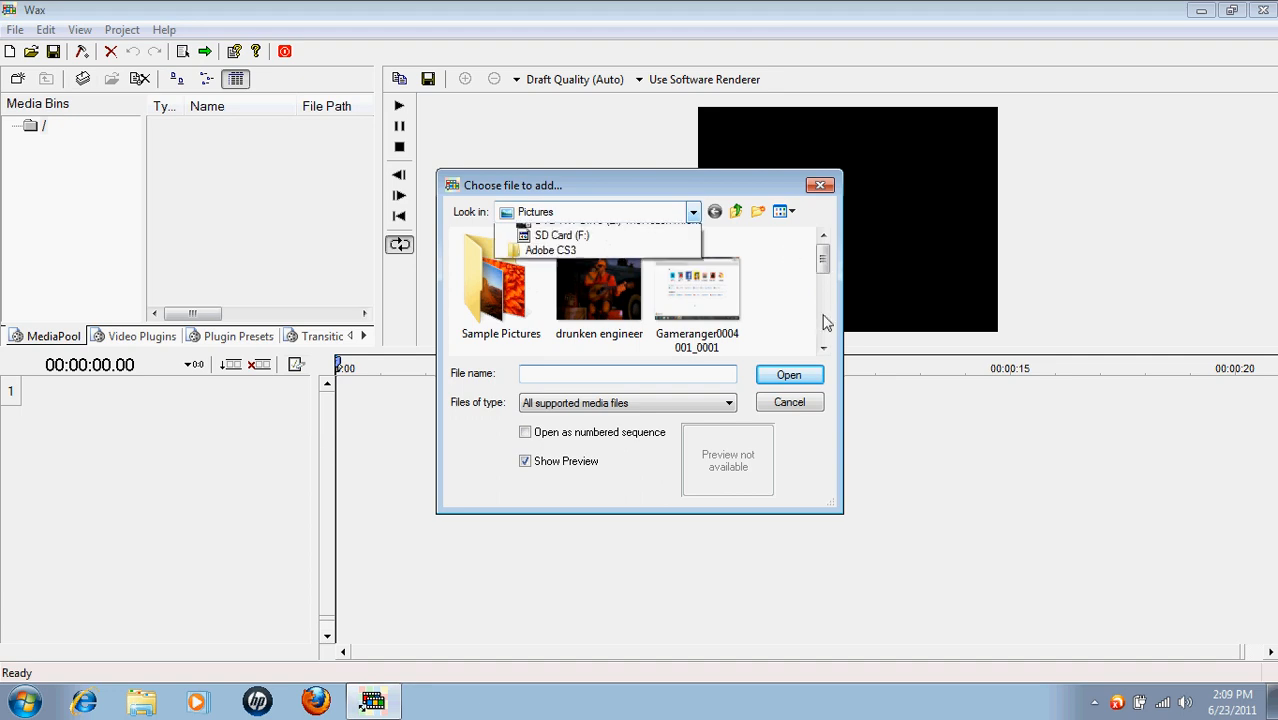
{"action": "scroll", "scroll_direction": "down", "scroll_amount": 3}
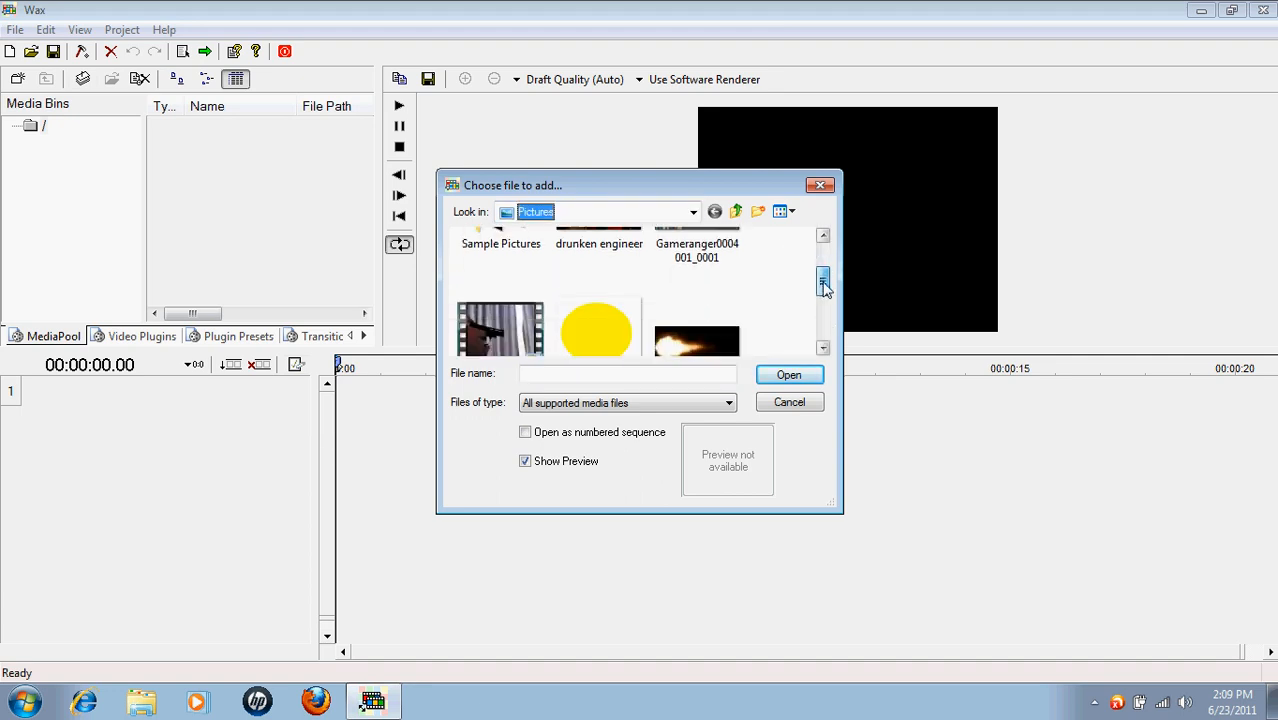
{"action": "scroll", "scroll_direction": "down", "scroll_amount": 3}
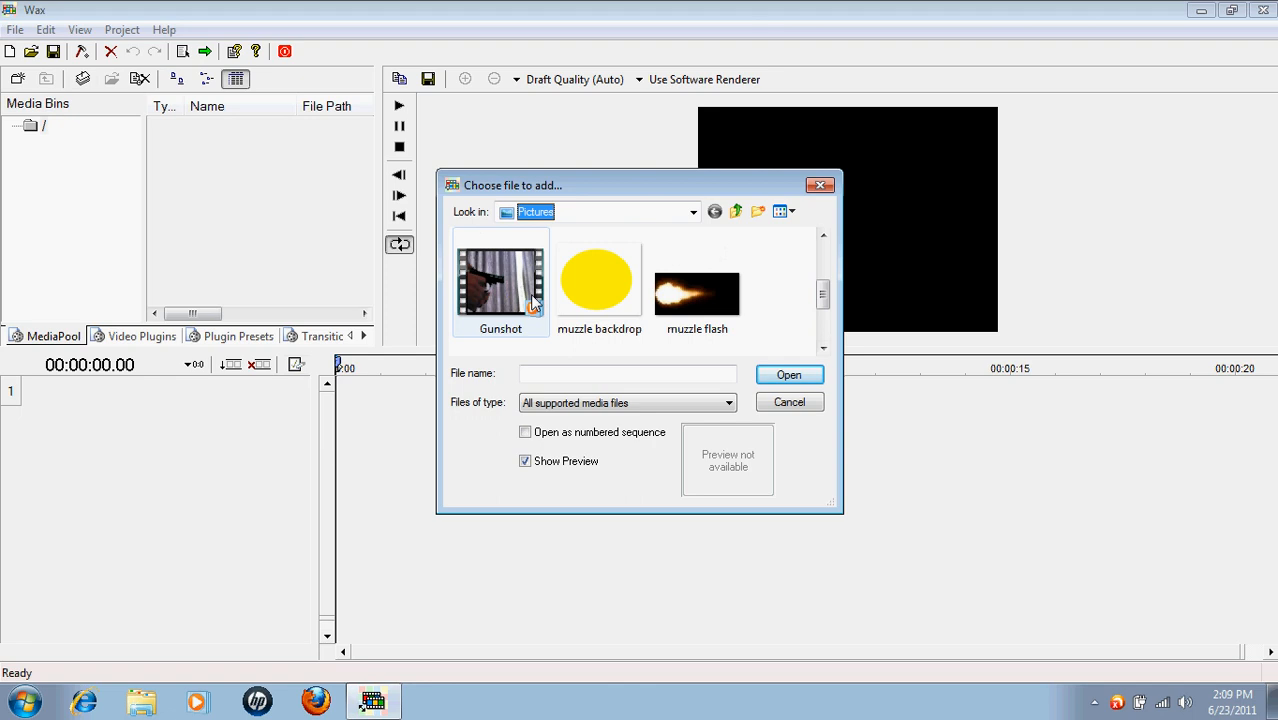
{"action": "left_click", "coordinate": [696, 280]}
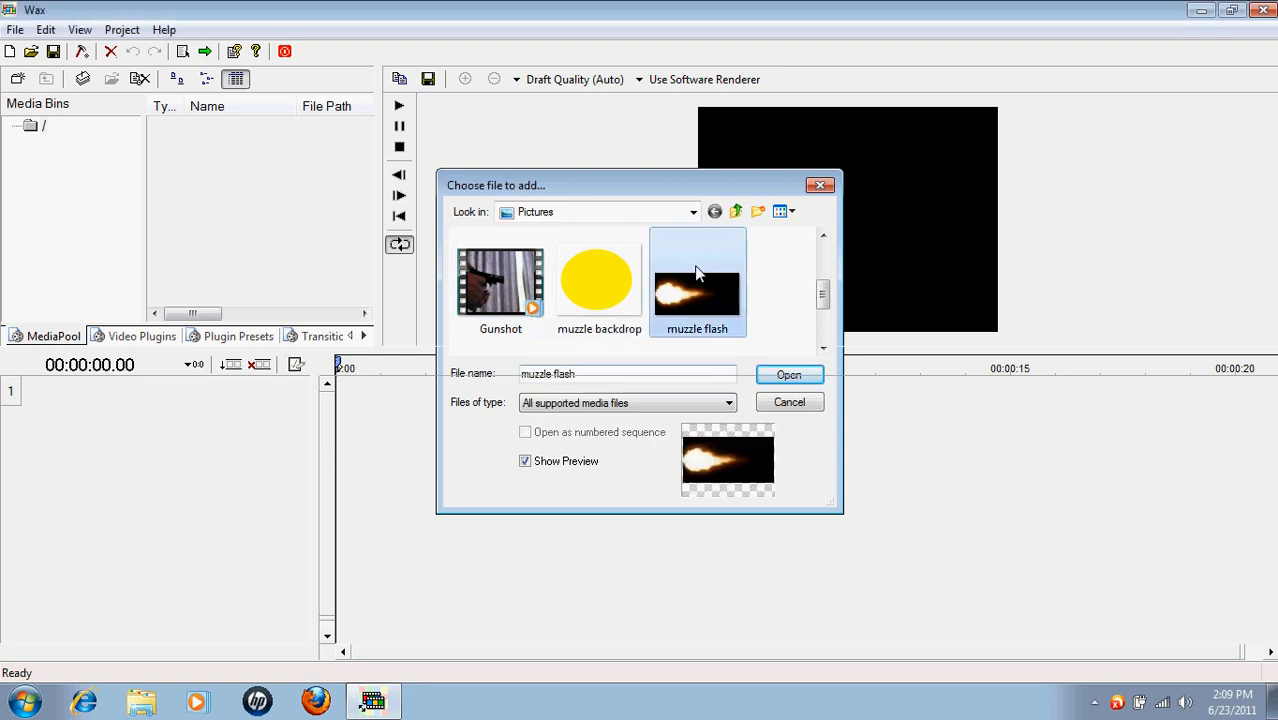
{"action": "left_click", "coordinate": [788, 374]}
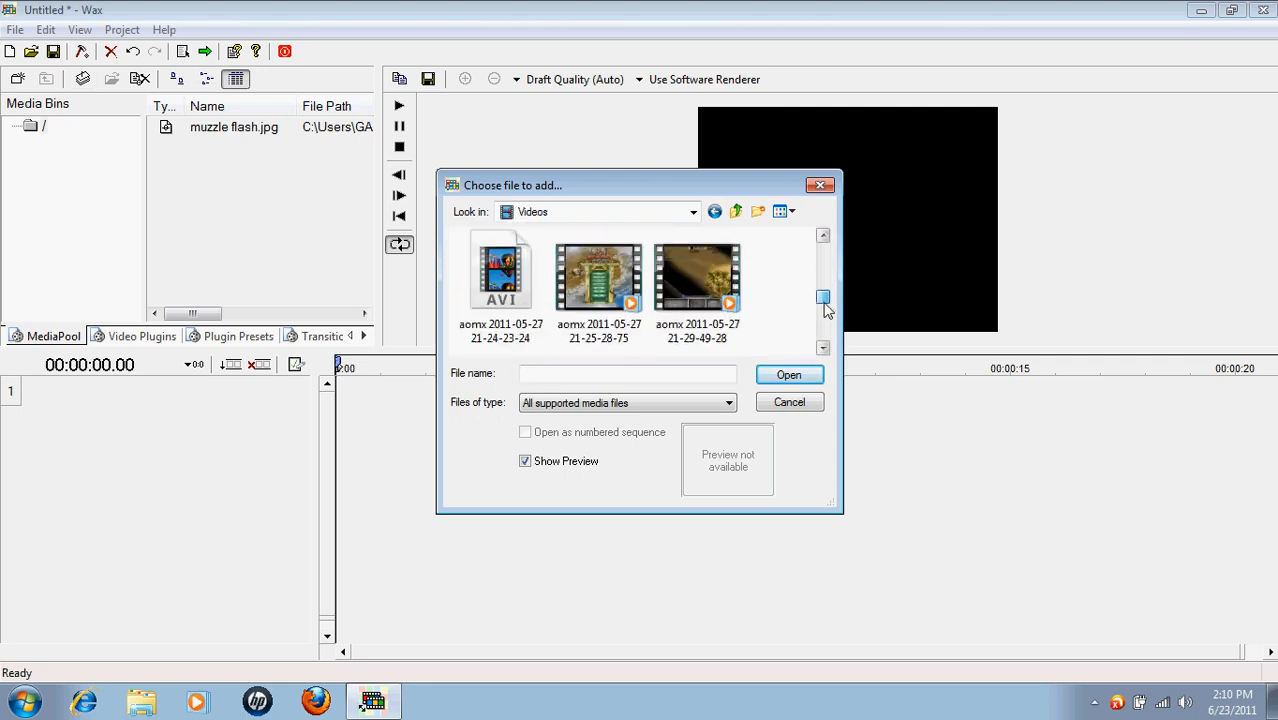
{"action": "scroll", "scroll_direction": "down", "scroll_amount": 3}
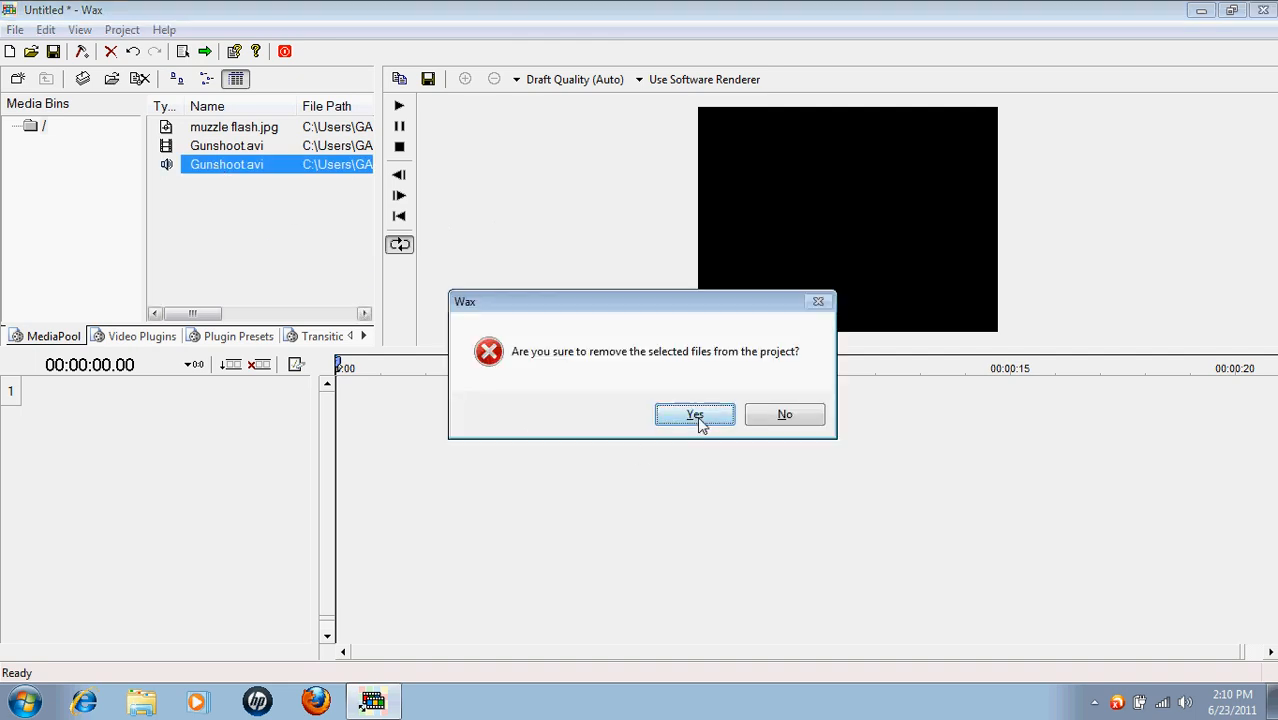
- Confirm removing the duplicate clip and place Gunshoot.avi on timeline track 2
{"action": "left_click", "coordinate": [696, 414]}
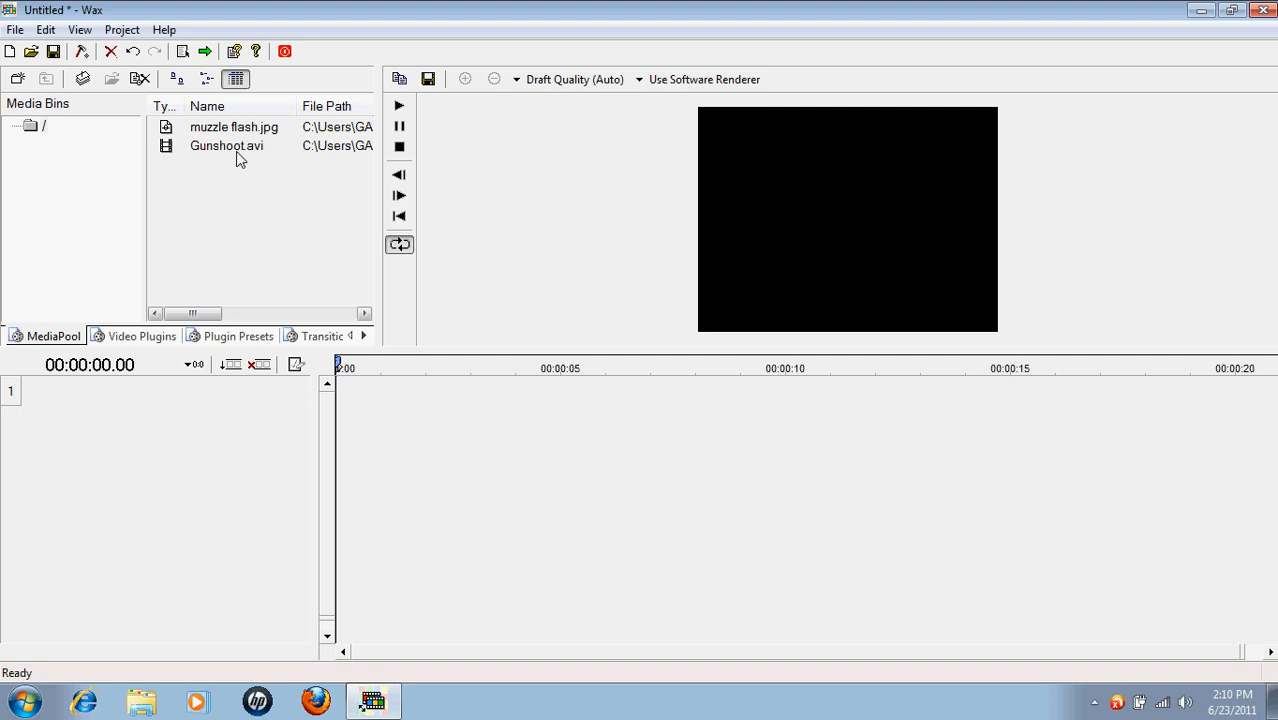
{"action": "mouse_move", "coordinate": [244, 156]}
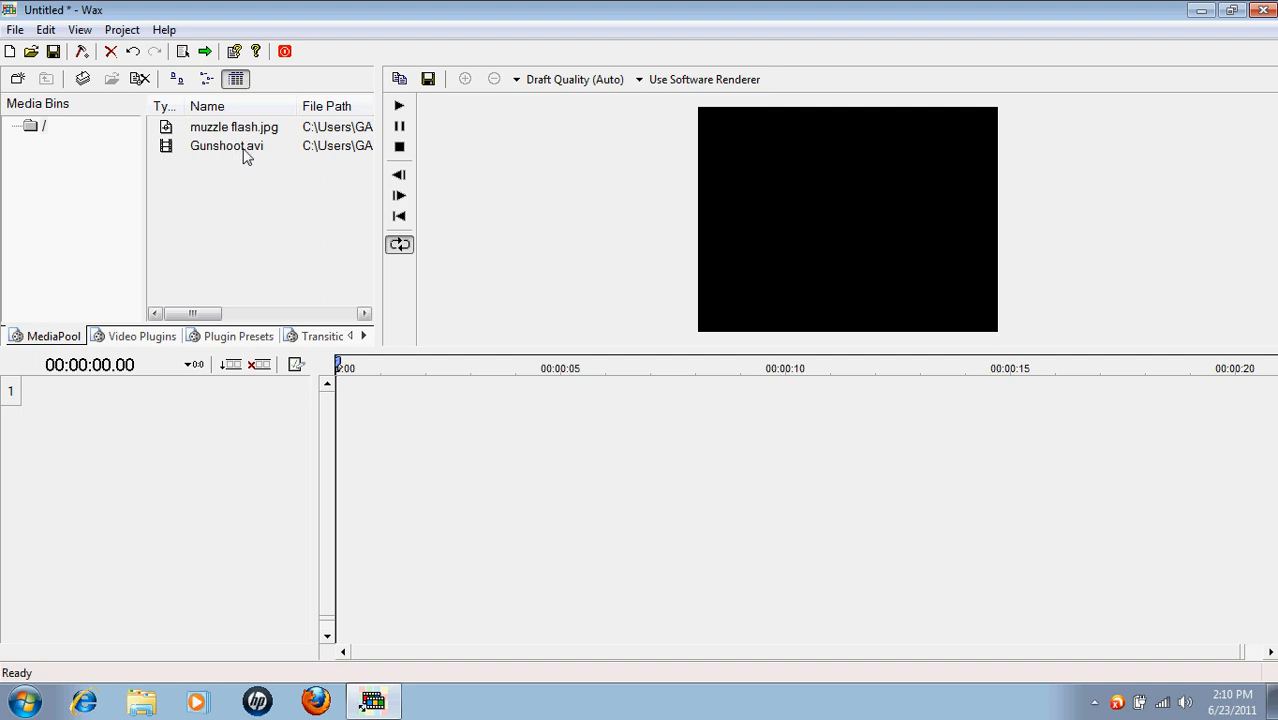
{"action": "left_click_drag", "start_coordinate": [228, 144], "coordinate": [390, 390]}
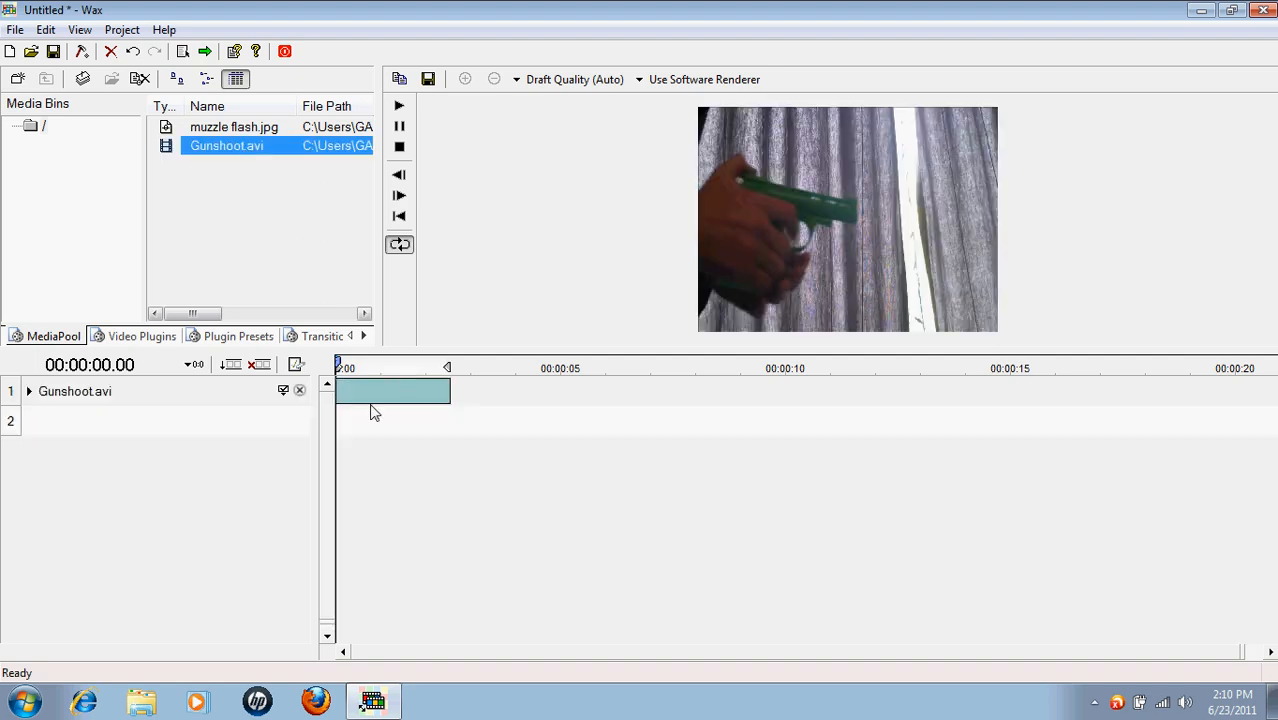
{"action": "left_click_drag", "start_coordinate": [392, 390], "coordinate": [392, 420]}
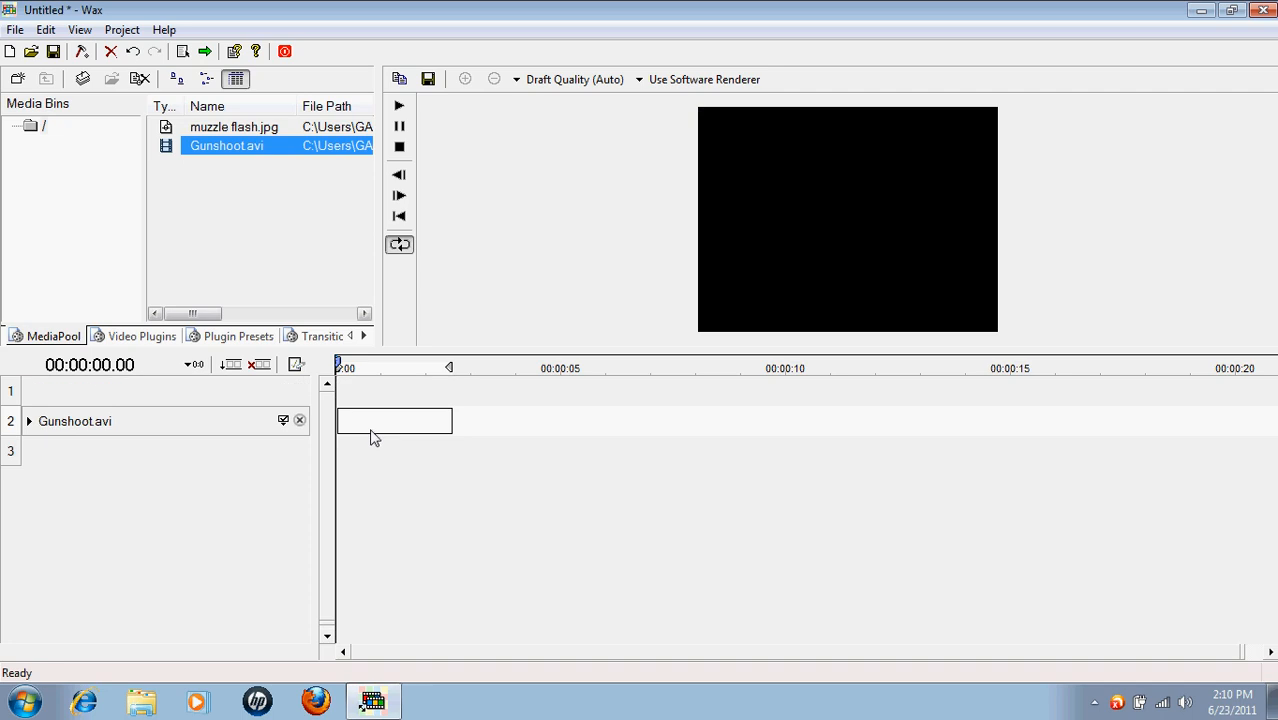
- Preview the gunshot footage of the hand holding the toy gun
{"action": "left_click", "coordinate": [398, 104]}
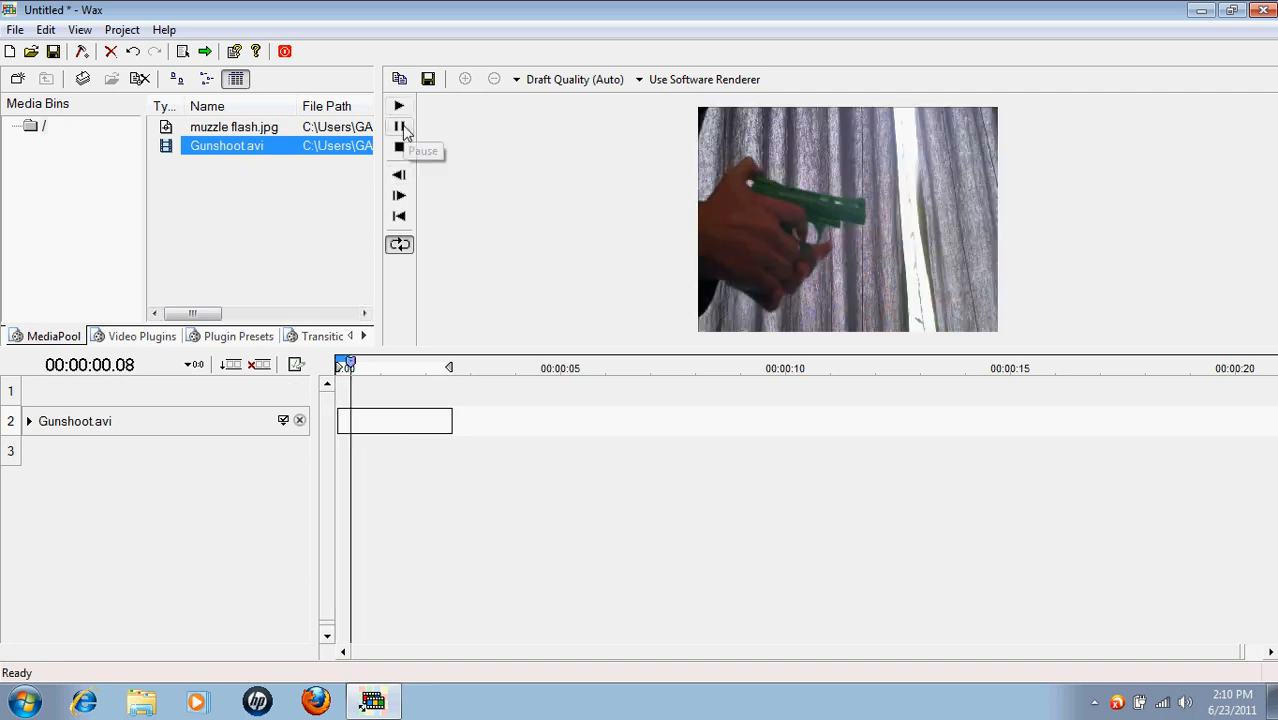
{"action": "left_click", "coordinate": [398, 104]}
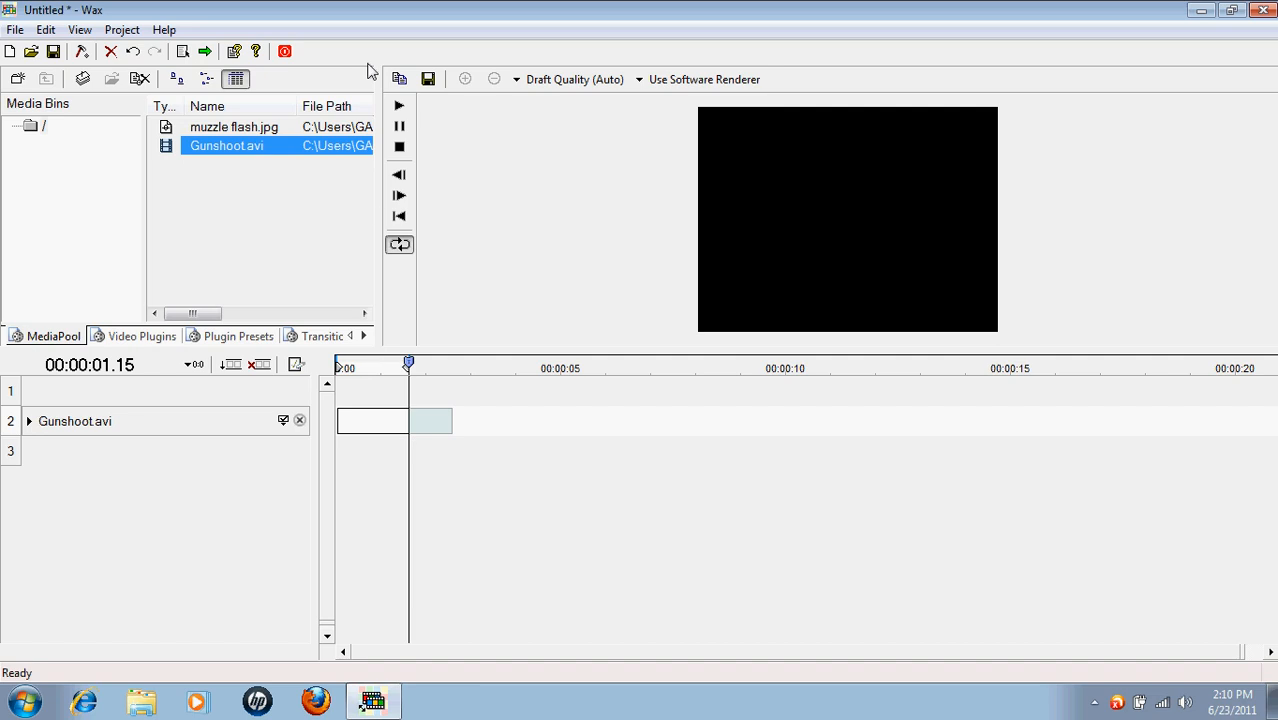
{"action": "left_click", "coordinate": [398, 104]}
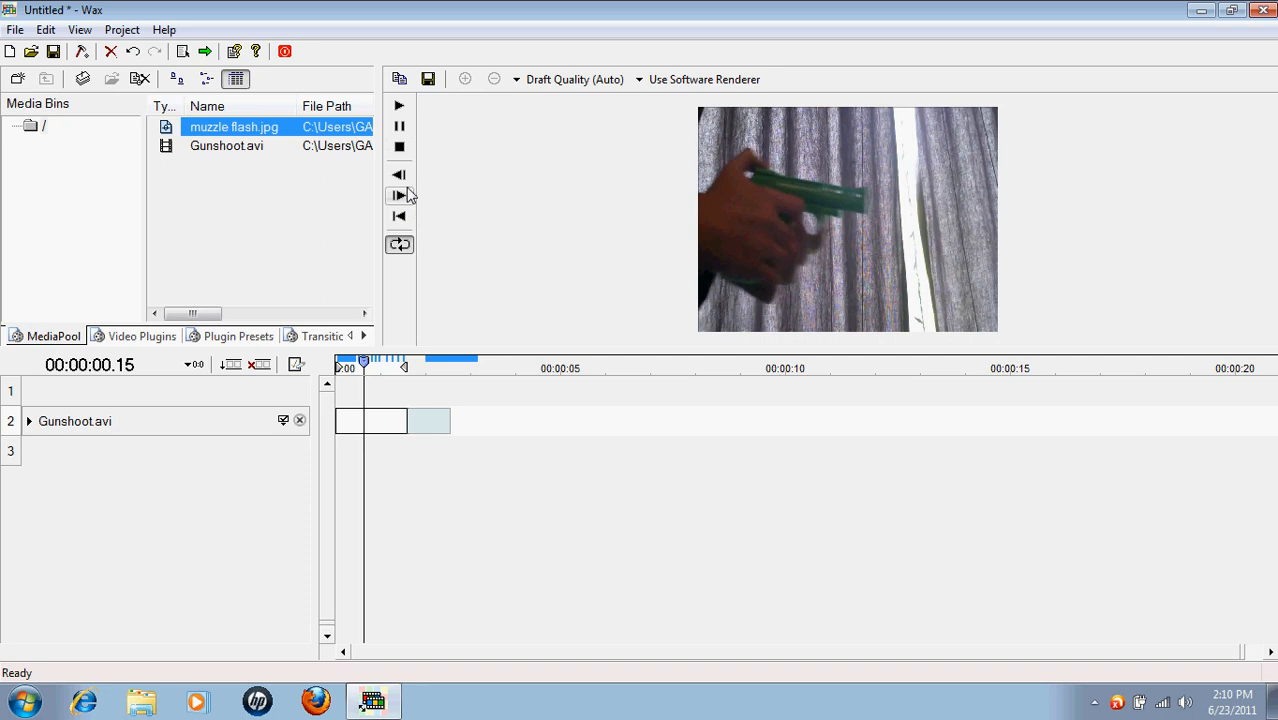
{"action": "mouse_move", "coordinate": [224, 138]}
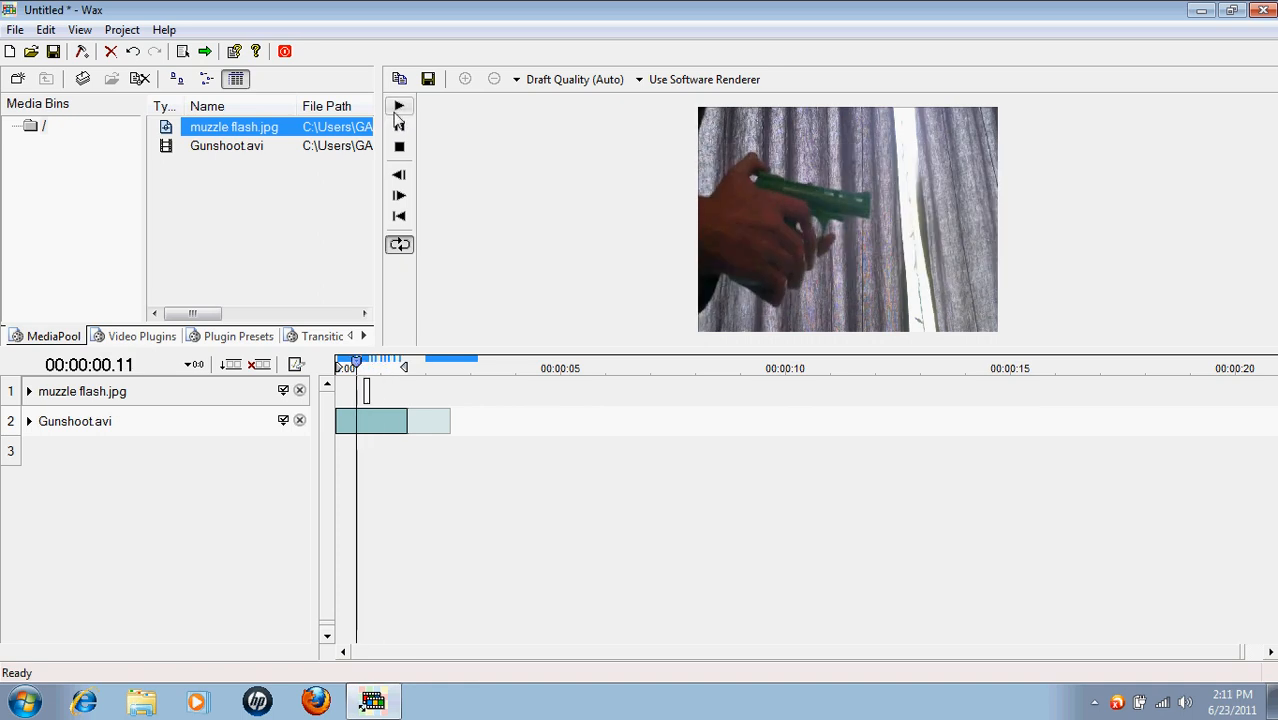
- Check the flash timing by playing, pausing and stepping back to the flash frame
{"action": "left_click", "coordinate": [400, 106]}
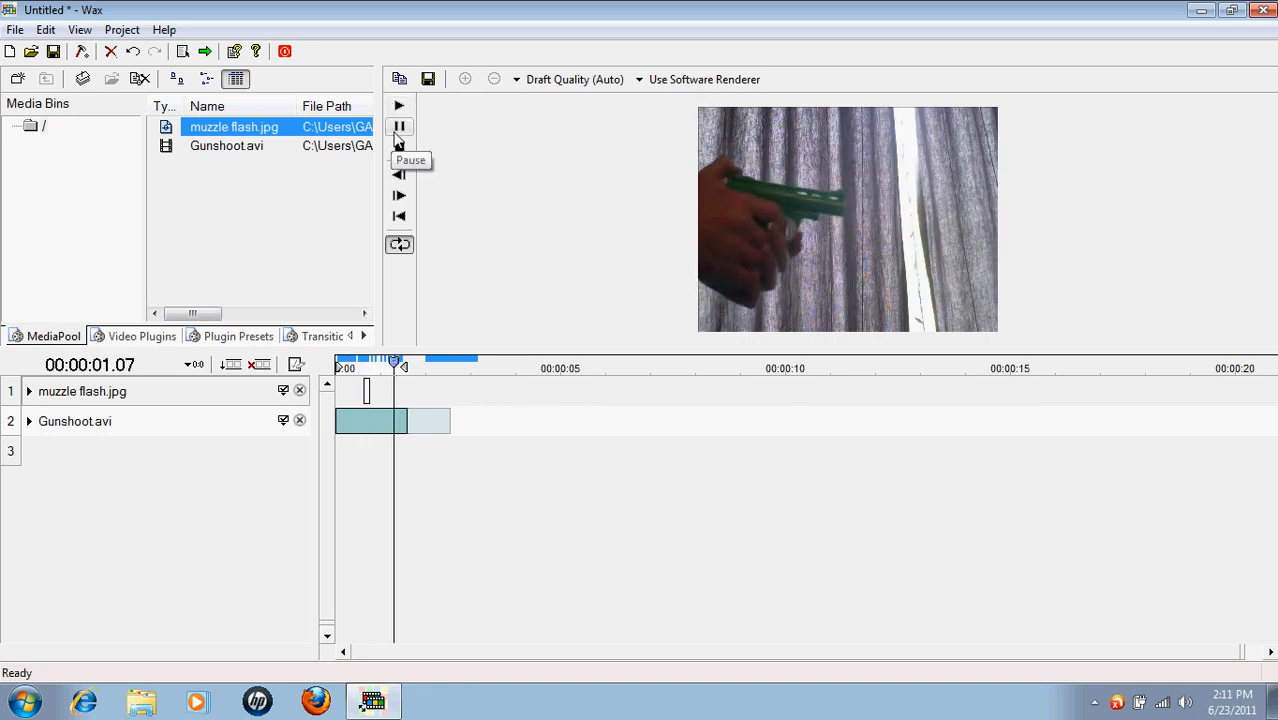
{"action": "left_click", "coordinate": [400, 126]}
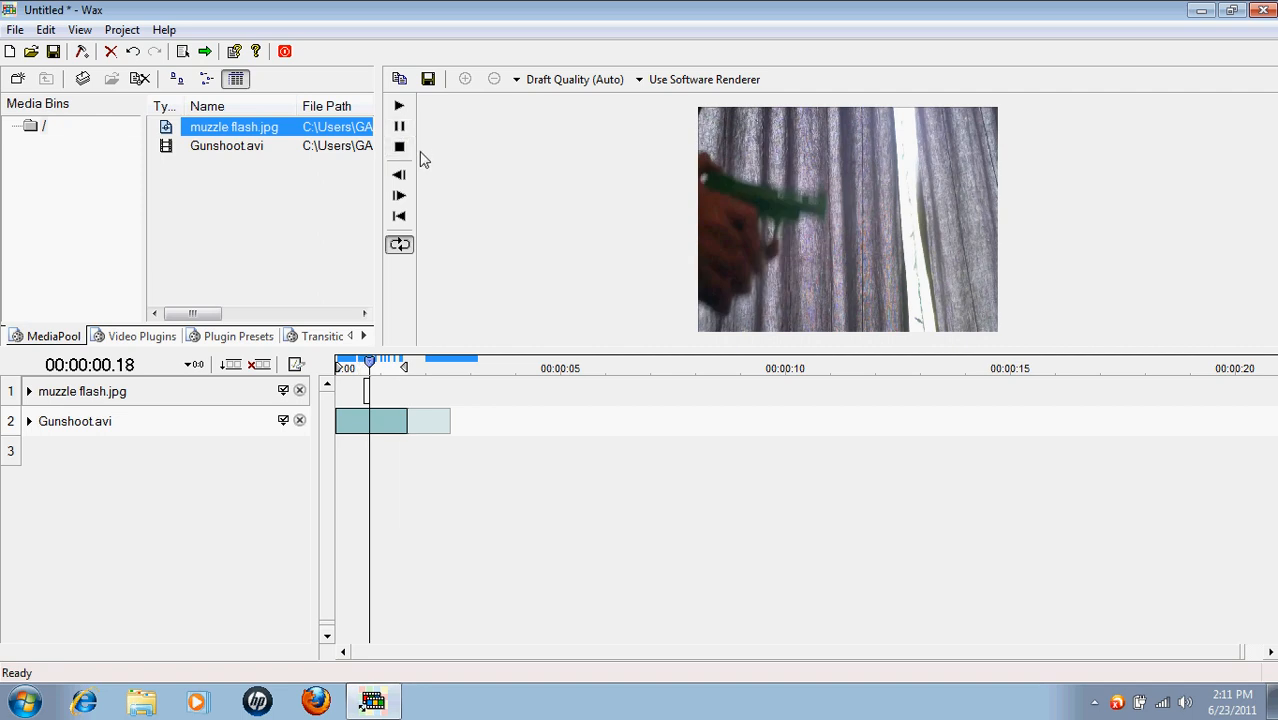
{"action": "left_click", "coordinate": [400, 176]}
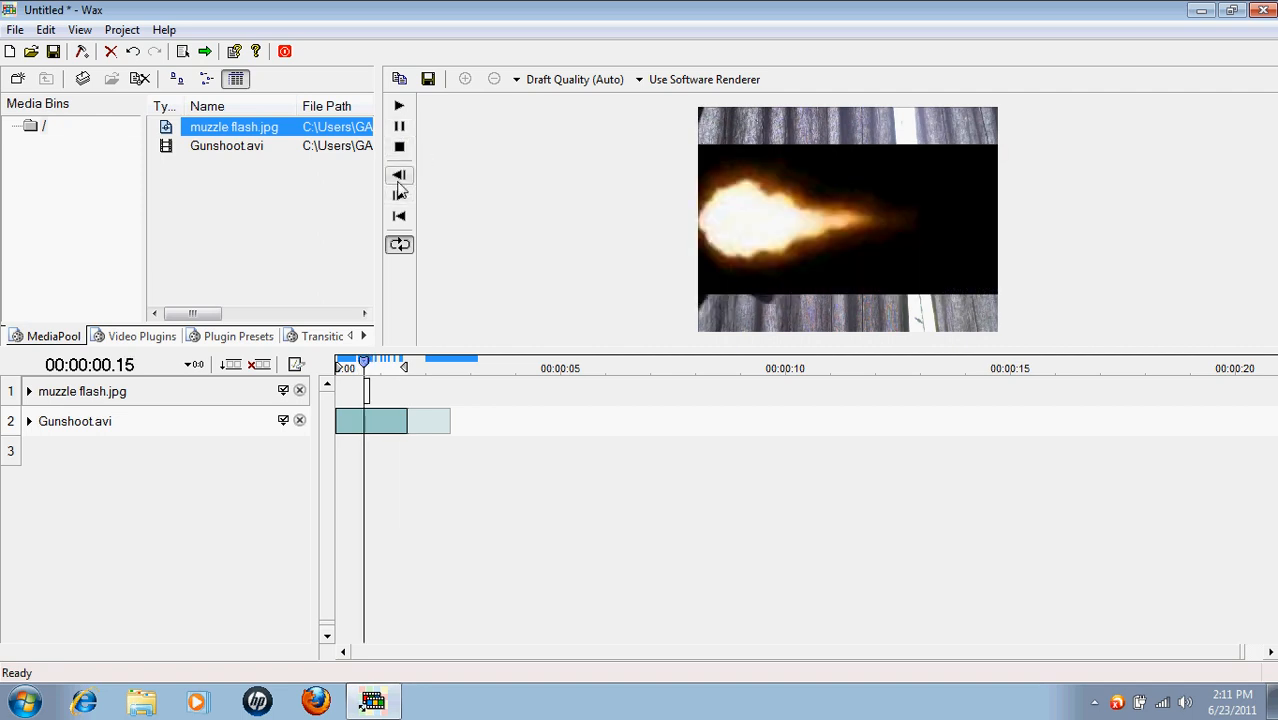
{"action": "mouse_move", "coordinate": [148, 352]}
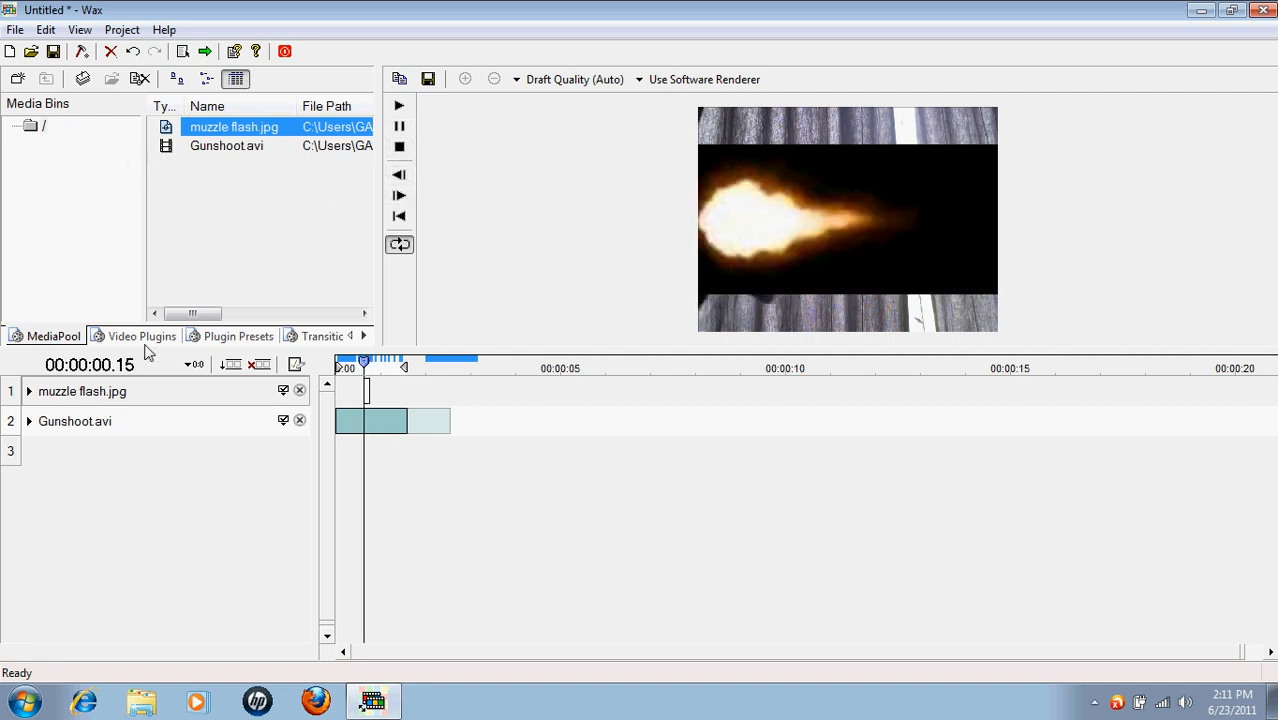
- Select the Chroma Key effect from the 2D Color video plugins
{"action": "left_click", "coordinate": [140, 336]}
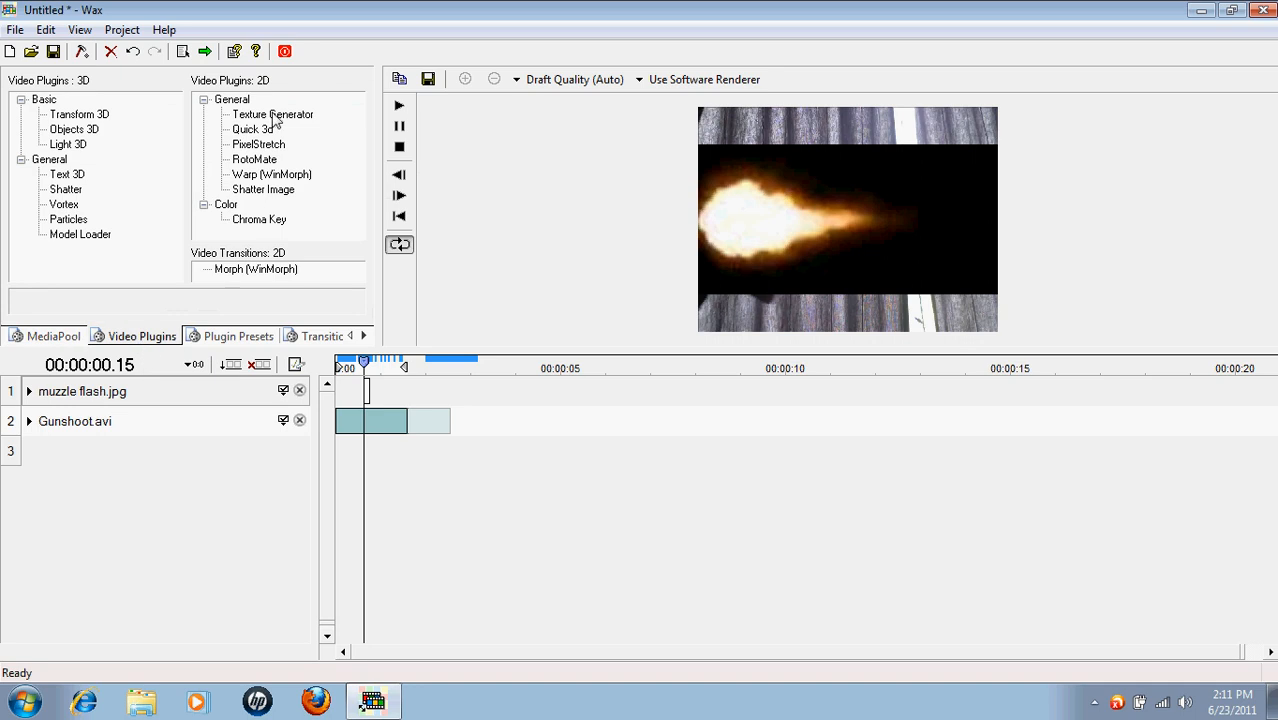
{"action": "mouse_move", "coordinate": [366, 284]}
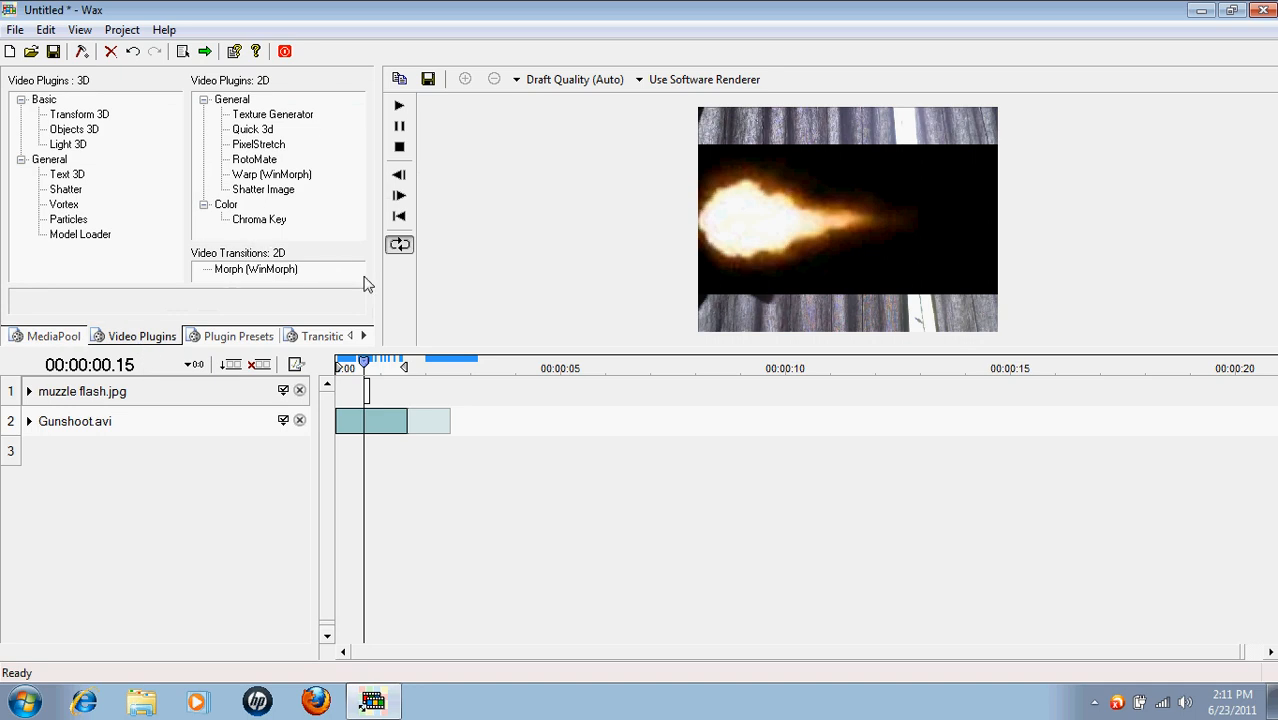
{"action": "mouse_move", "coordinate": [284, 232]}
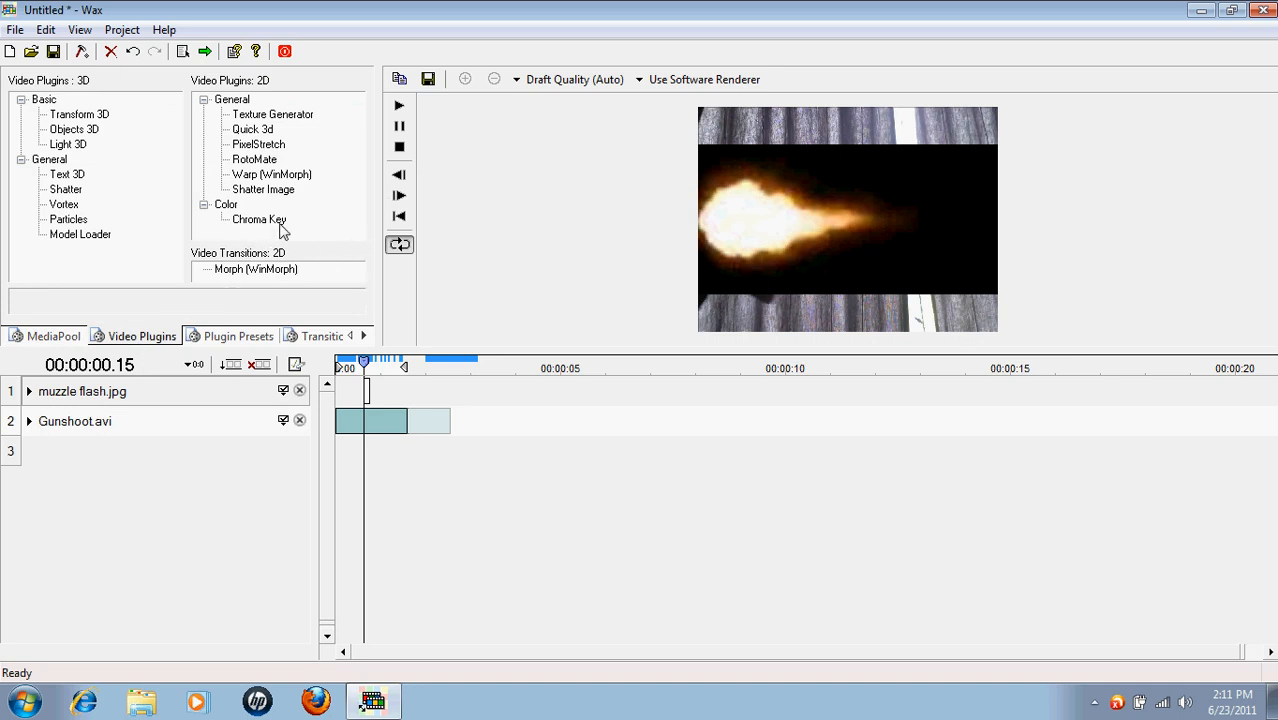
{"action": "left_click", "coordinate": [260, 218]}
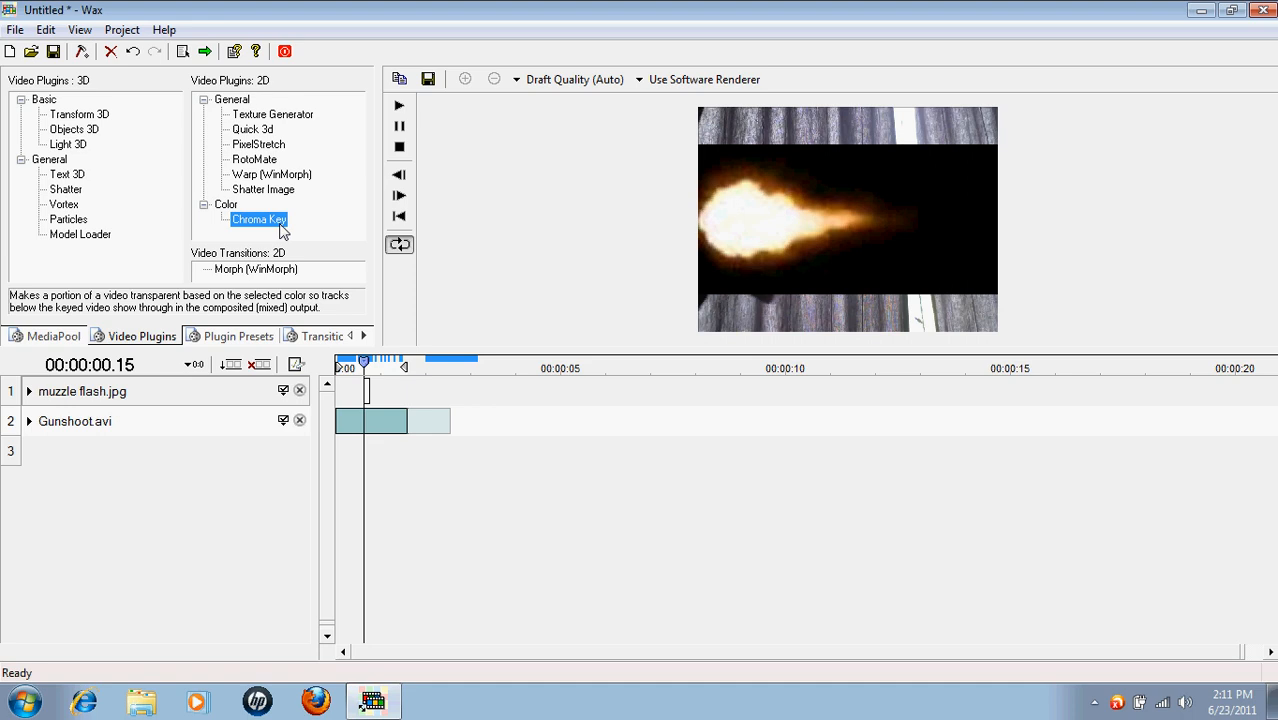
{"action": "mouse_move", "coordinate": [264, 200]}
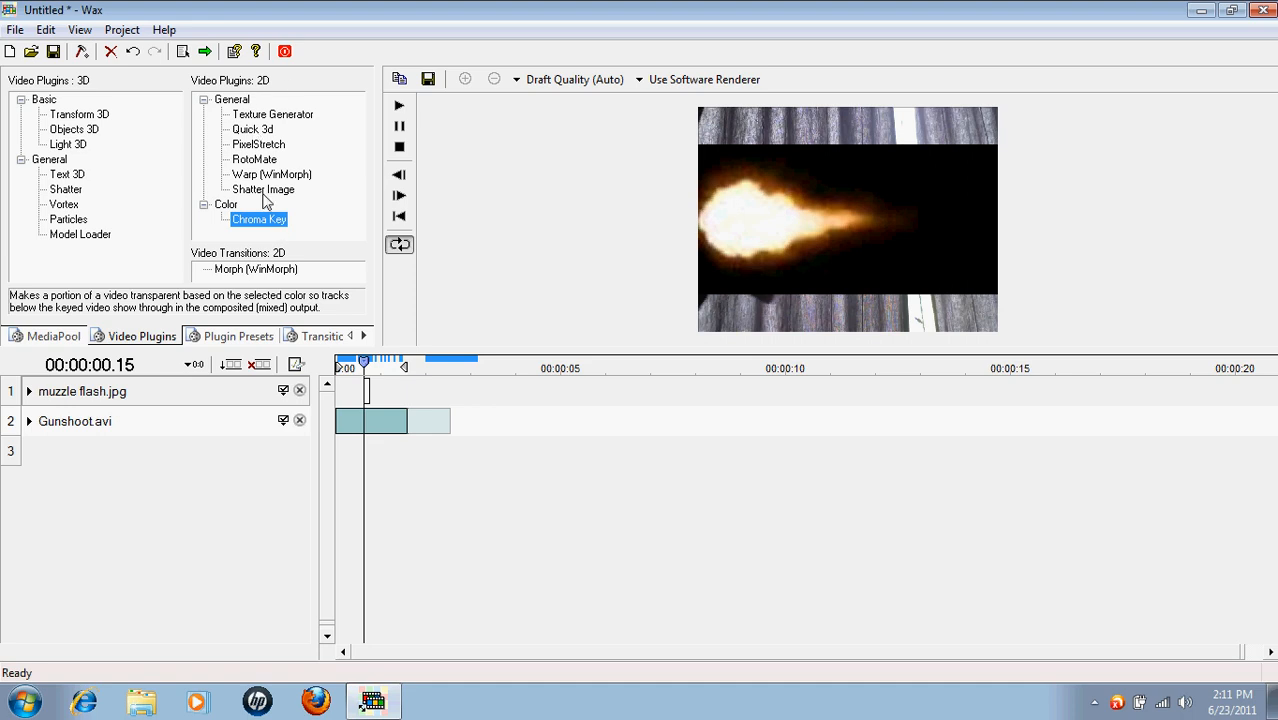
{"action": "mouse_move", "coordinate": [252, 228]}
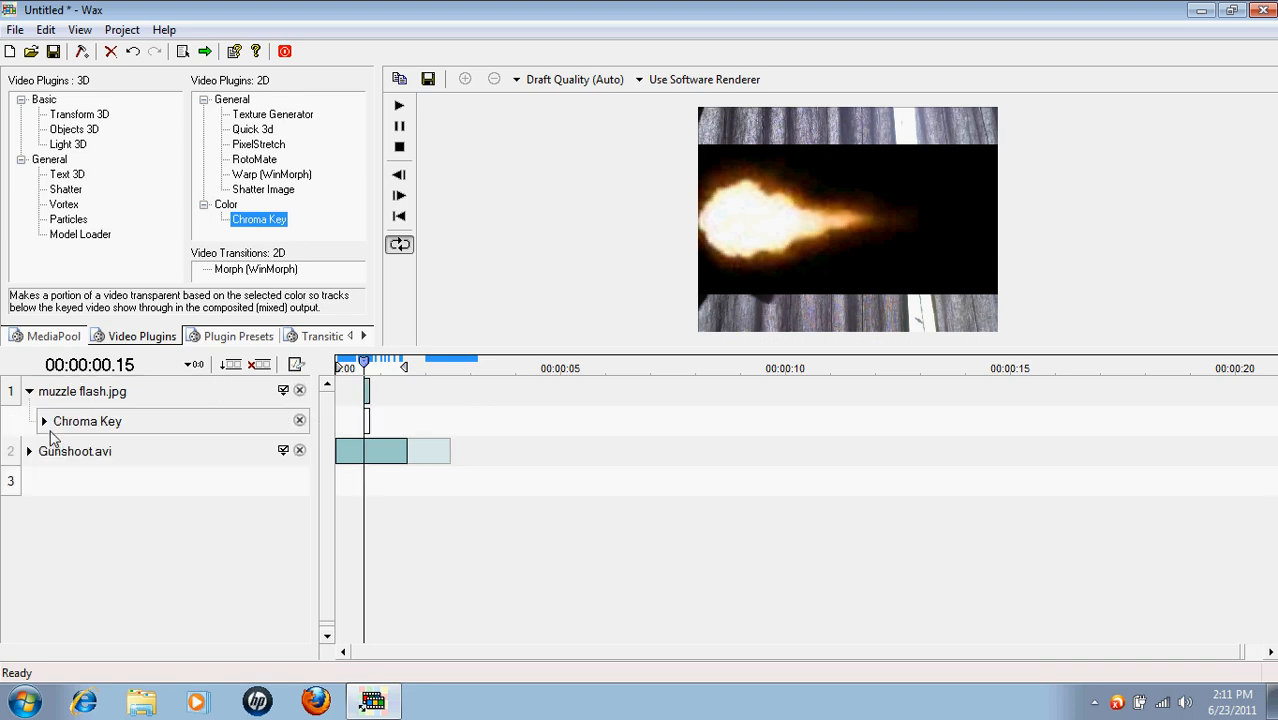
- Set the Chroma Key colour to black and raise Tolerance to about 0.46
{"action": "left_click", "coordinate": [44, 420]}
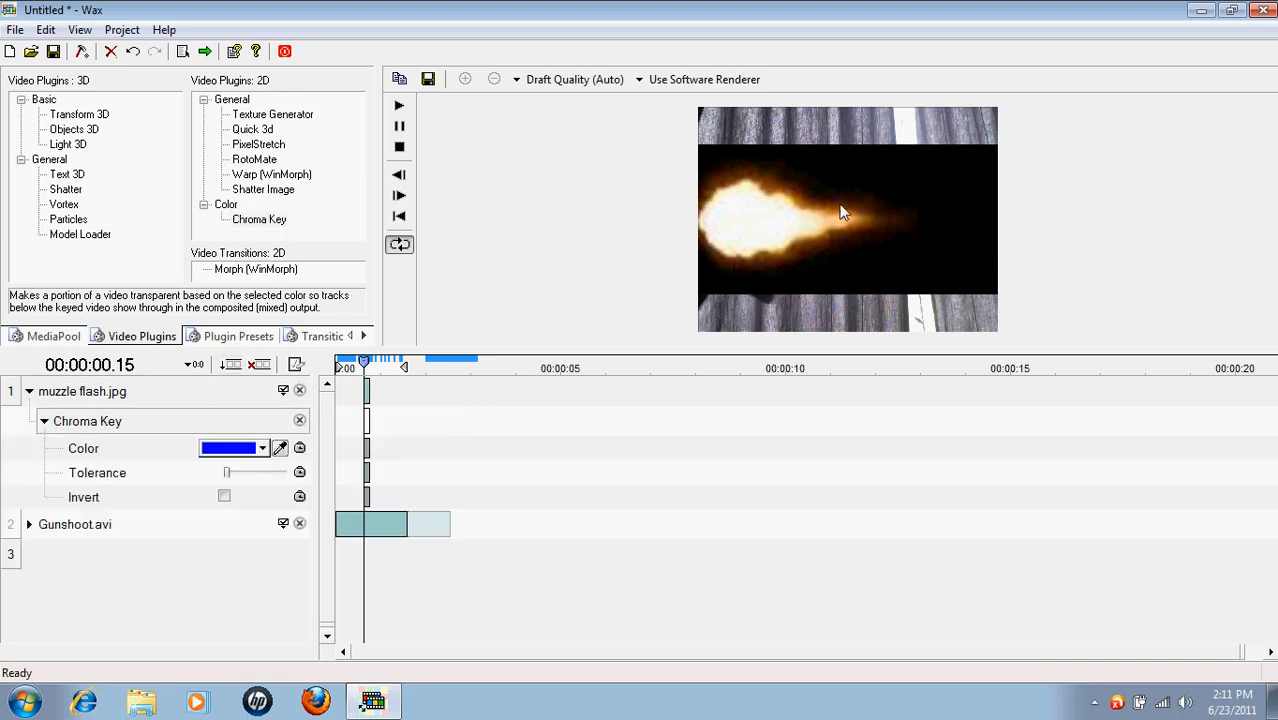
{"action": "mouse_move", "coordinate": [264, 468]}
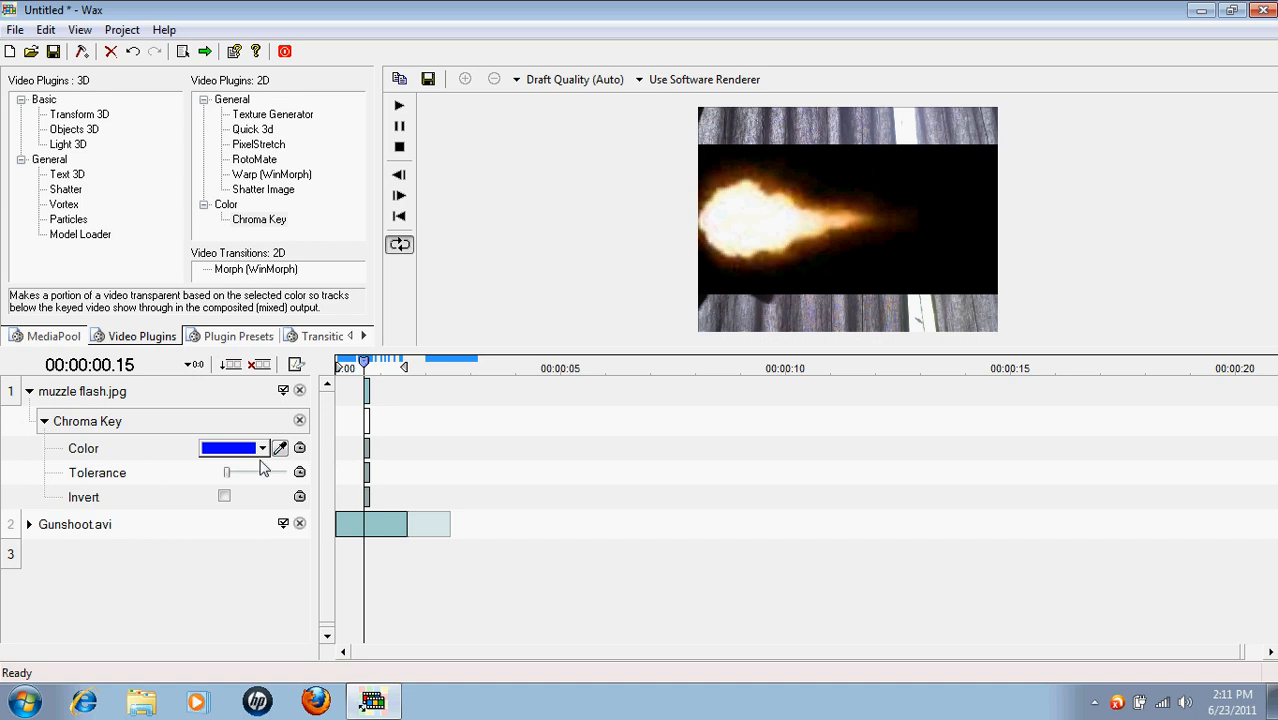
{"action": "left_click", "coordinate": [262, 448]}
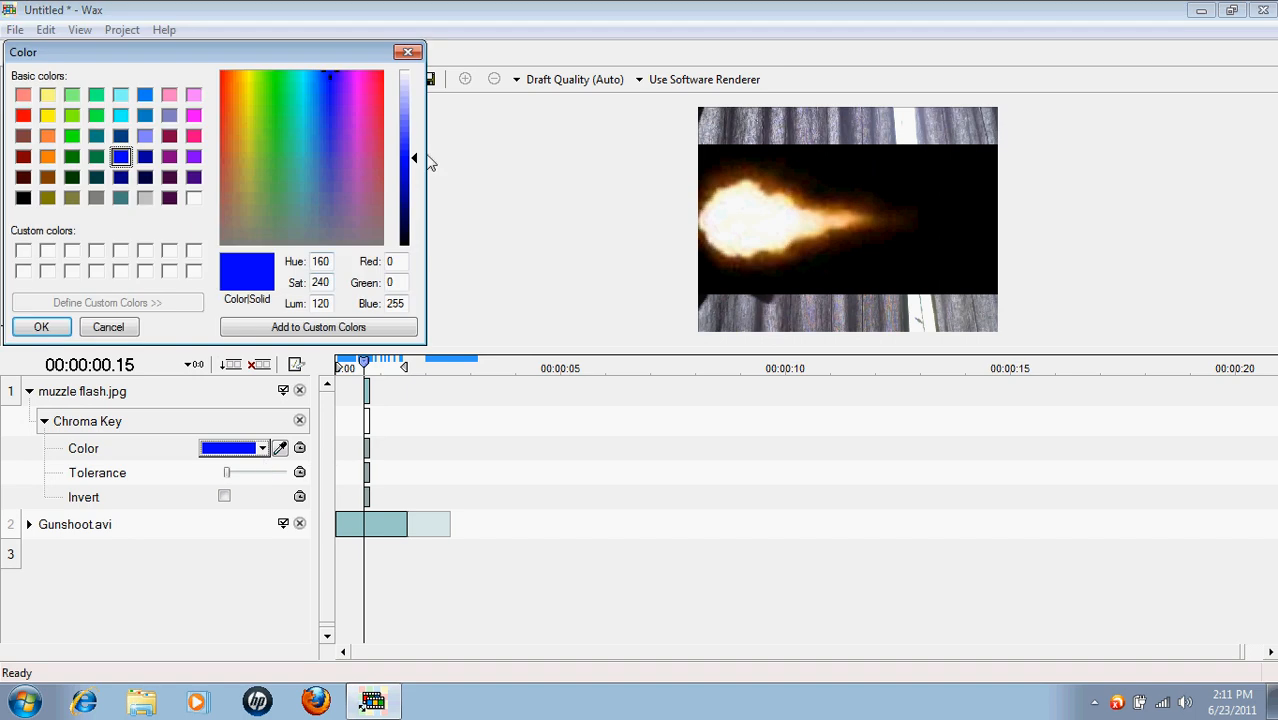
{"action": "left_click", "coordinate": [40, 328]}
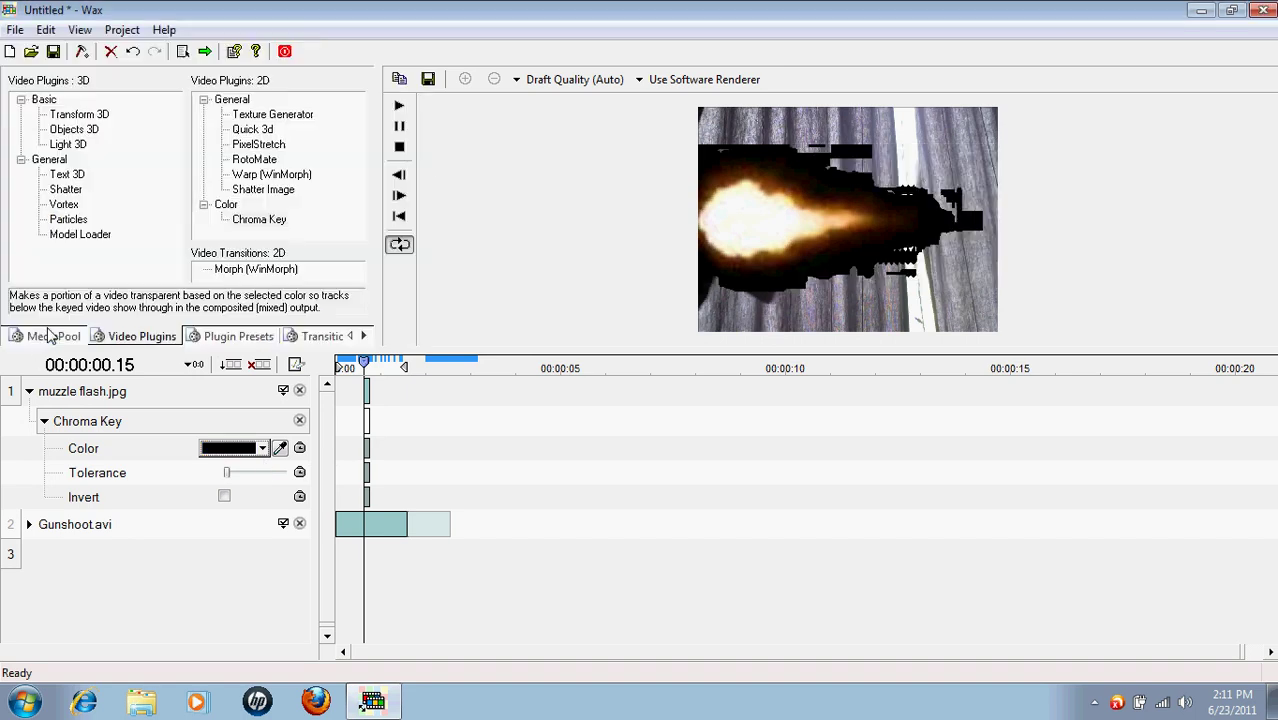
{"action": "mouse_move", "coordinate": [240, 508]}
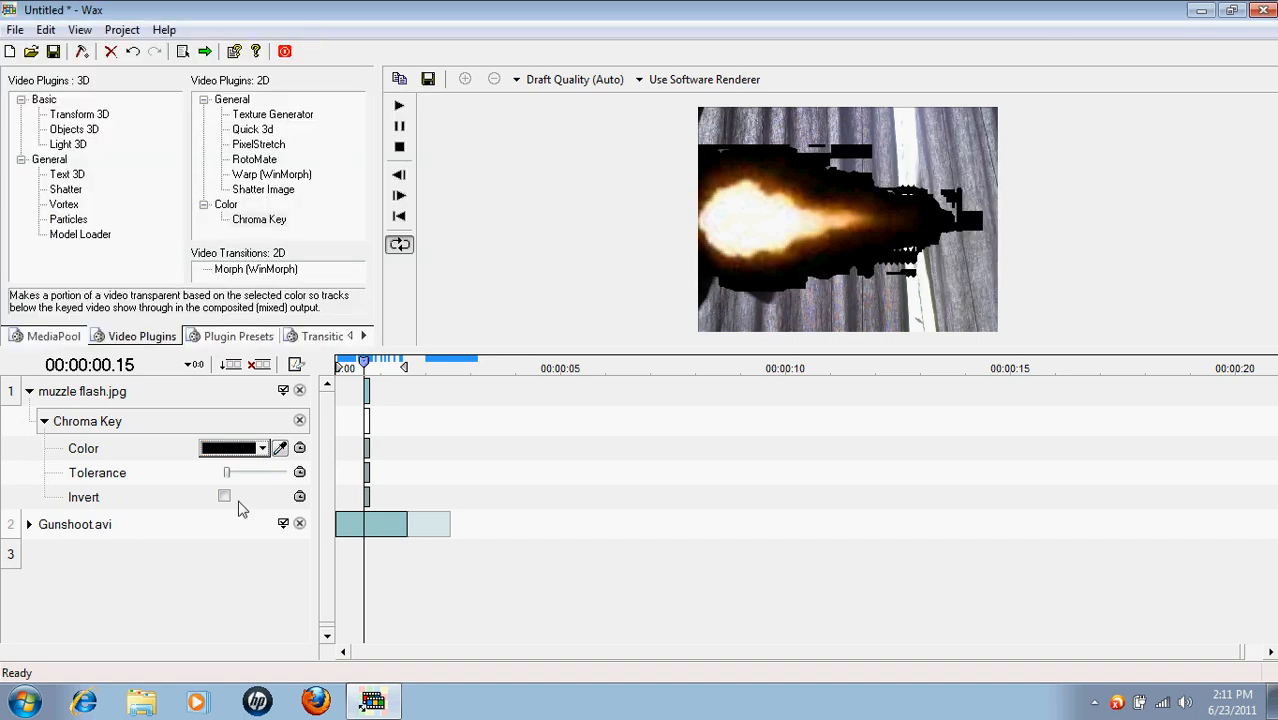
{"action": "left_click_drag", "start_coordinate": [228, 472], "coordinate": [232, 472]}
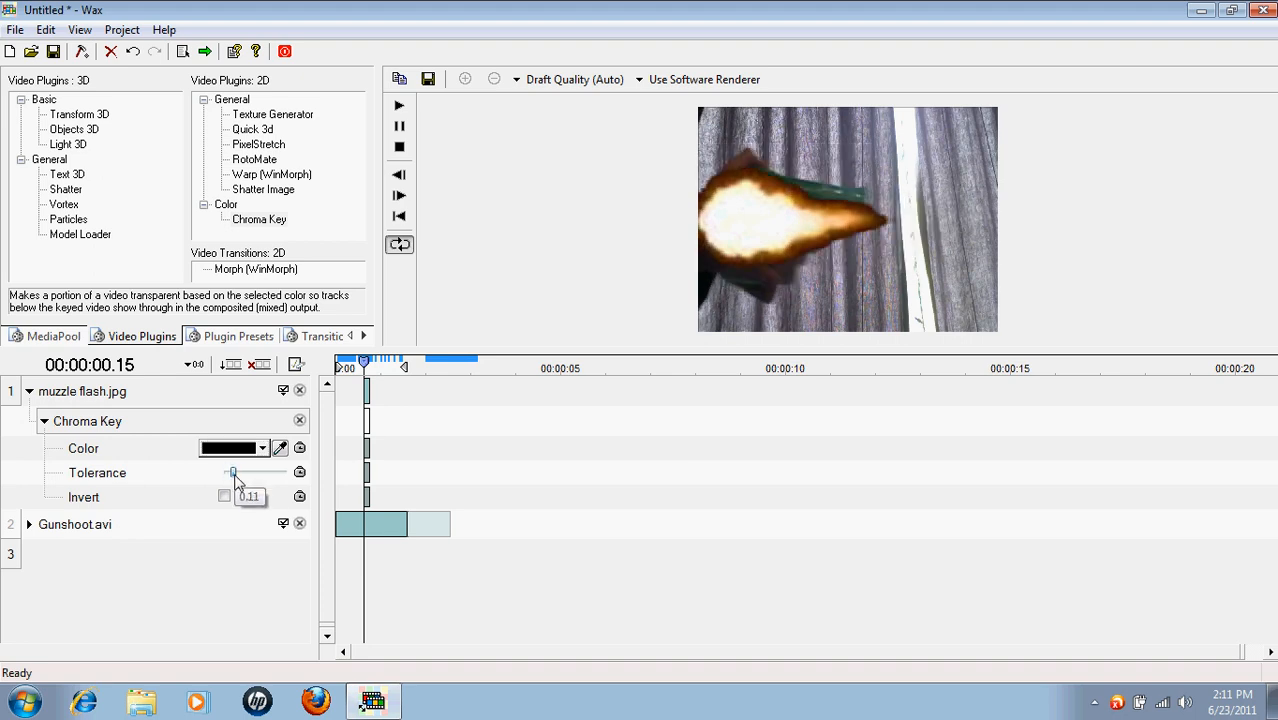
{"action": "left_click_drag", "start_coordinate": [232, 472], "coordinate": [252, 472]}
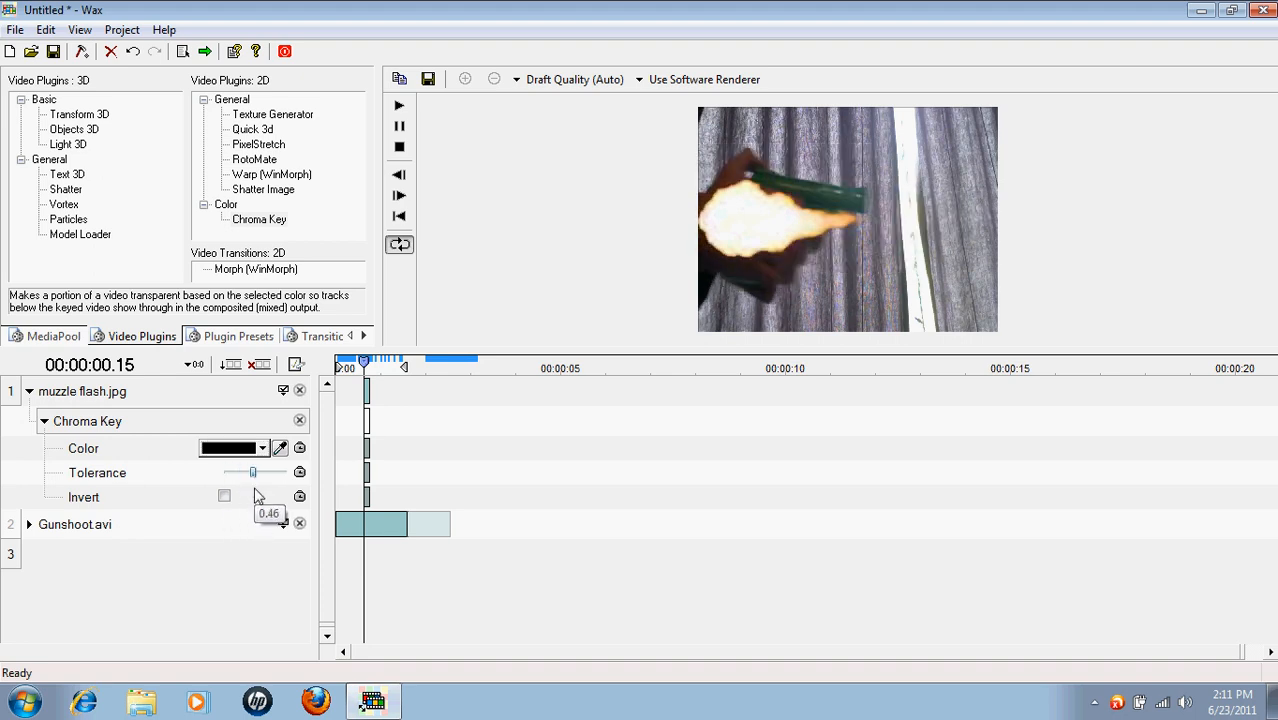
{"action": "mouse_move", "coordinate": [1058, 8]}
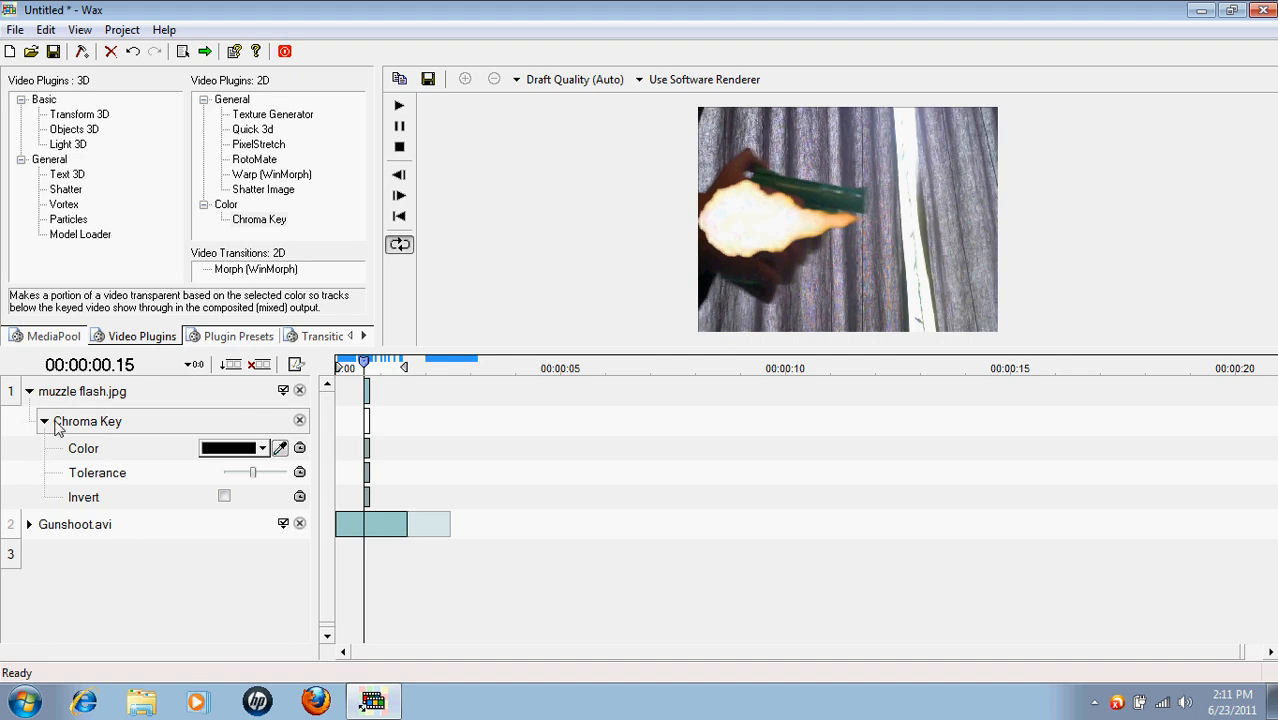
{"action": "left_click", "coordinate": [44, 420]}
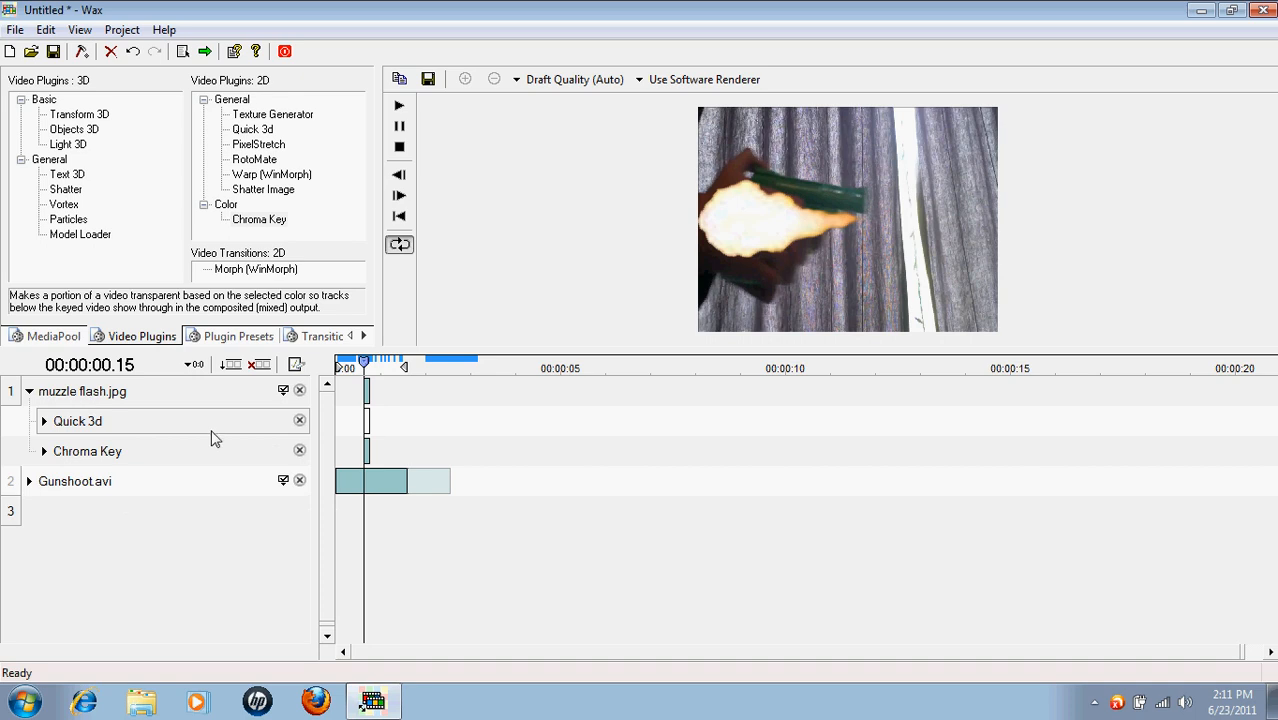
{"action": "left_click", "coordinate": [400, 104]}
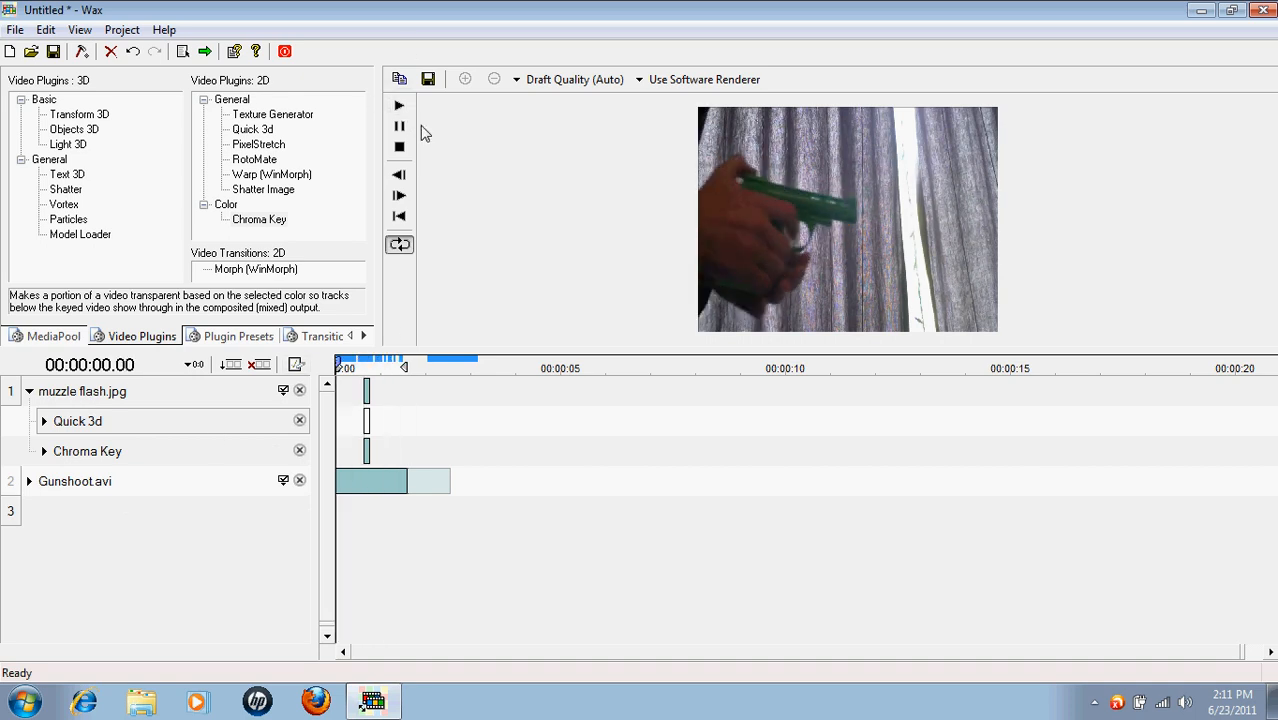
{"action": "left_click", "coordinate": [400, 104]}
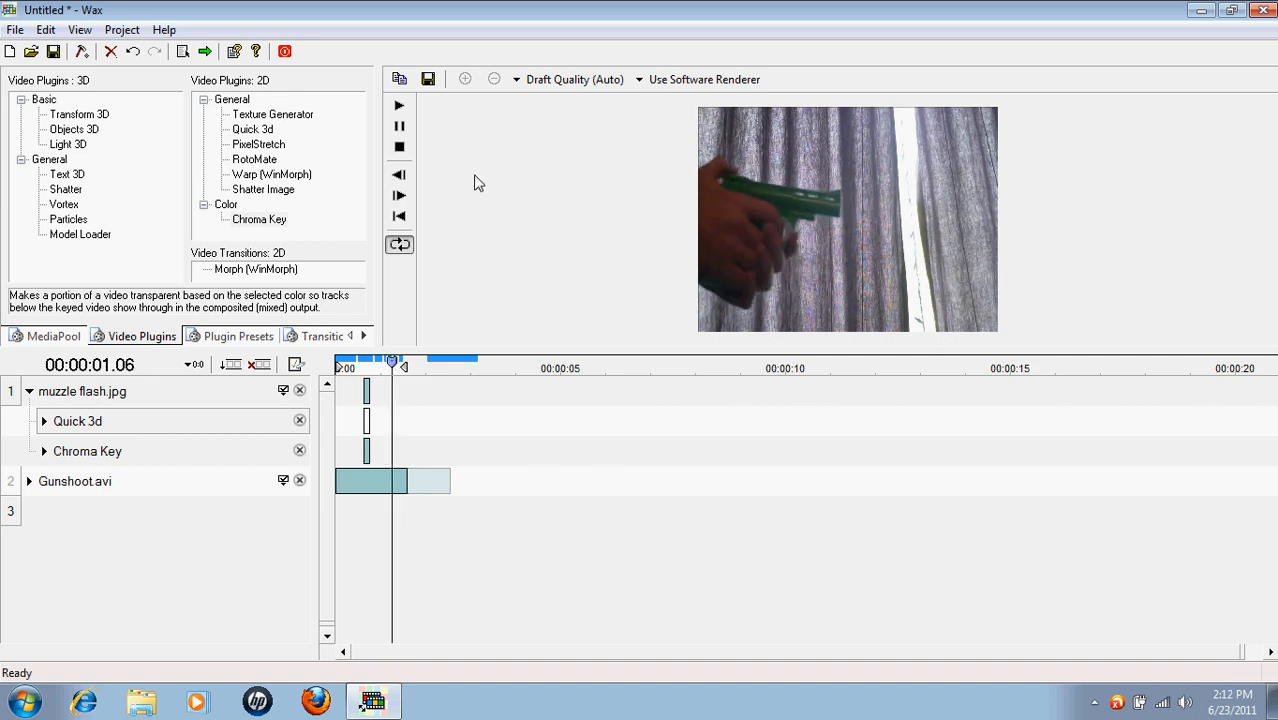
{"action": "left_click", "coordinate": [400, 104]}
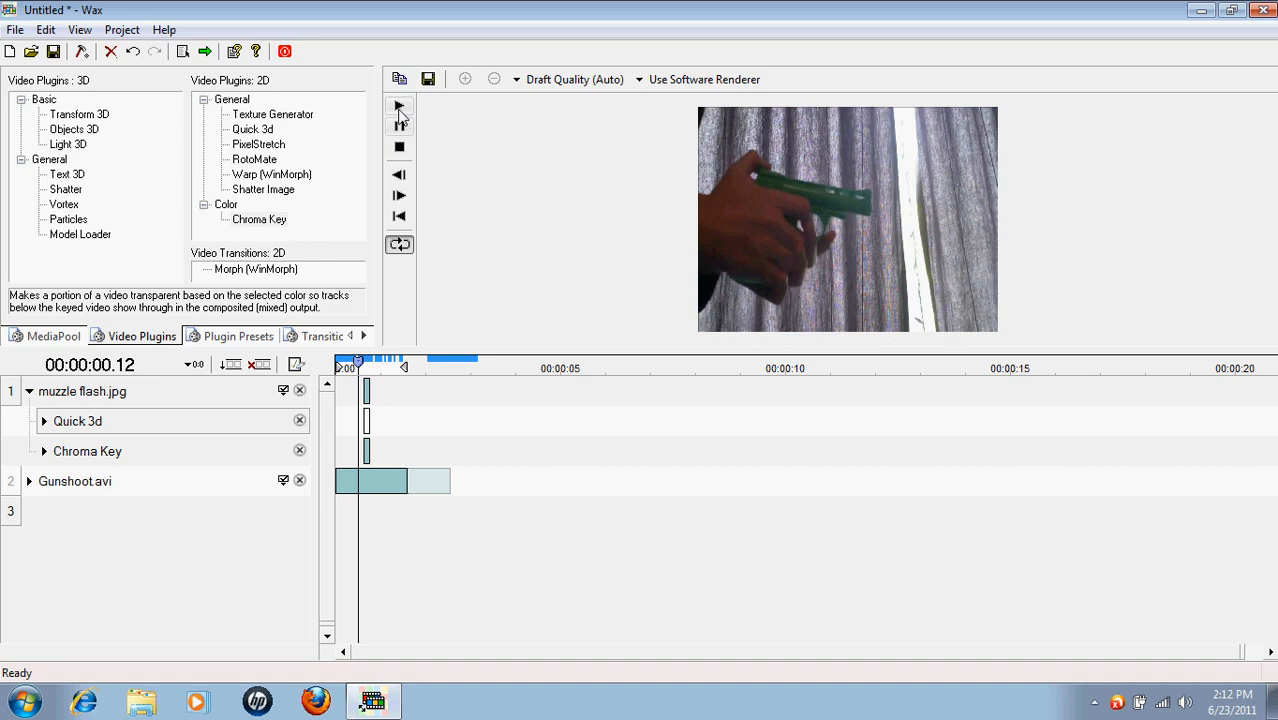
{"action": "left_click", "coordinate": [398, 104]}
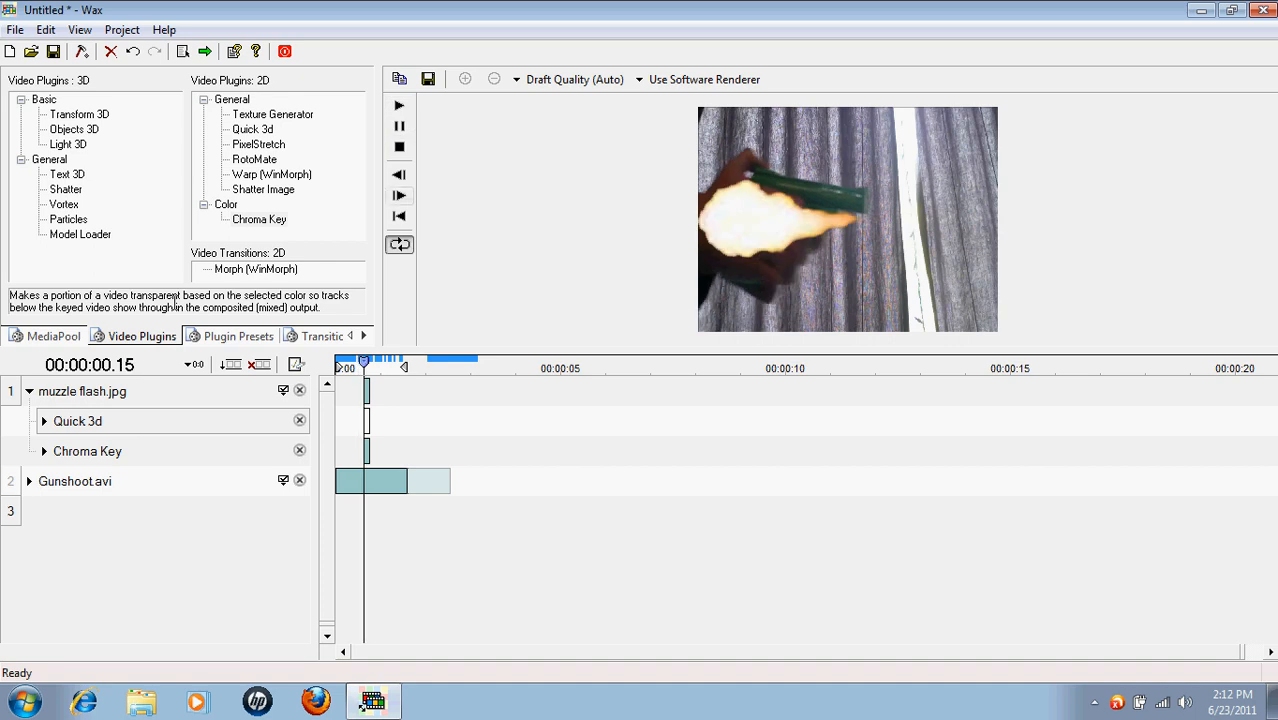
- Set Quick 3d Scalex 1.113, Scaley 1.209, Posx 0.453, Posy 0.240 on the flash
{"action": "left_click", "coordinate": [44, 420]}
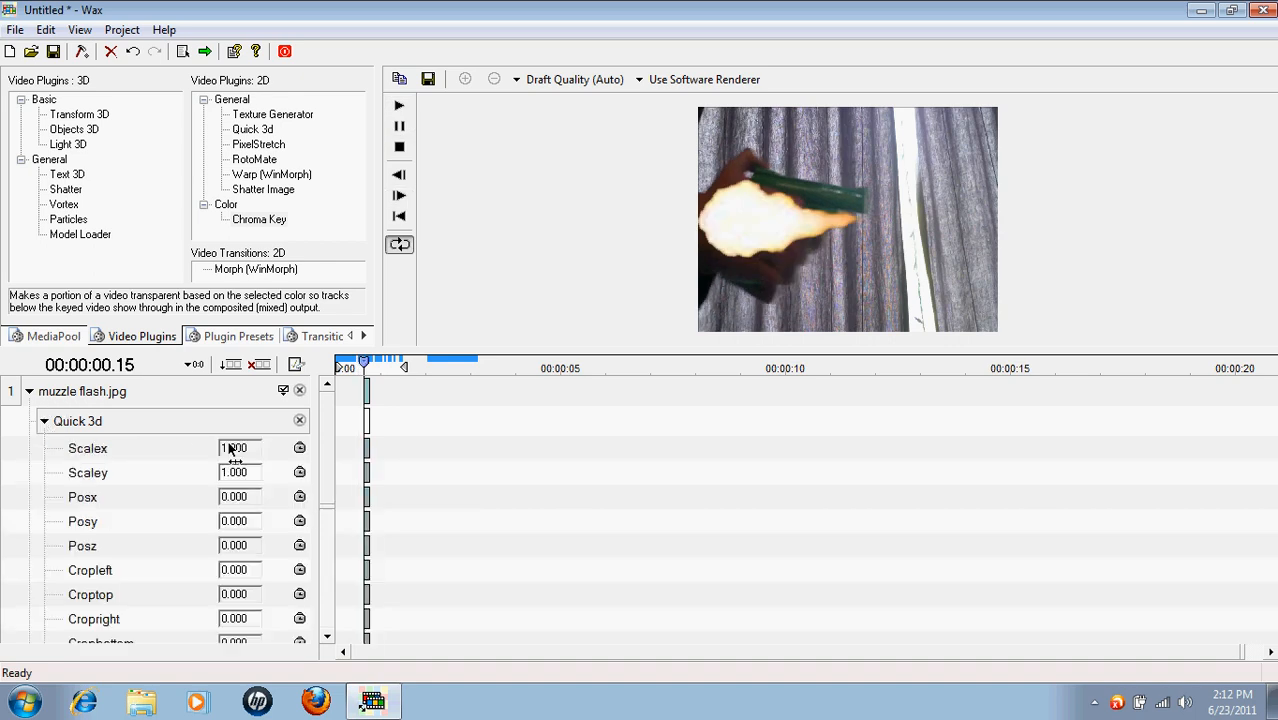
{"action": "type", "text": "1.113"}
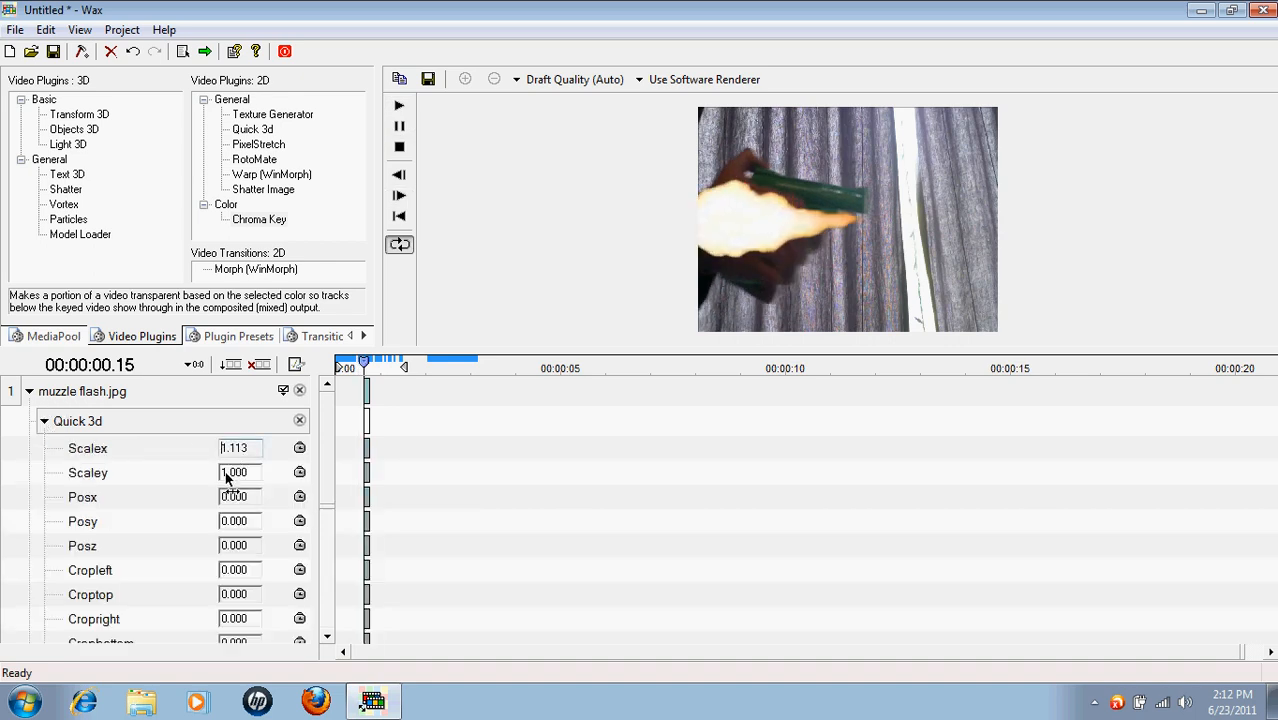
{"action": "type", "text": "1.209"}
{"action": "left_click", "coordinate": [240, 496]}
{"action": "type", "text": "0.645"}
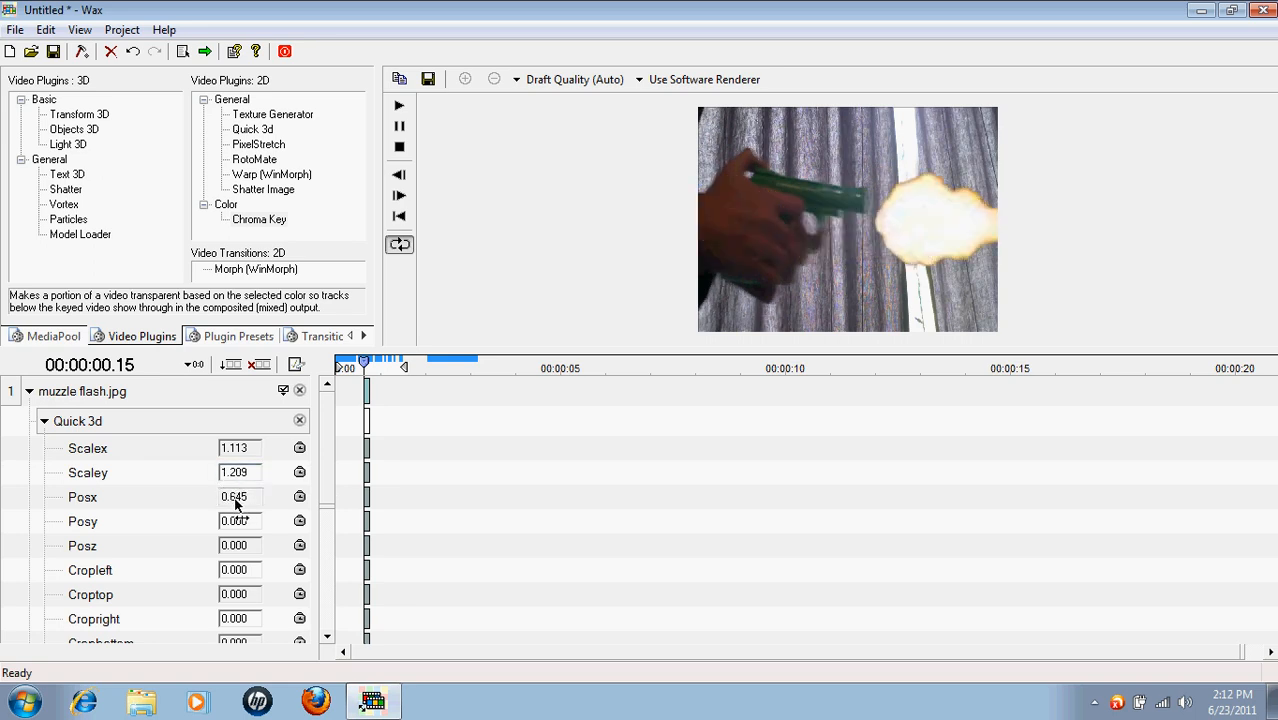
{"action": "type", "text": "0.453"}
{"action": "left_click", "coordinate": [240, 520]}
{"action": "type", "text": "-1.141"}
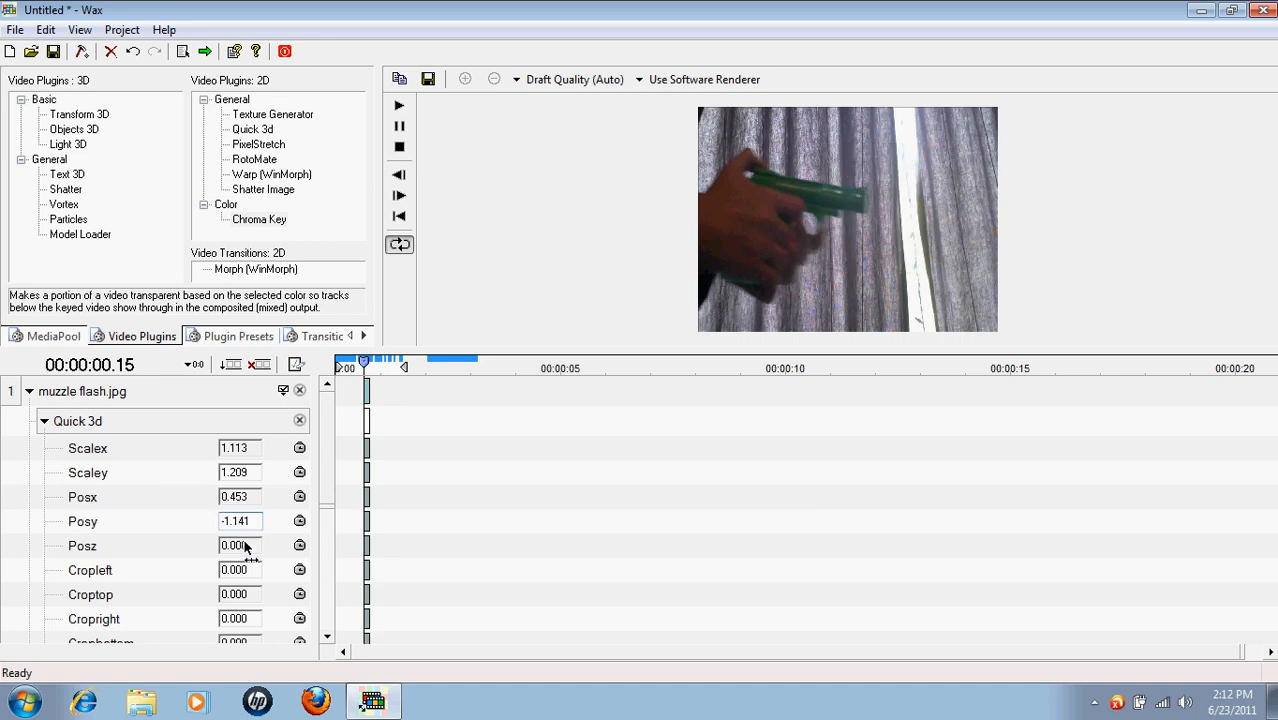
{"action": "type", "text": "0.240"}
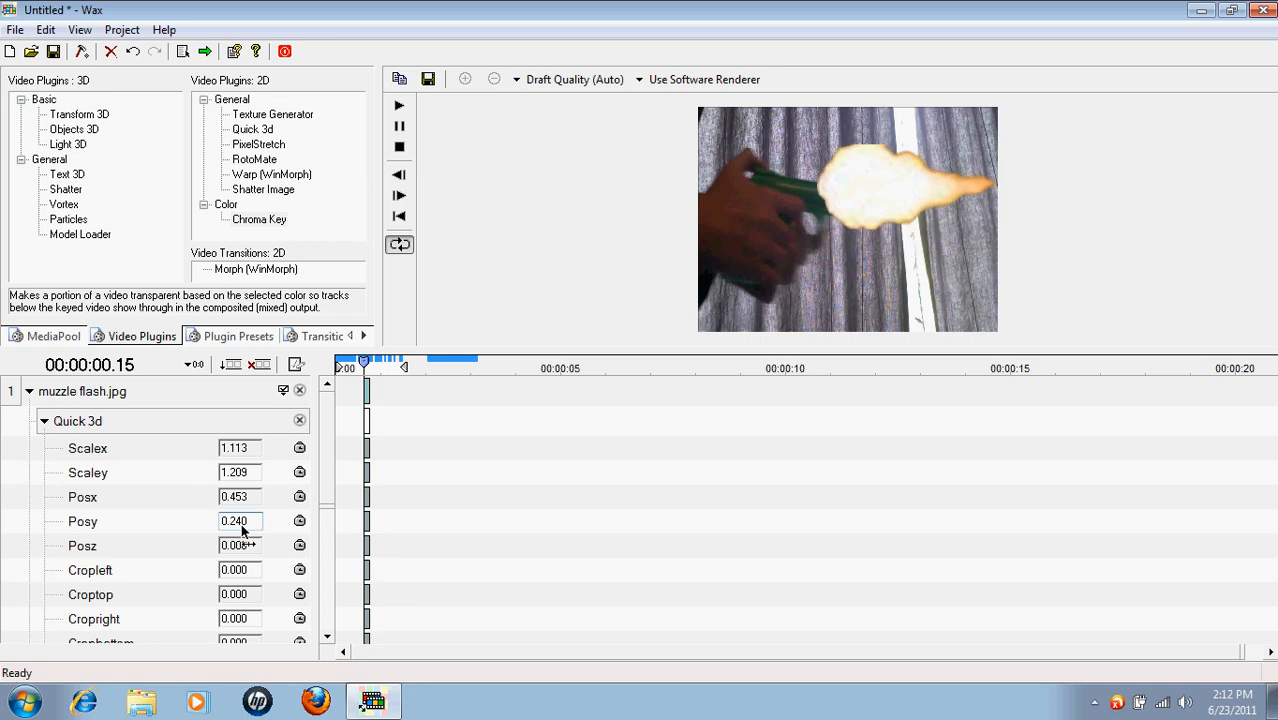
{"action": "mouse_move", "coordinate": [748, 402]}
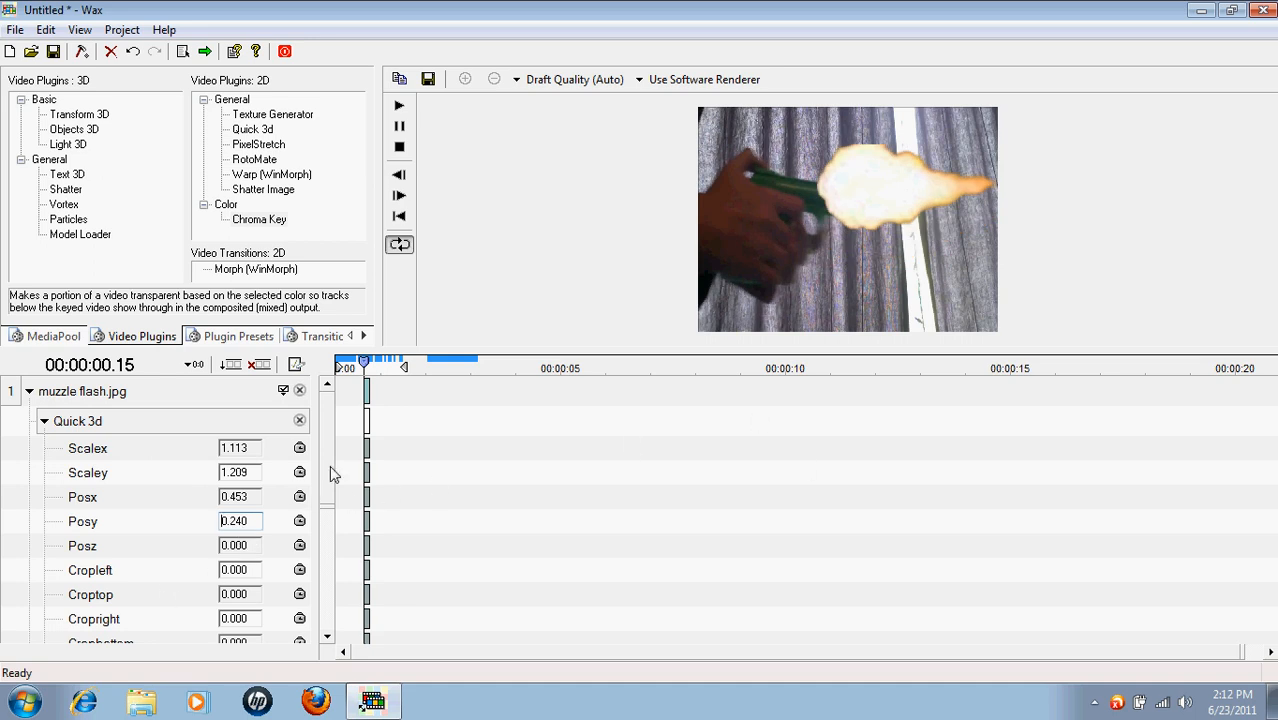
- Adjust the Quick 3d Cropleft, Rotate, Pivot and Persp values to angle the flash along the barrel
{"action": "scroll", "scroll_direction": "down", "scroll_amount": 3}
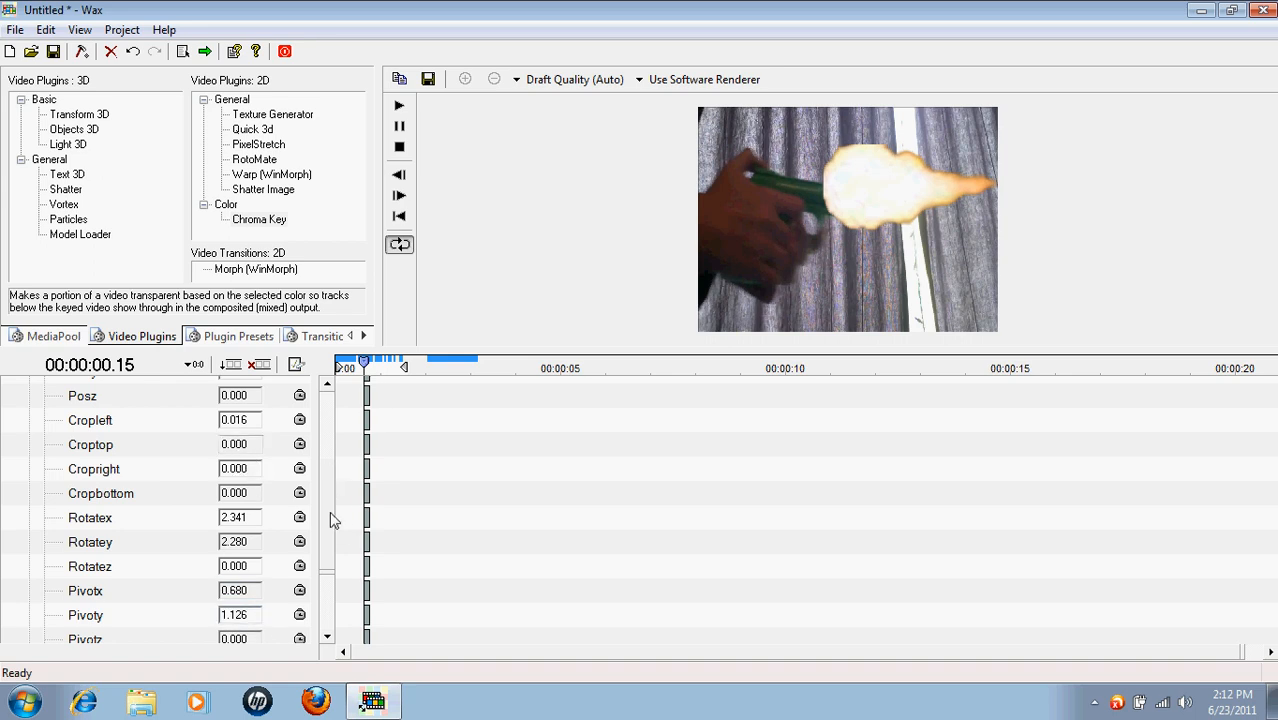
{"action": "scroll", "scroll_direction": "down", "scroll_amount": 3}
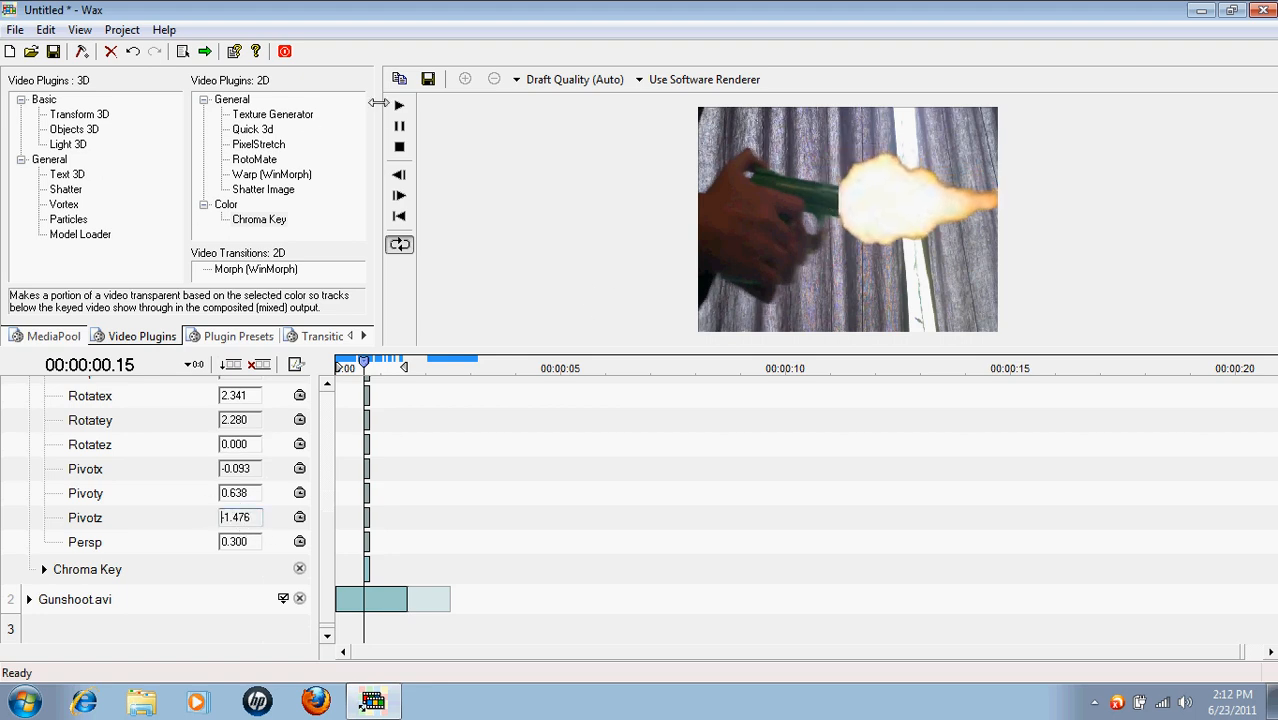
{"action": "scroll", "scroll_direction": "up", "scroll_amount": 3}
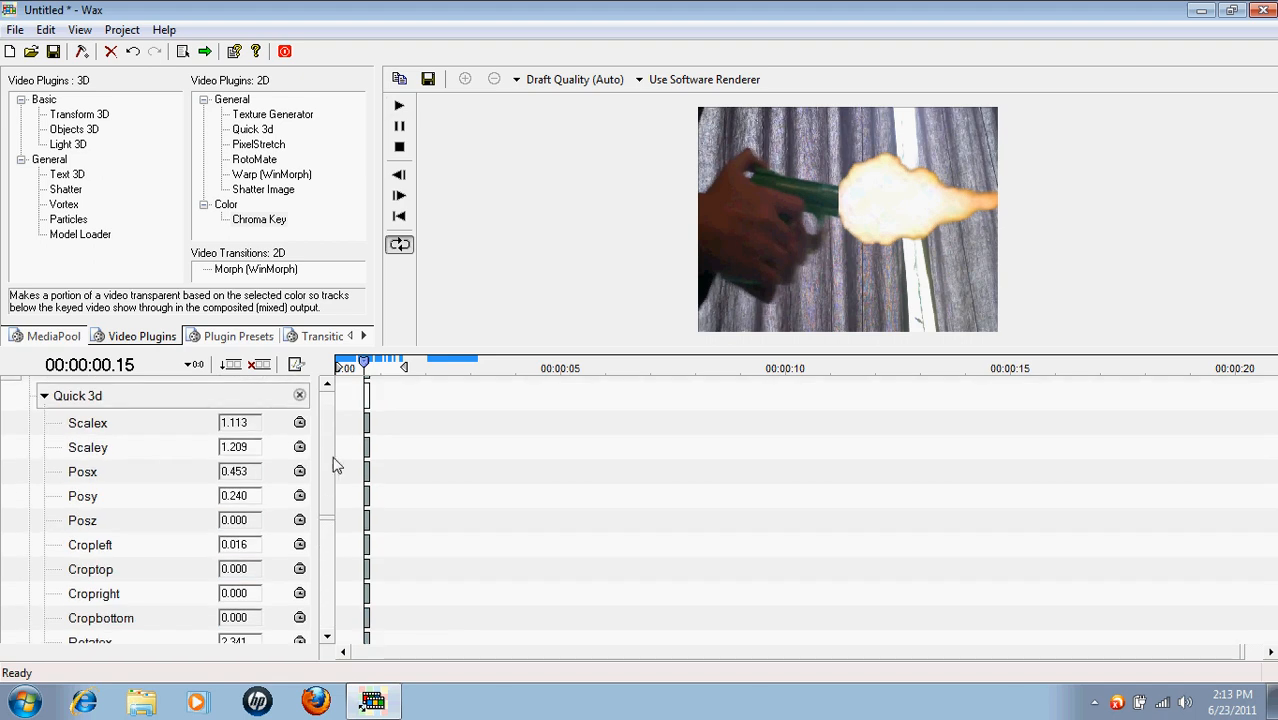
- Collapse the Quick 3d settings and the muzzle flash.jpg track's effects
{"action": "left_click", "coordinate": [32, 390]}
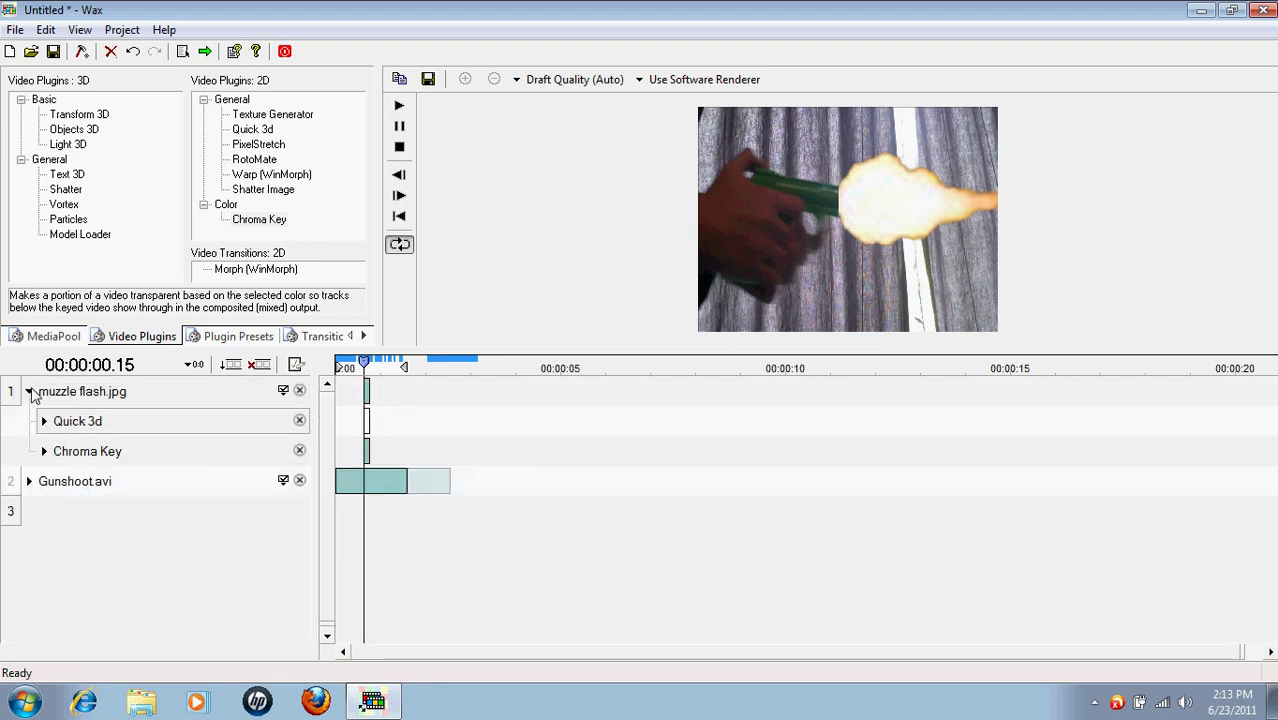
{"action": "left_click", "coordinate": [30, 390]}
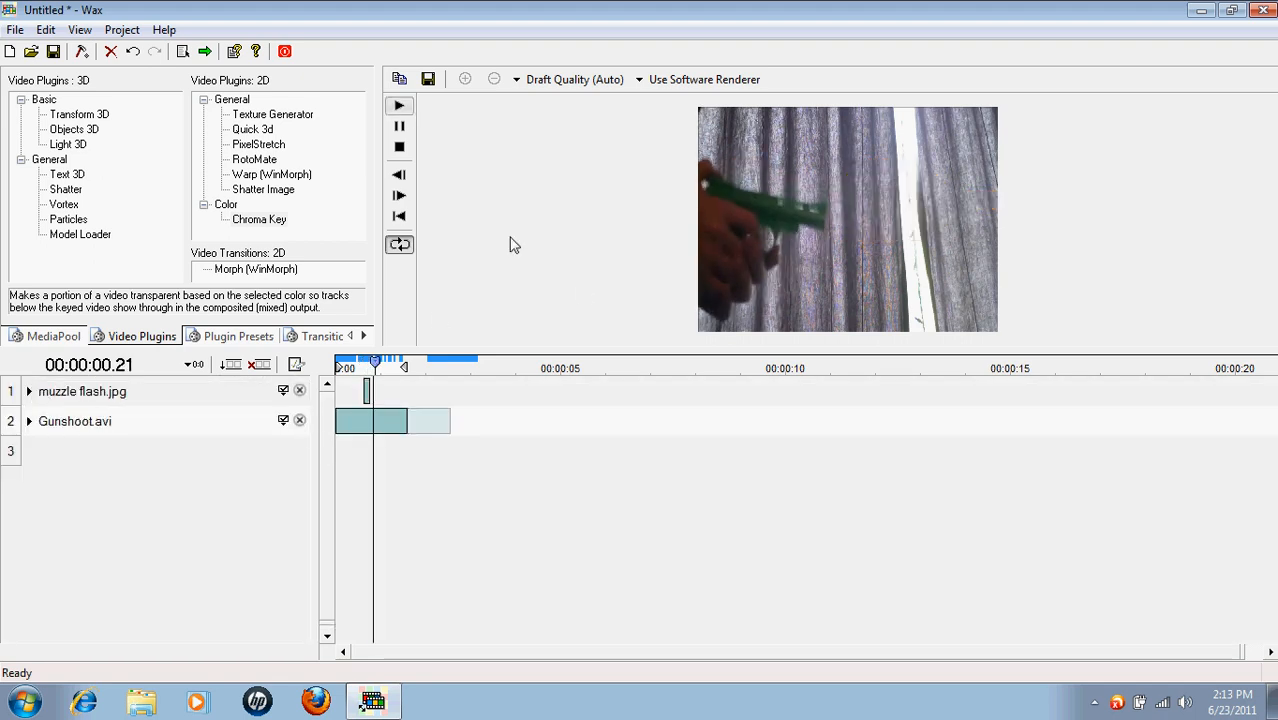
- Review the composite in the preview, landing on the frame with the angled flash
{"action": "left_click", "coordinate": [400, 104]}
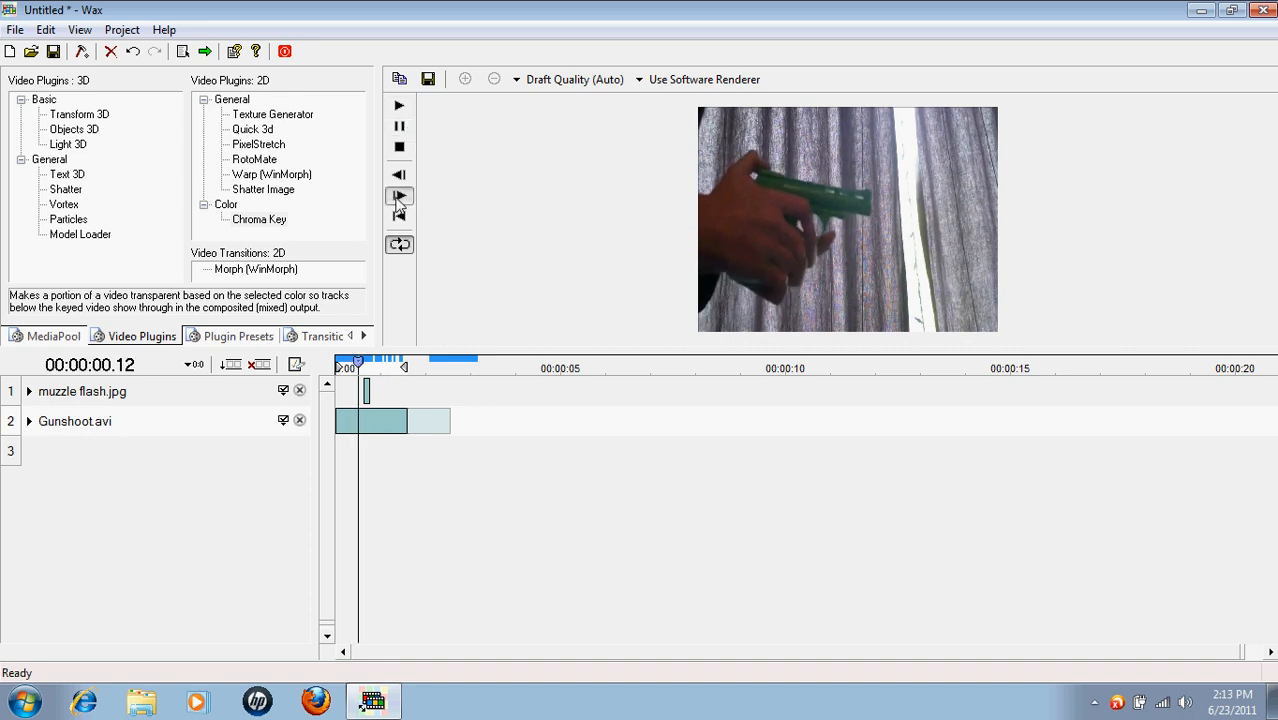
{"action": "left_click", "coordinate": [400, 196]}
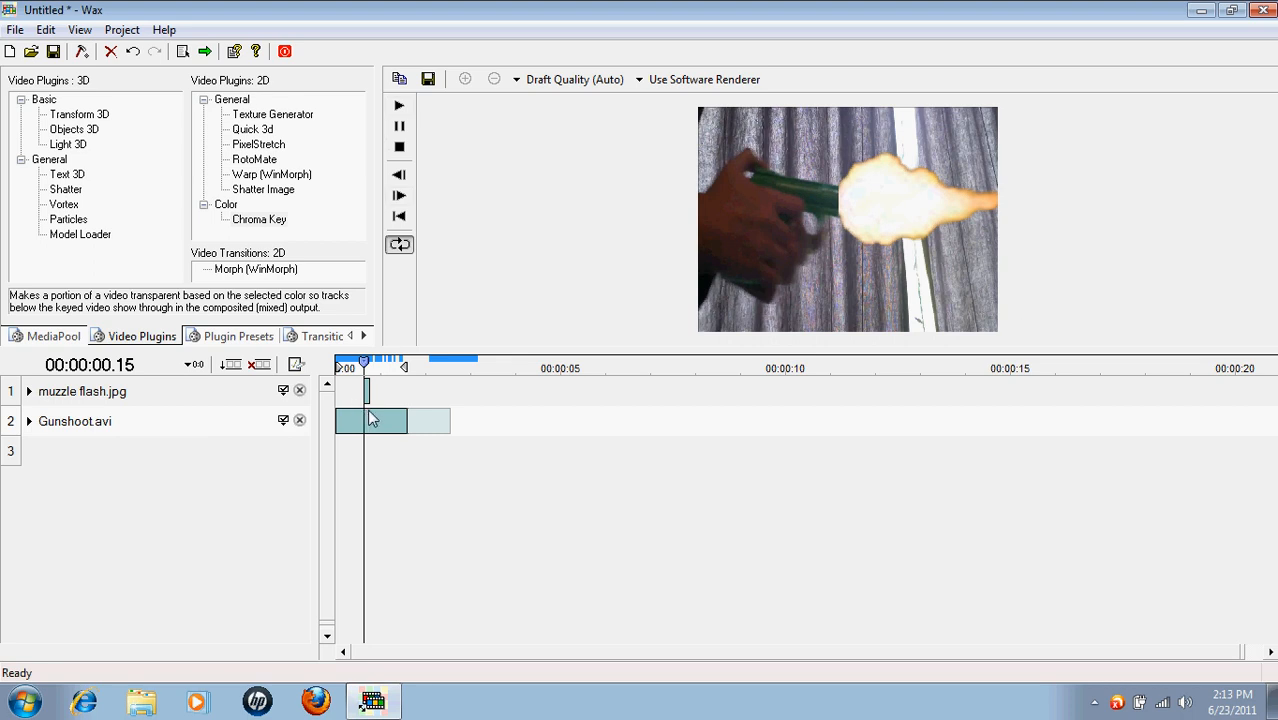
{"action": "mouse_move", "coordinate": [600, 288]}
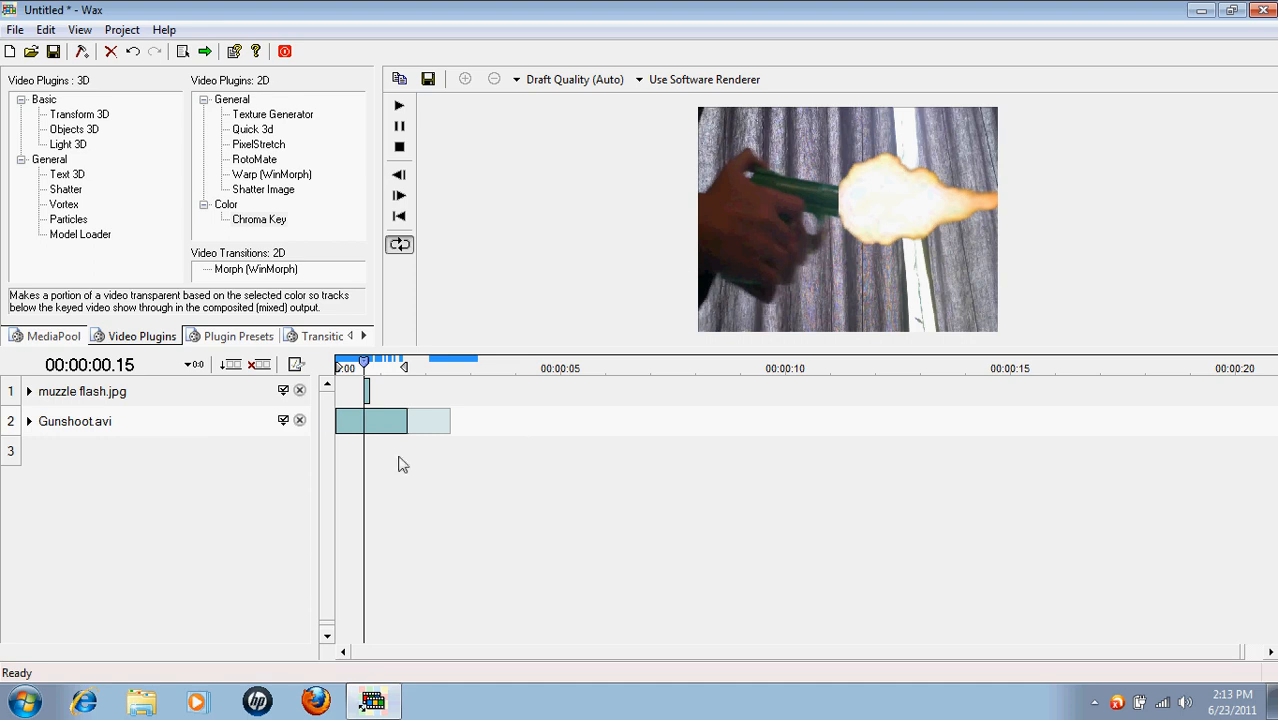
{"action": "mouse_move", "coordinate": [972, 216]}
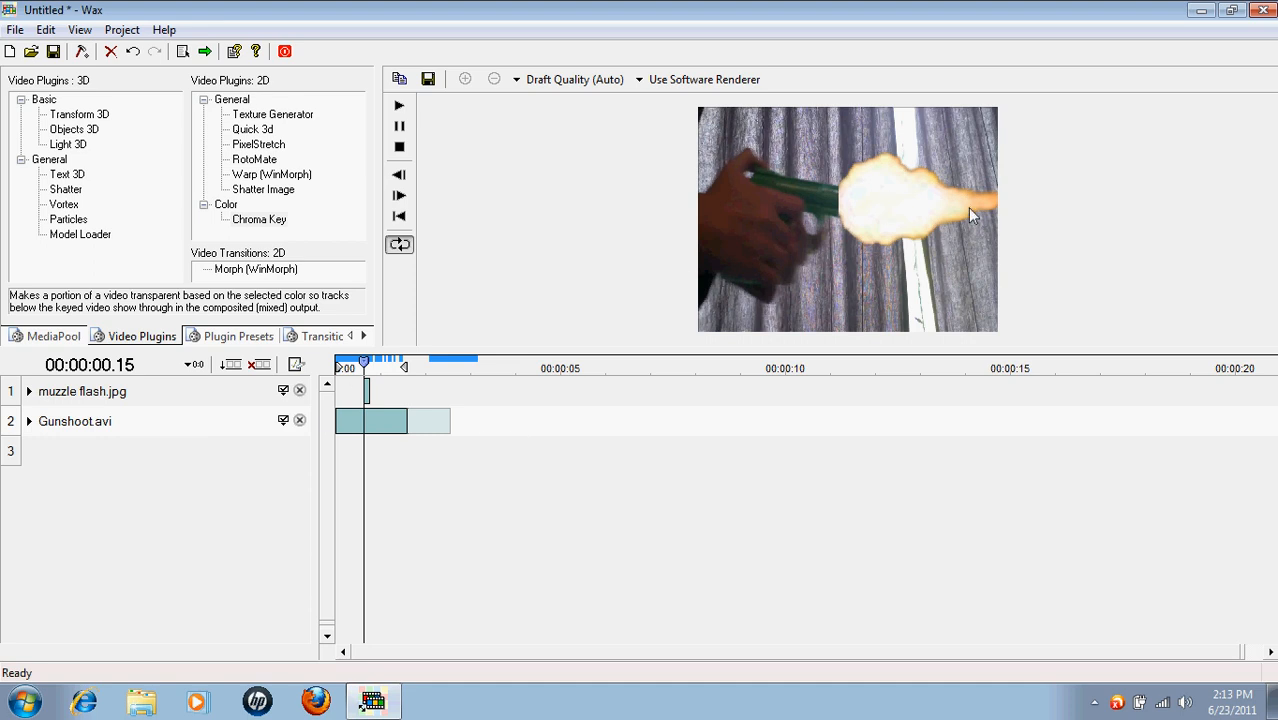
{"action": "mouse_move", "coordinate": [104, 644]}
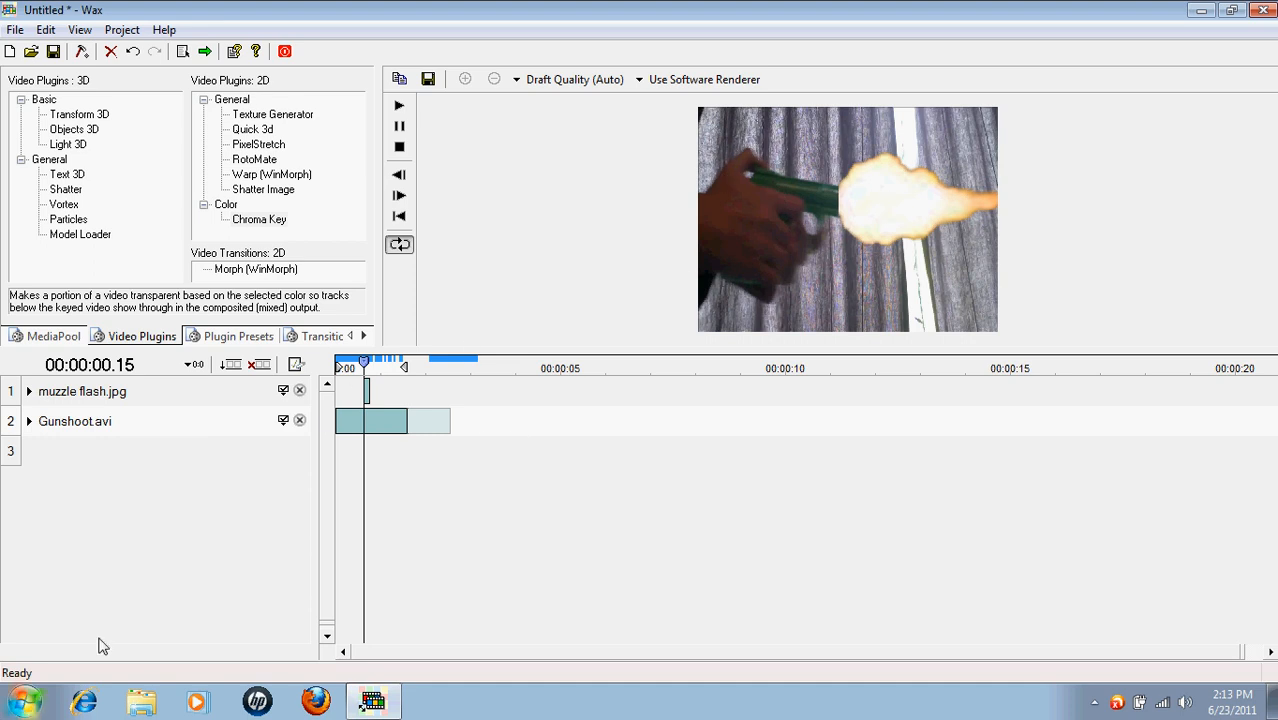
{"action": "mouse_move", "coordinate": [770, 232]}
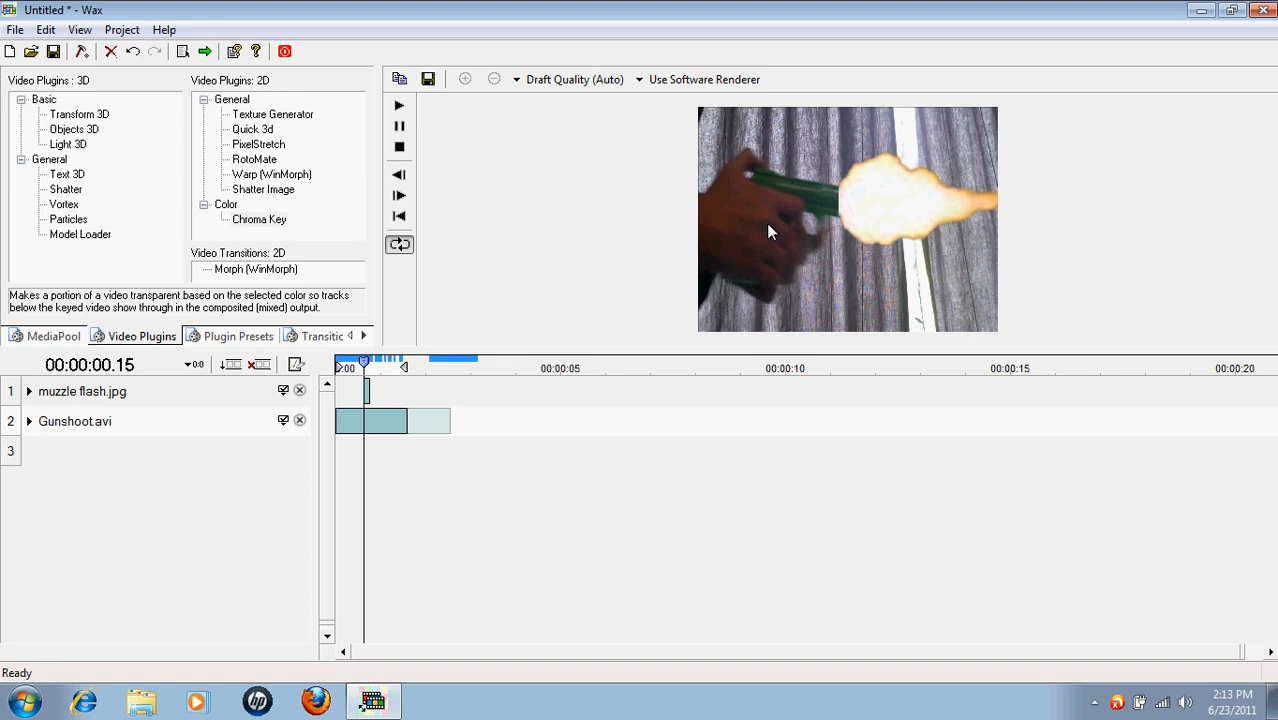
{"action": "mouse_move", "coordinate": [786, 236]}
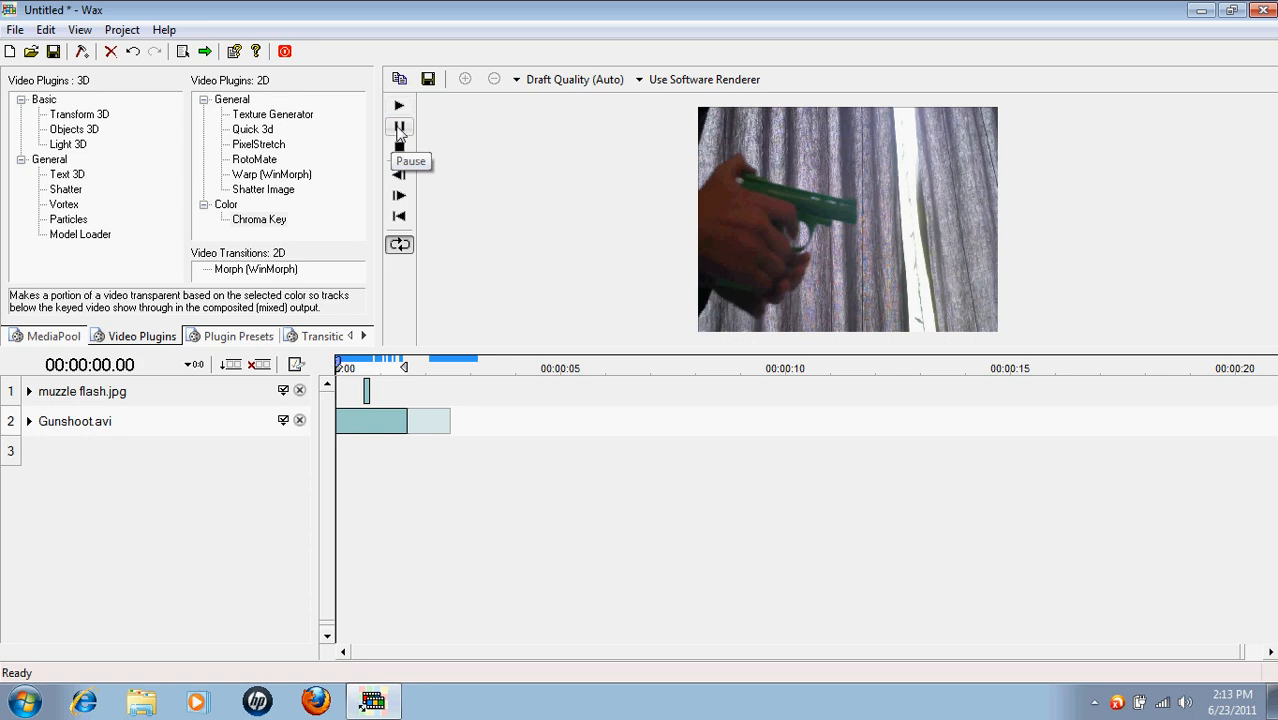
{"action": "left_click", "coordinate": [400, 104]}
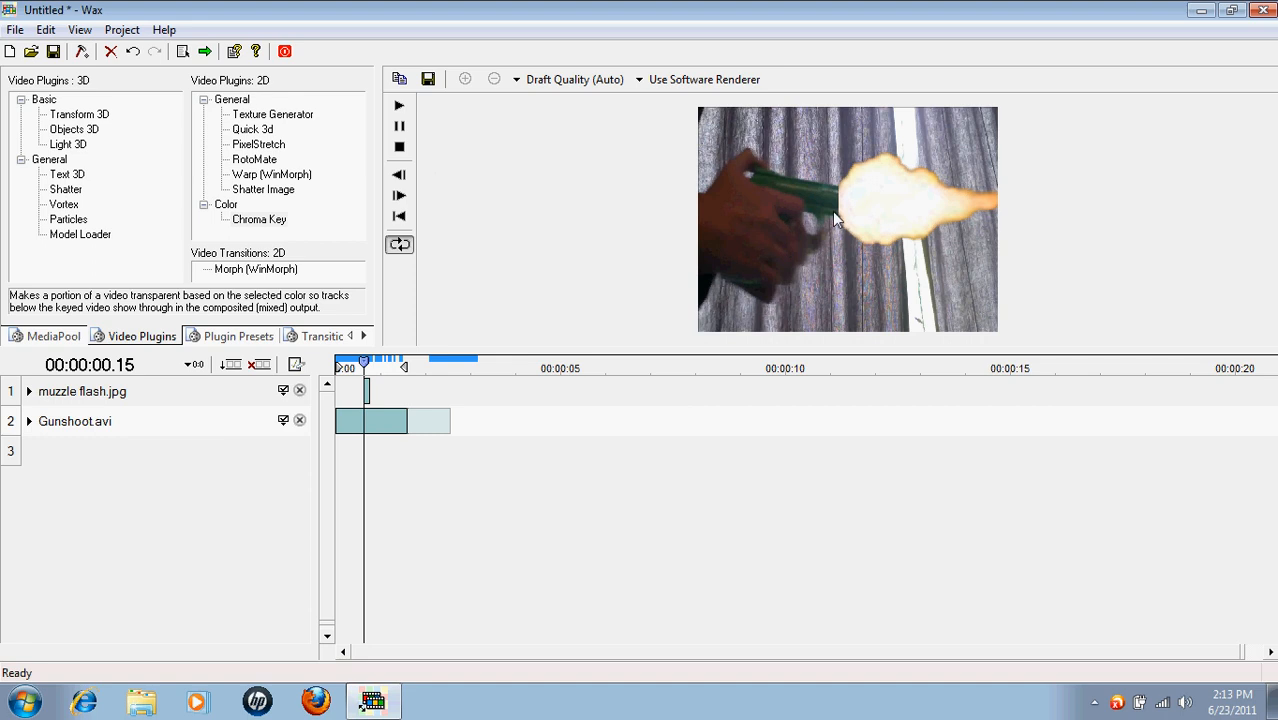
{"action": "mouse_move", "coordinate": [742, 260]}
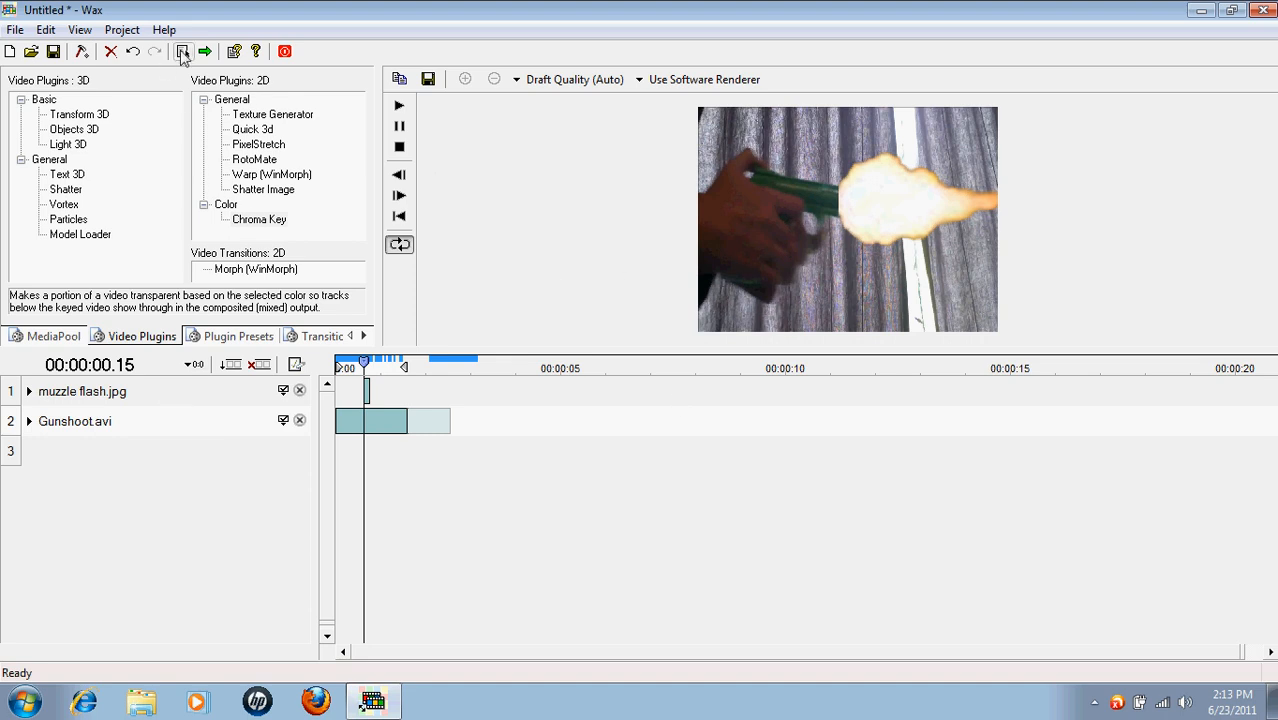
- Render the project to Gunshoot.avi at 320 by 240, 24 fps, and close the finished console
{"action": "left_click", "coordinate": [184, 52]}
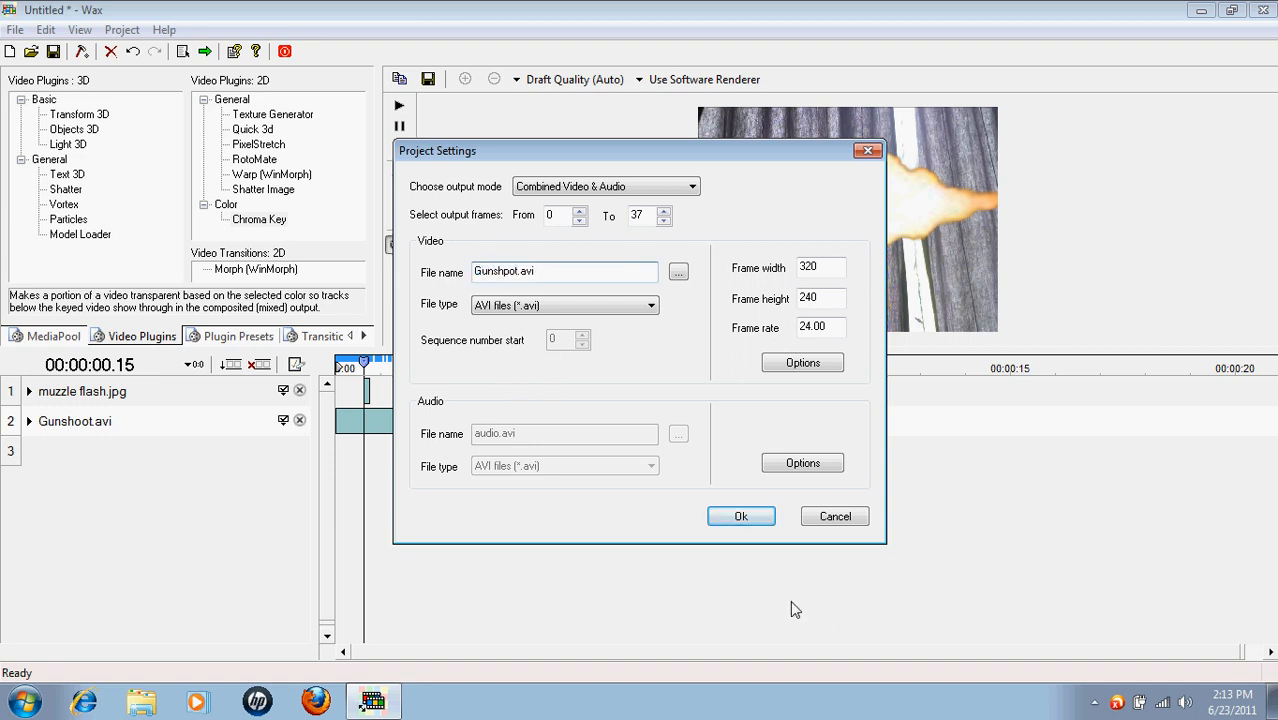
{"action": "left_click", "coordinate": [740, 516]}
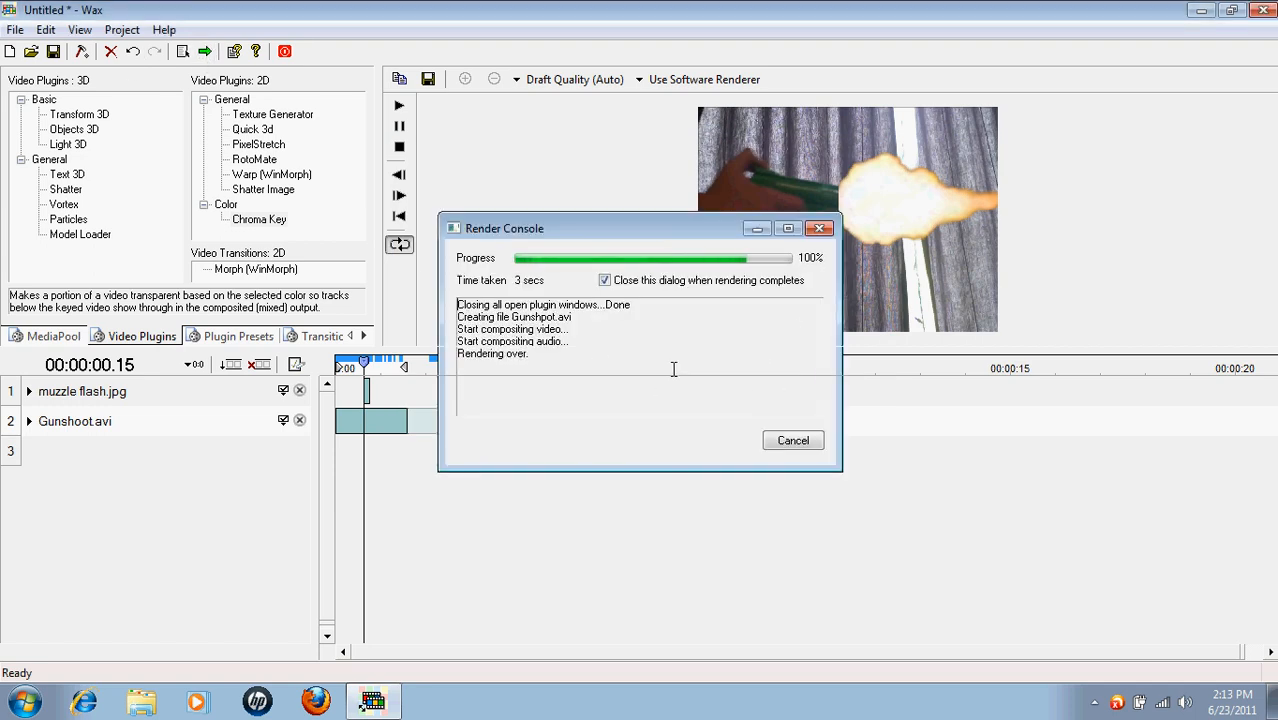
{"action": "left_click", "coordinate": [792, 440]}
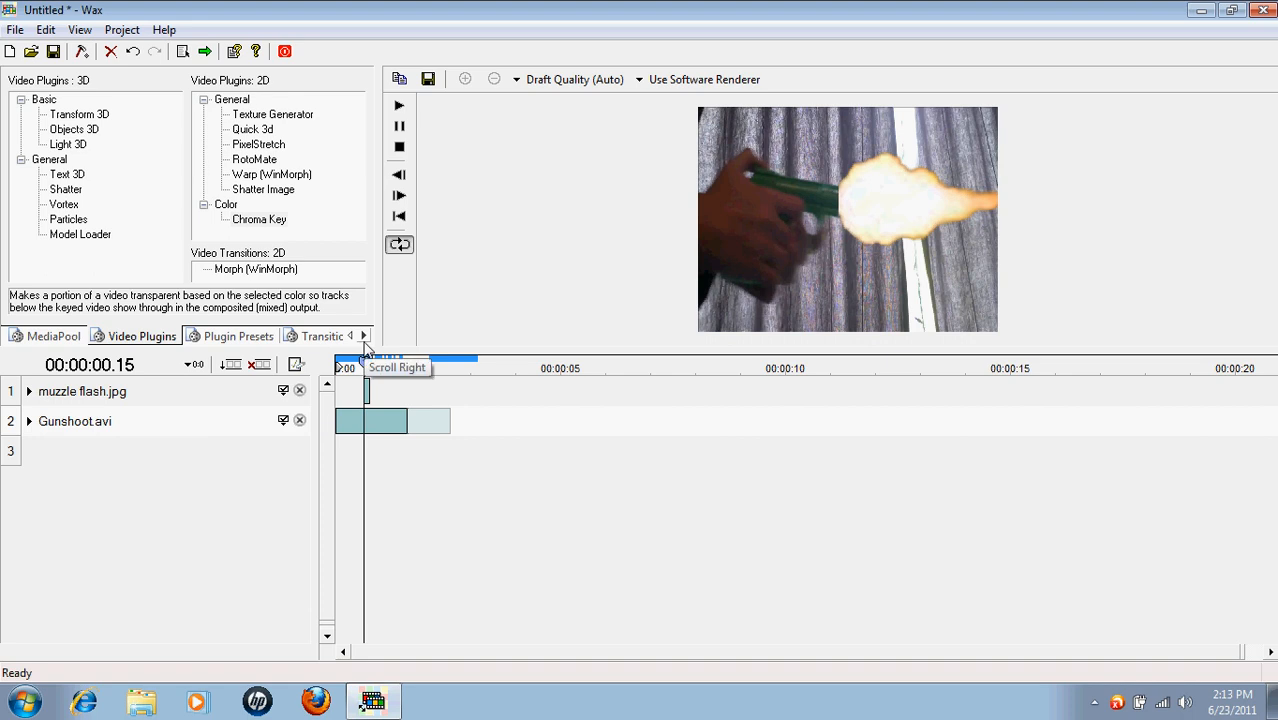